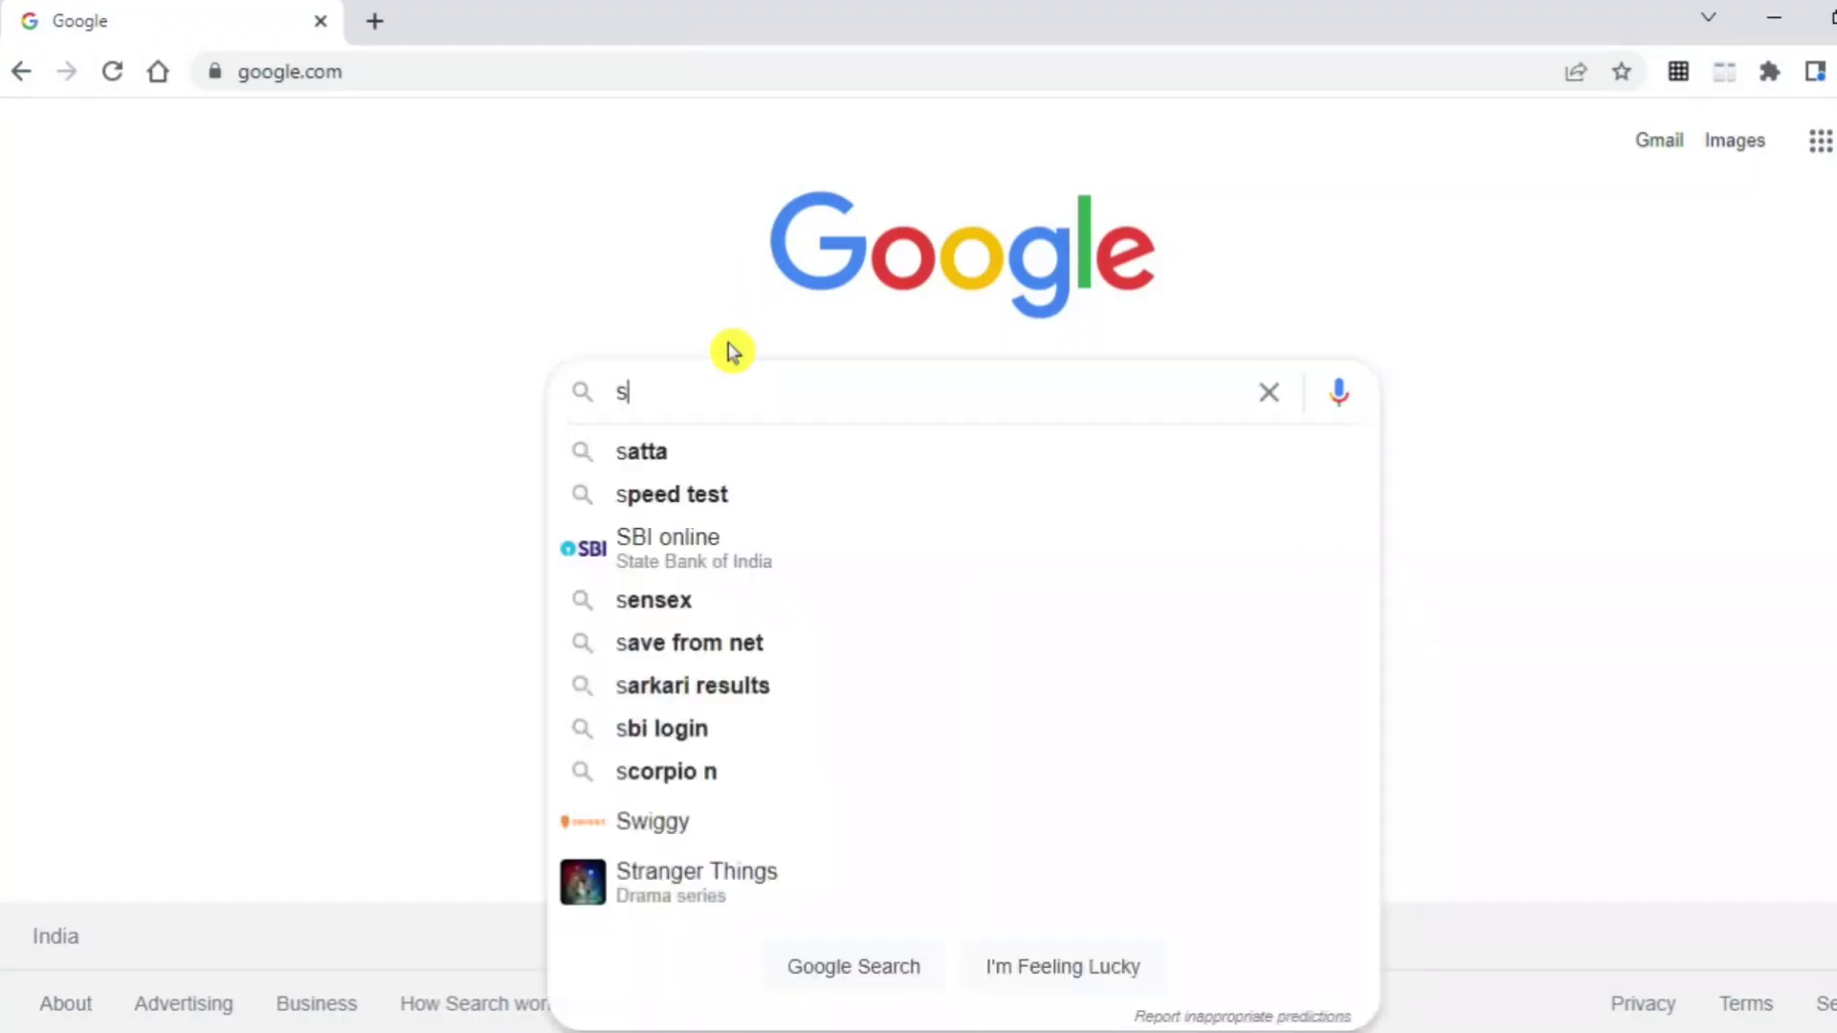
Step: Run a Google search for 'sqlite download' to list the SQLite Download Page
type("qlite dow")
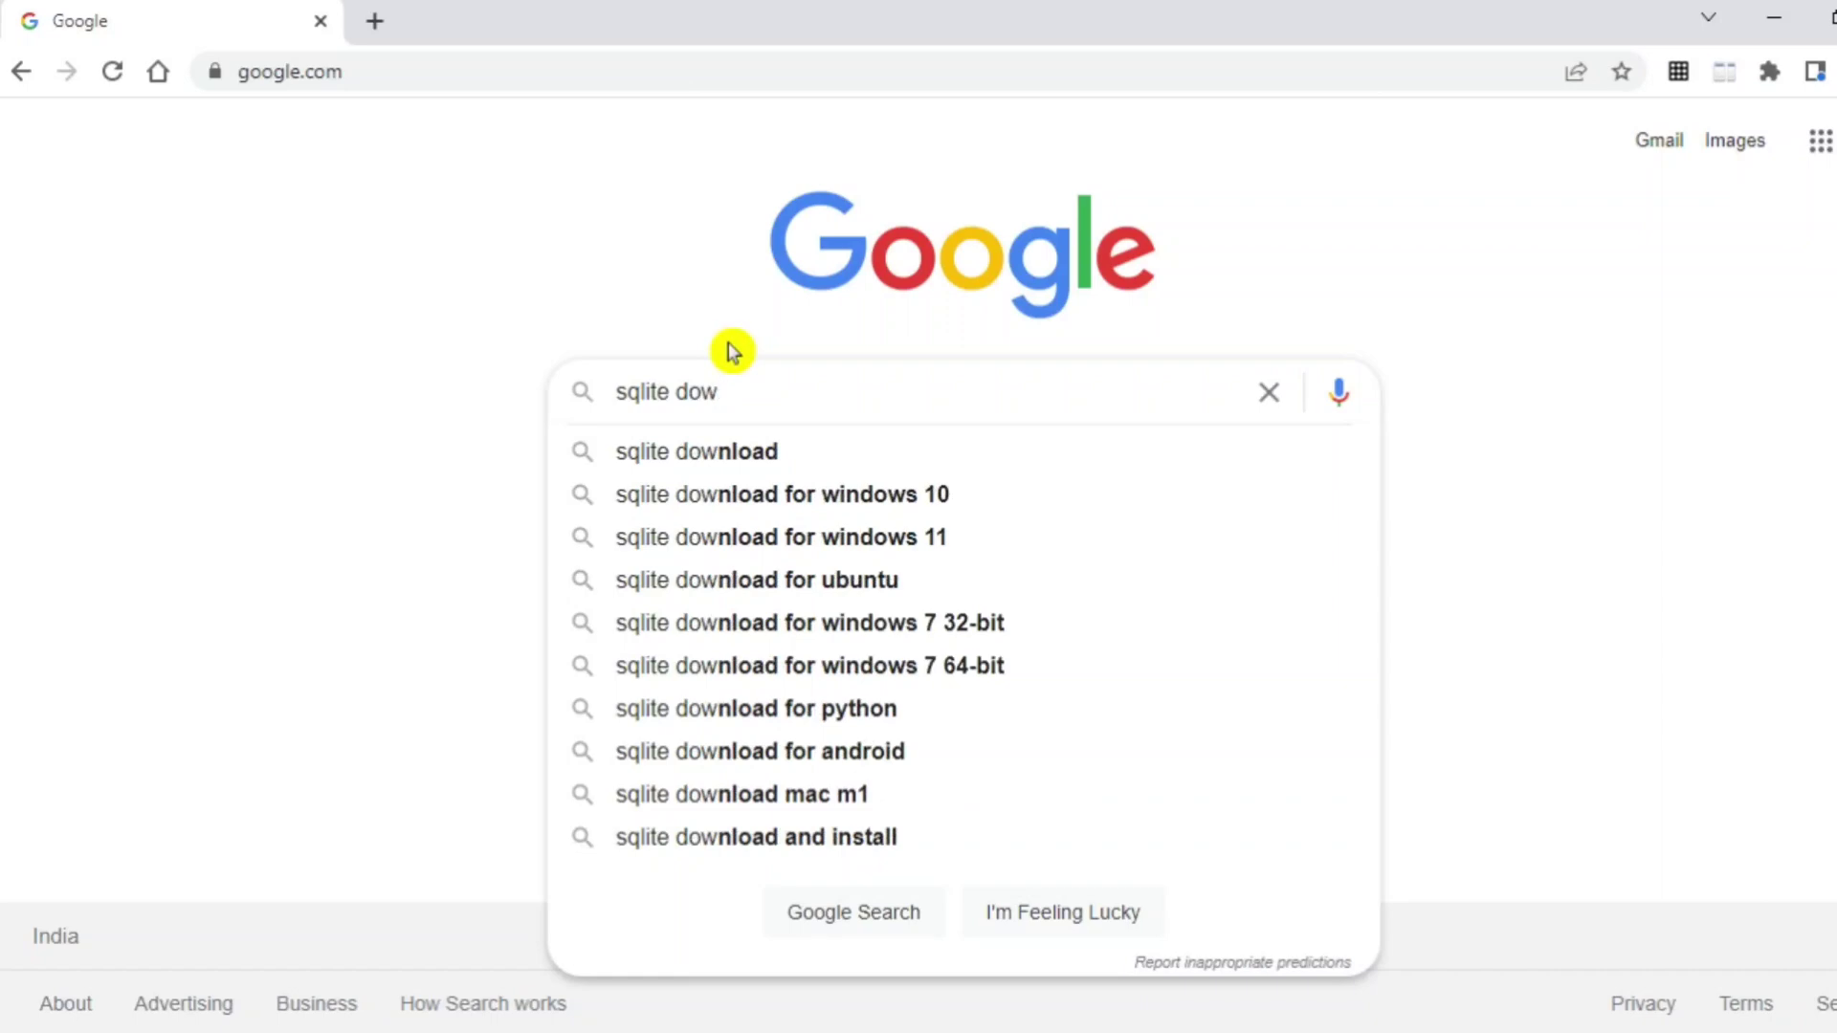
left_click(695, 452)
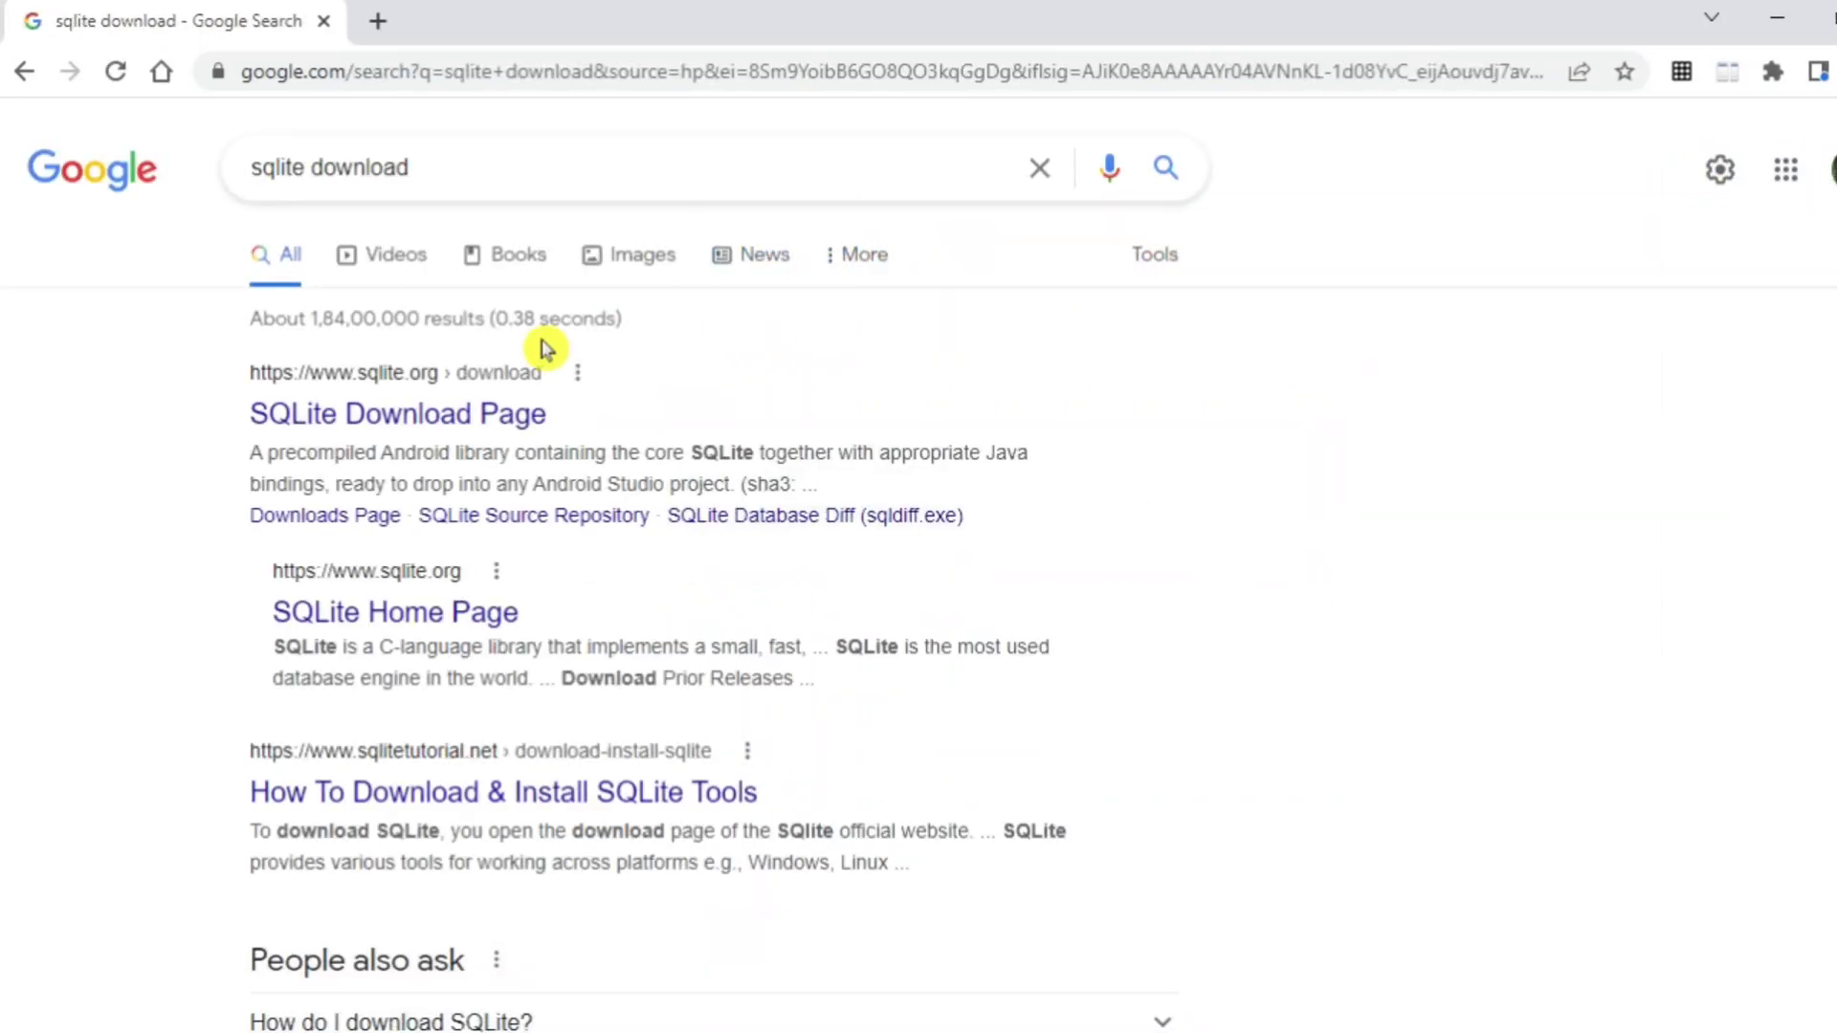
left_click(398, 413)
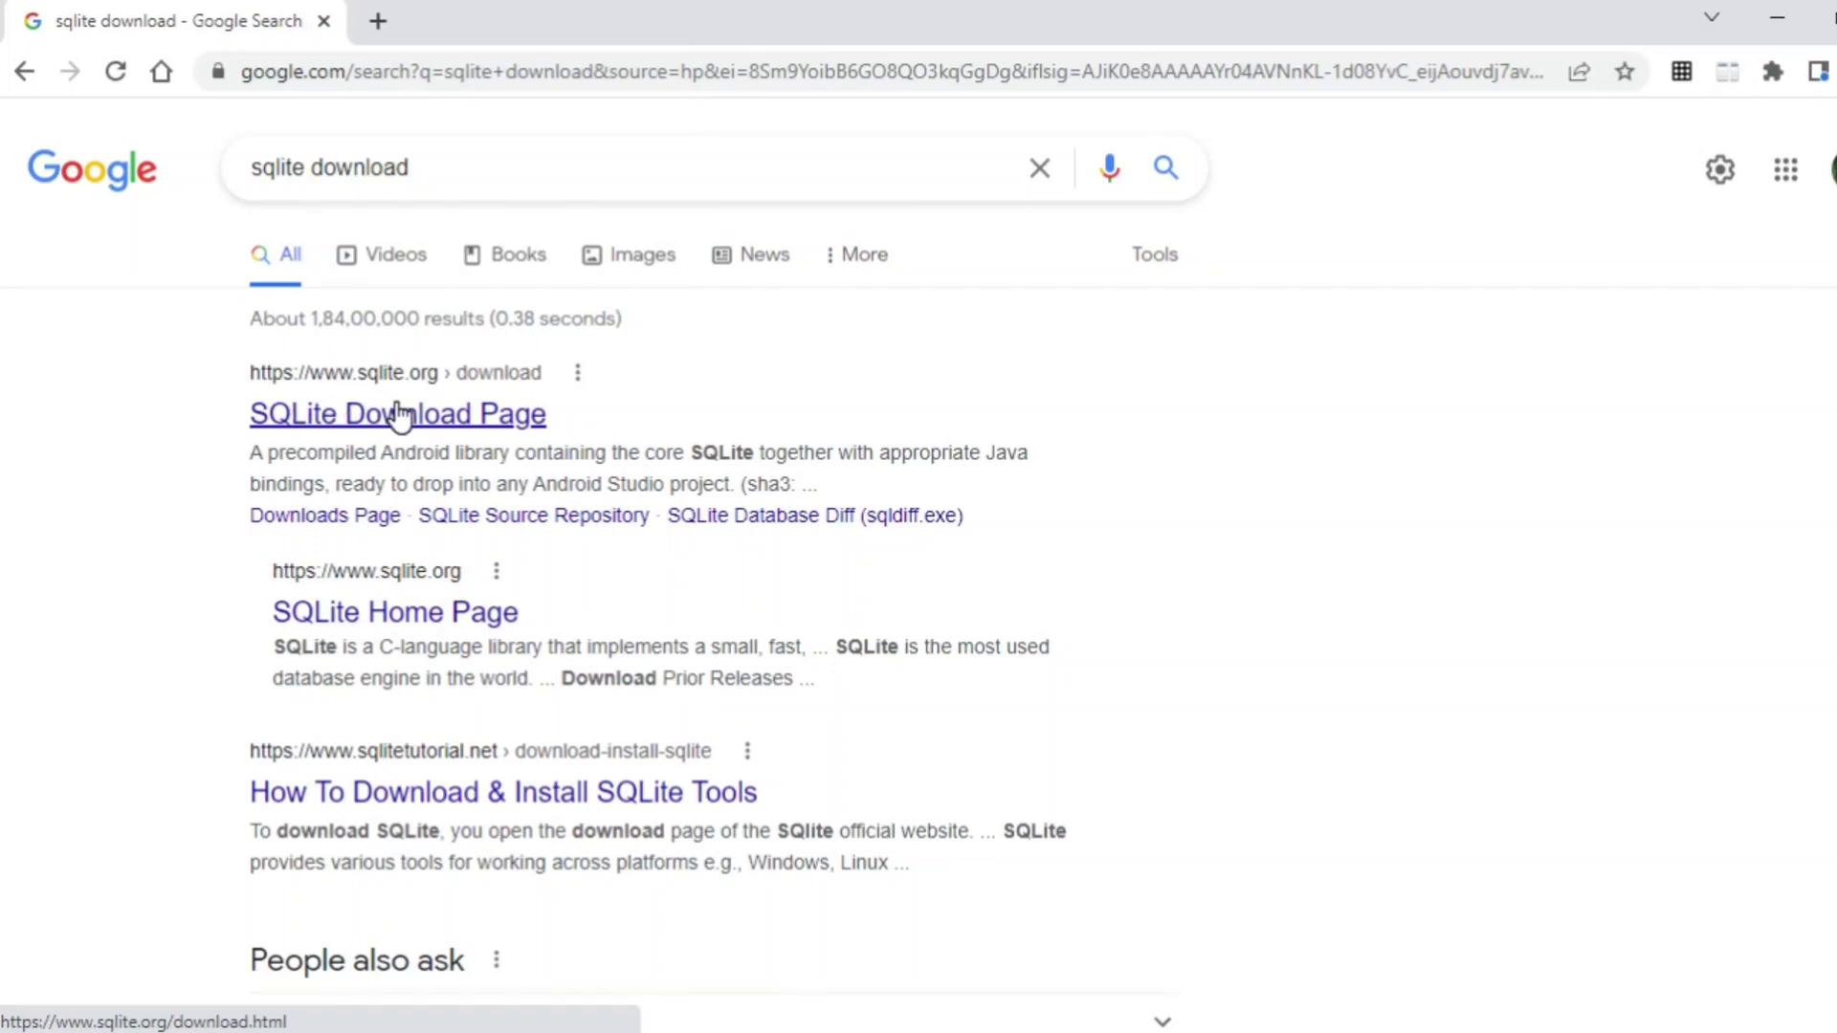
mouse_move(492, 430)
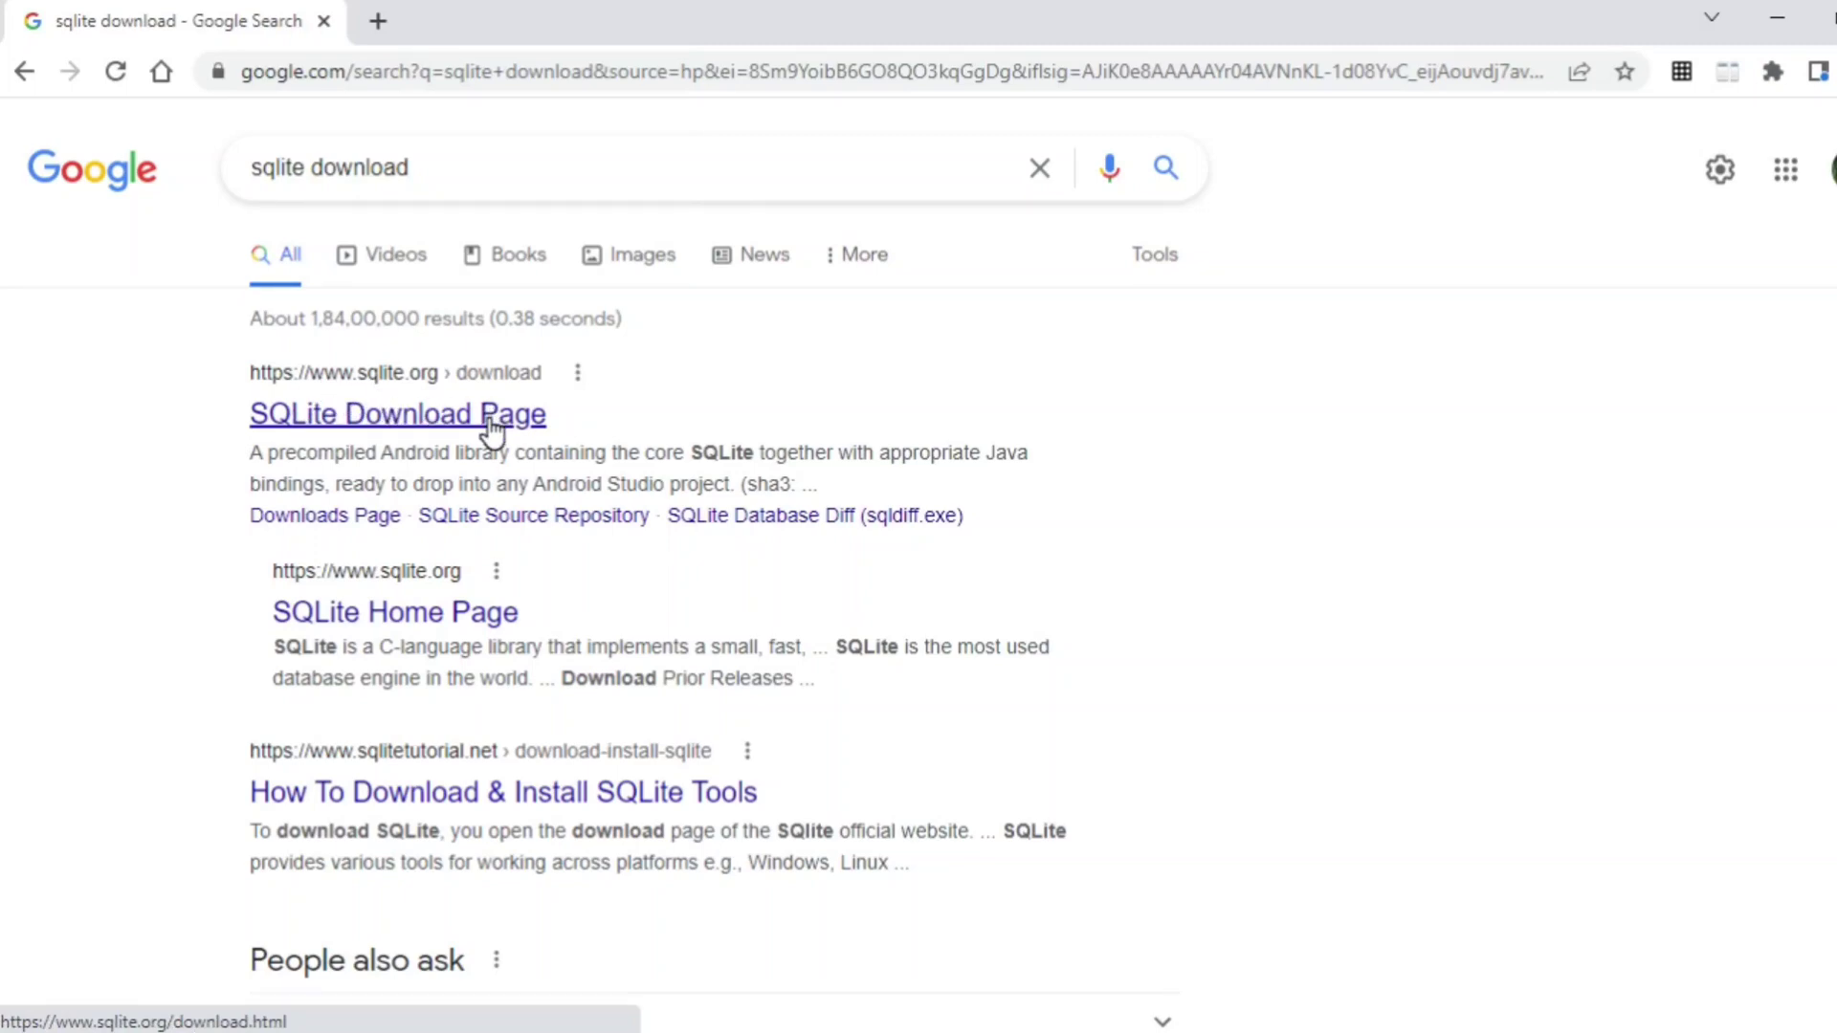
Step: From the SQLite Download Page's Windows binaries, download sqlite-tools-win32-x86-3390000.zip
left_click(396, 413)
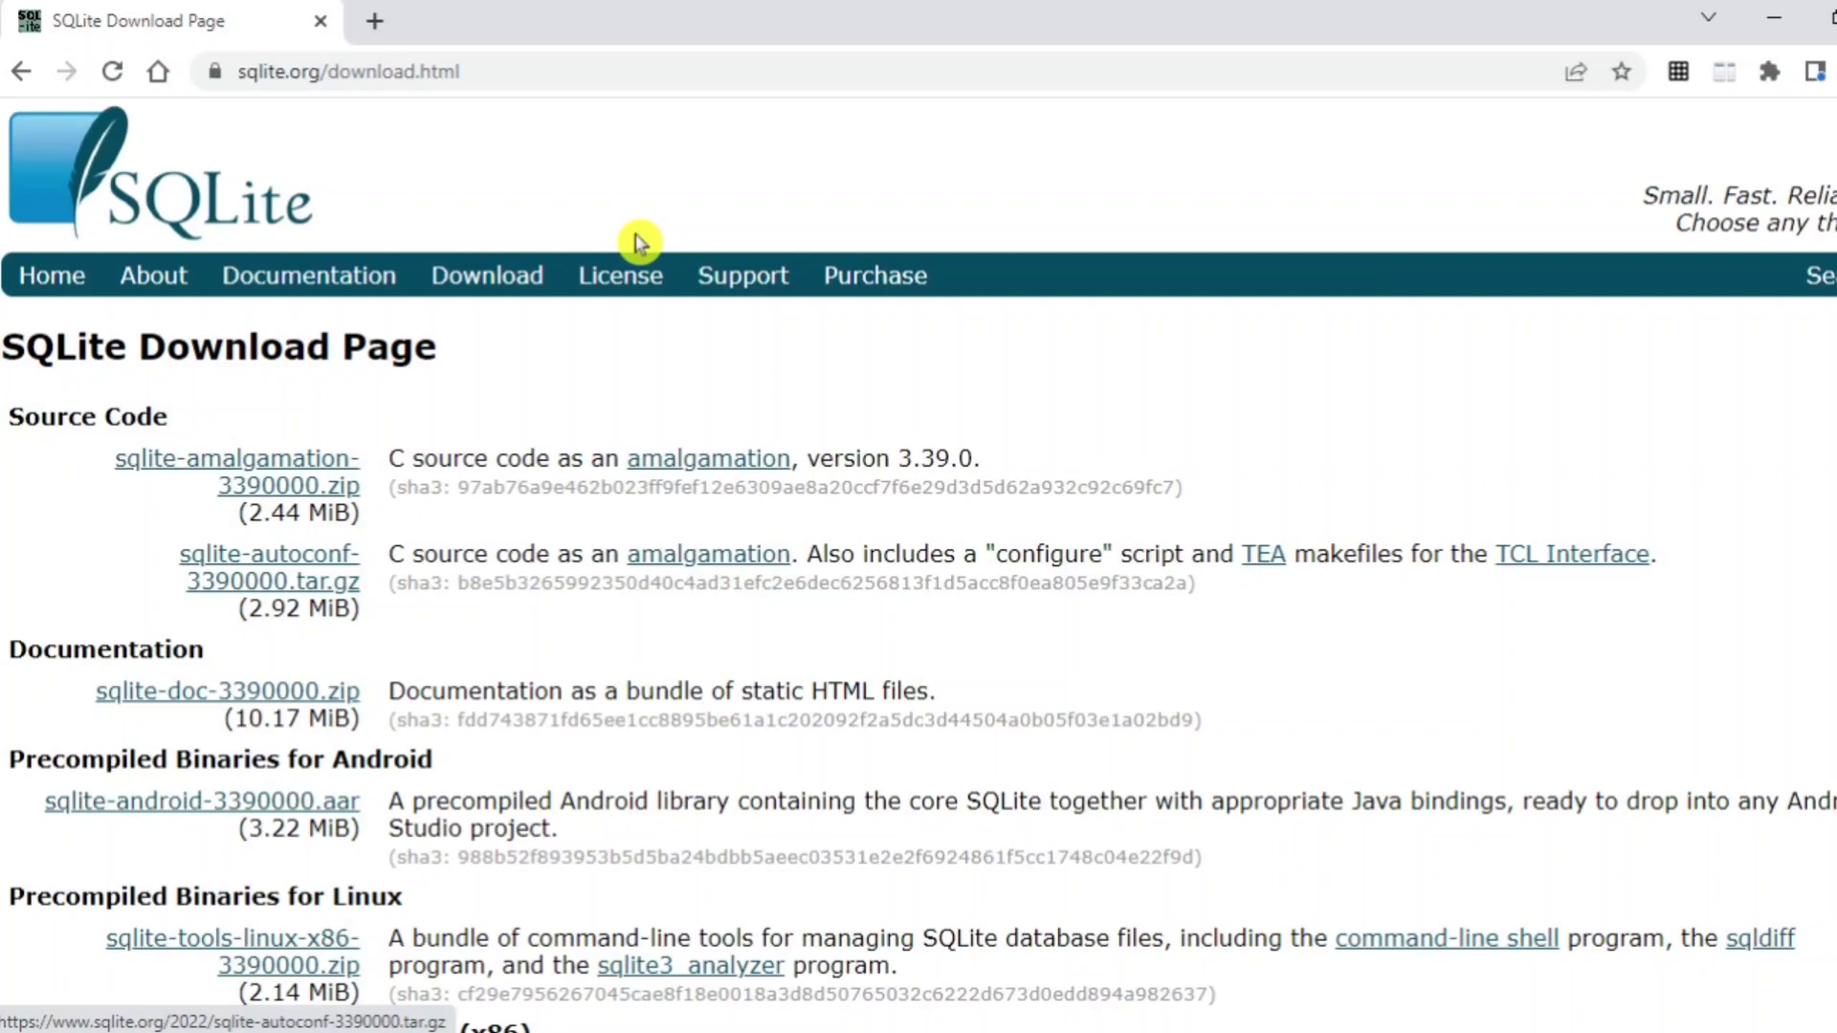
mouse_move(603, 353)
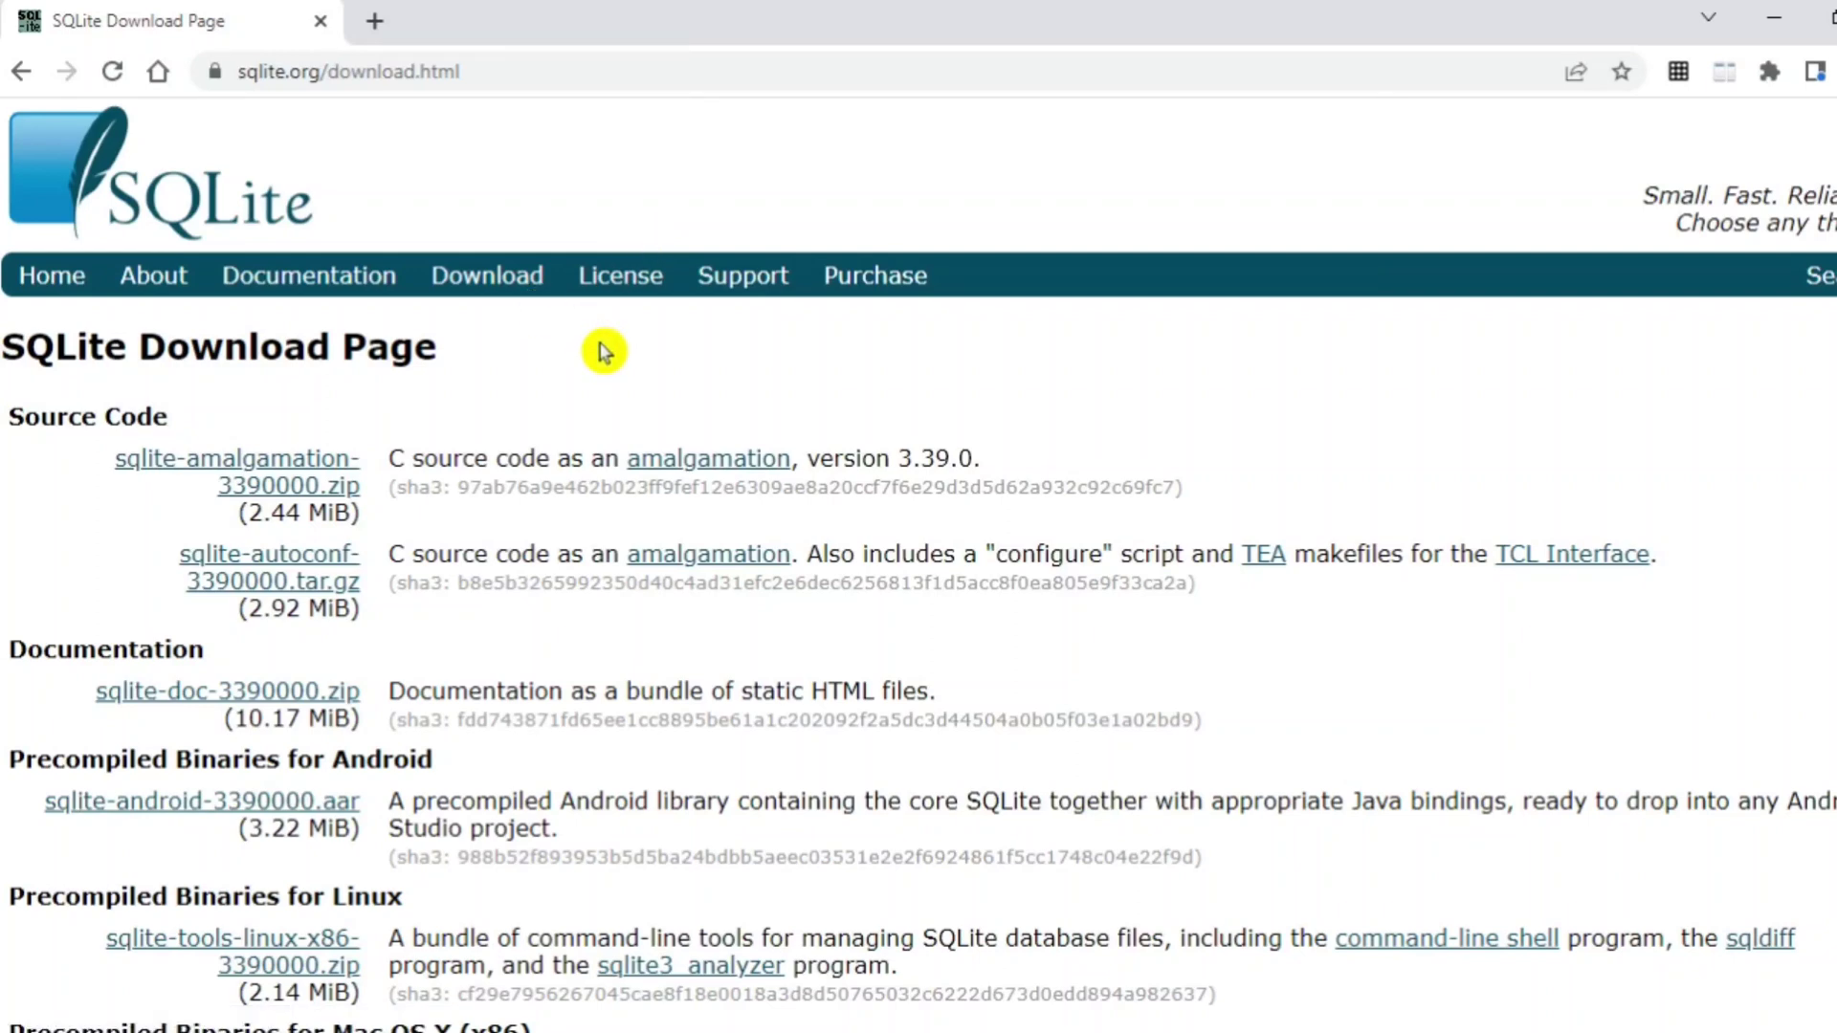
scroll("down", 3)
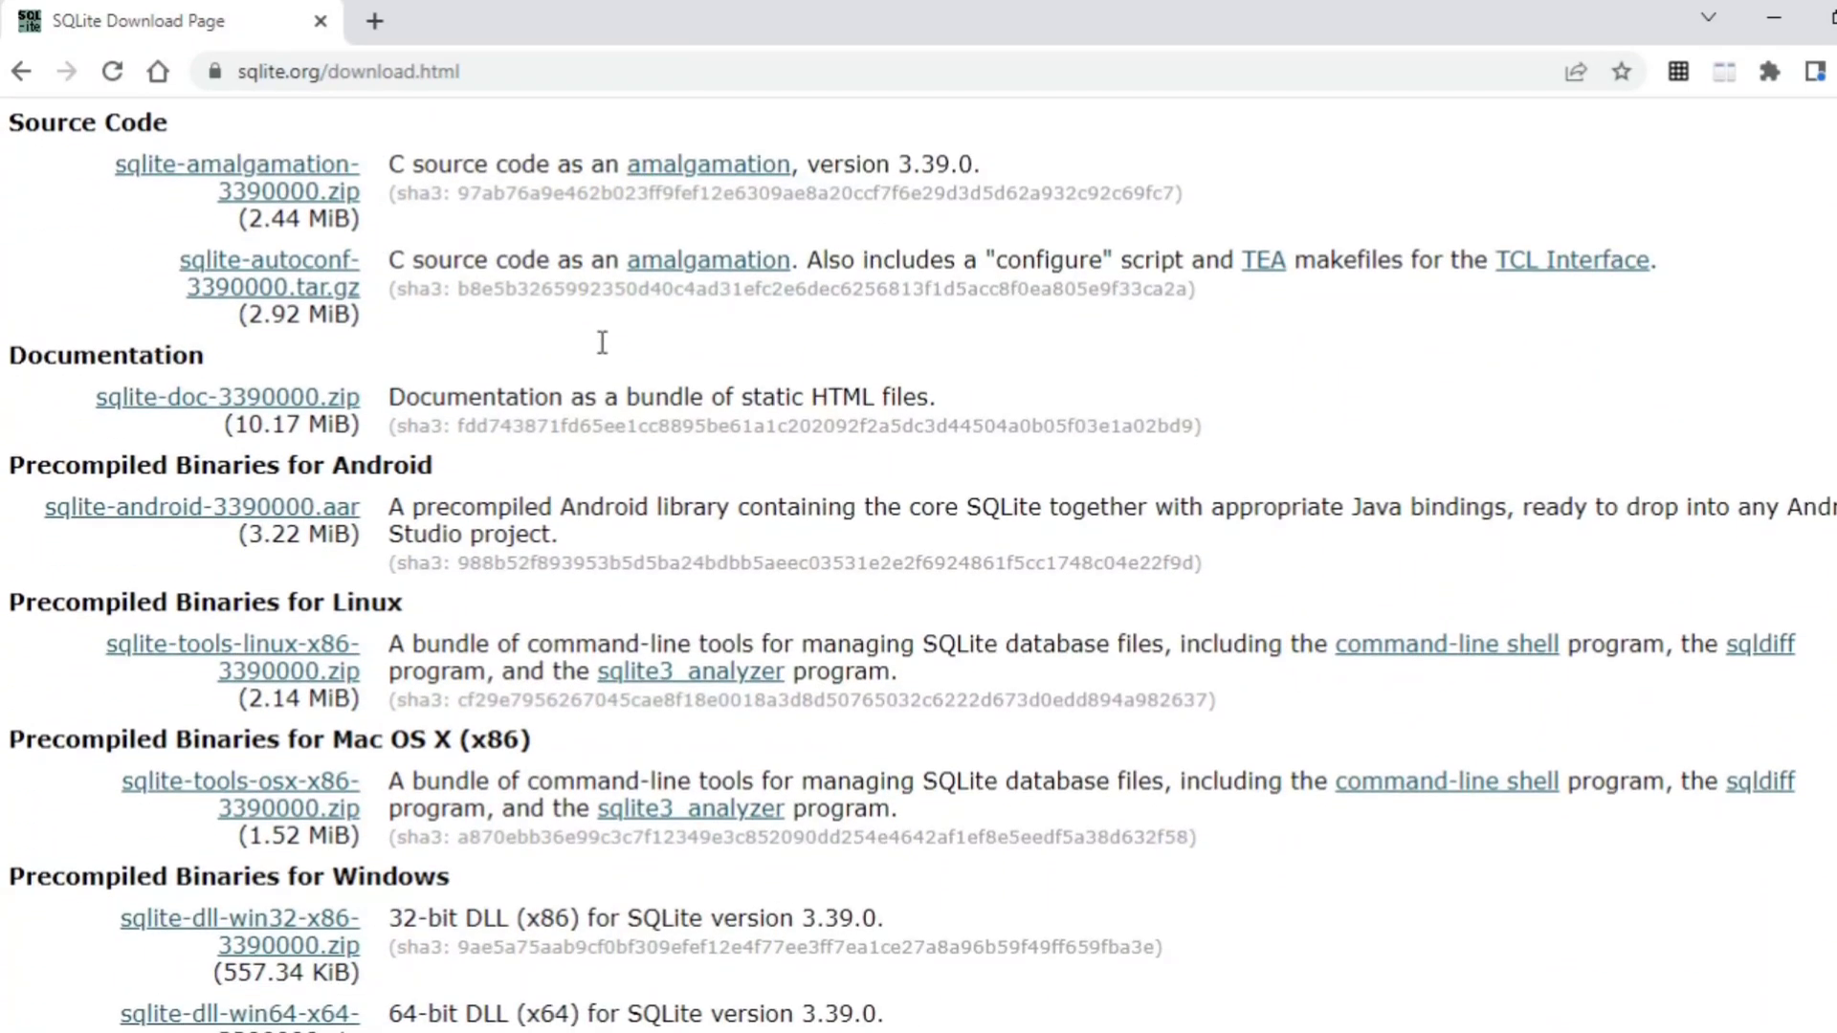
scroll("down", 3)
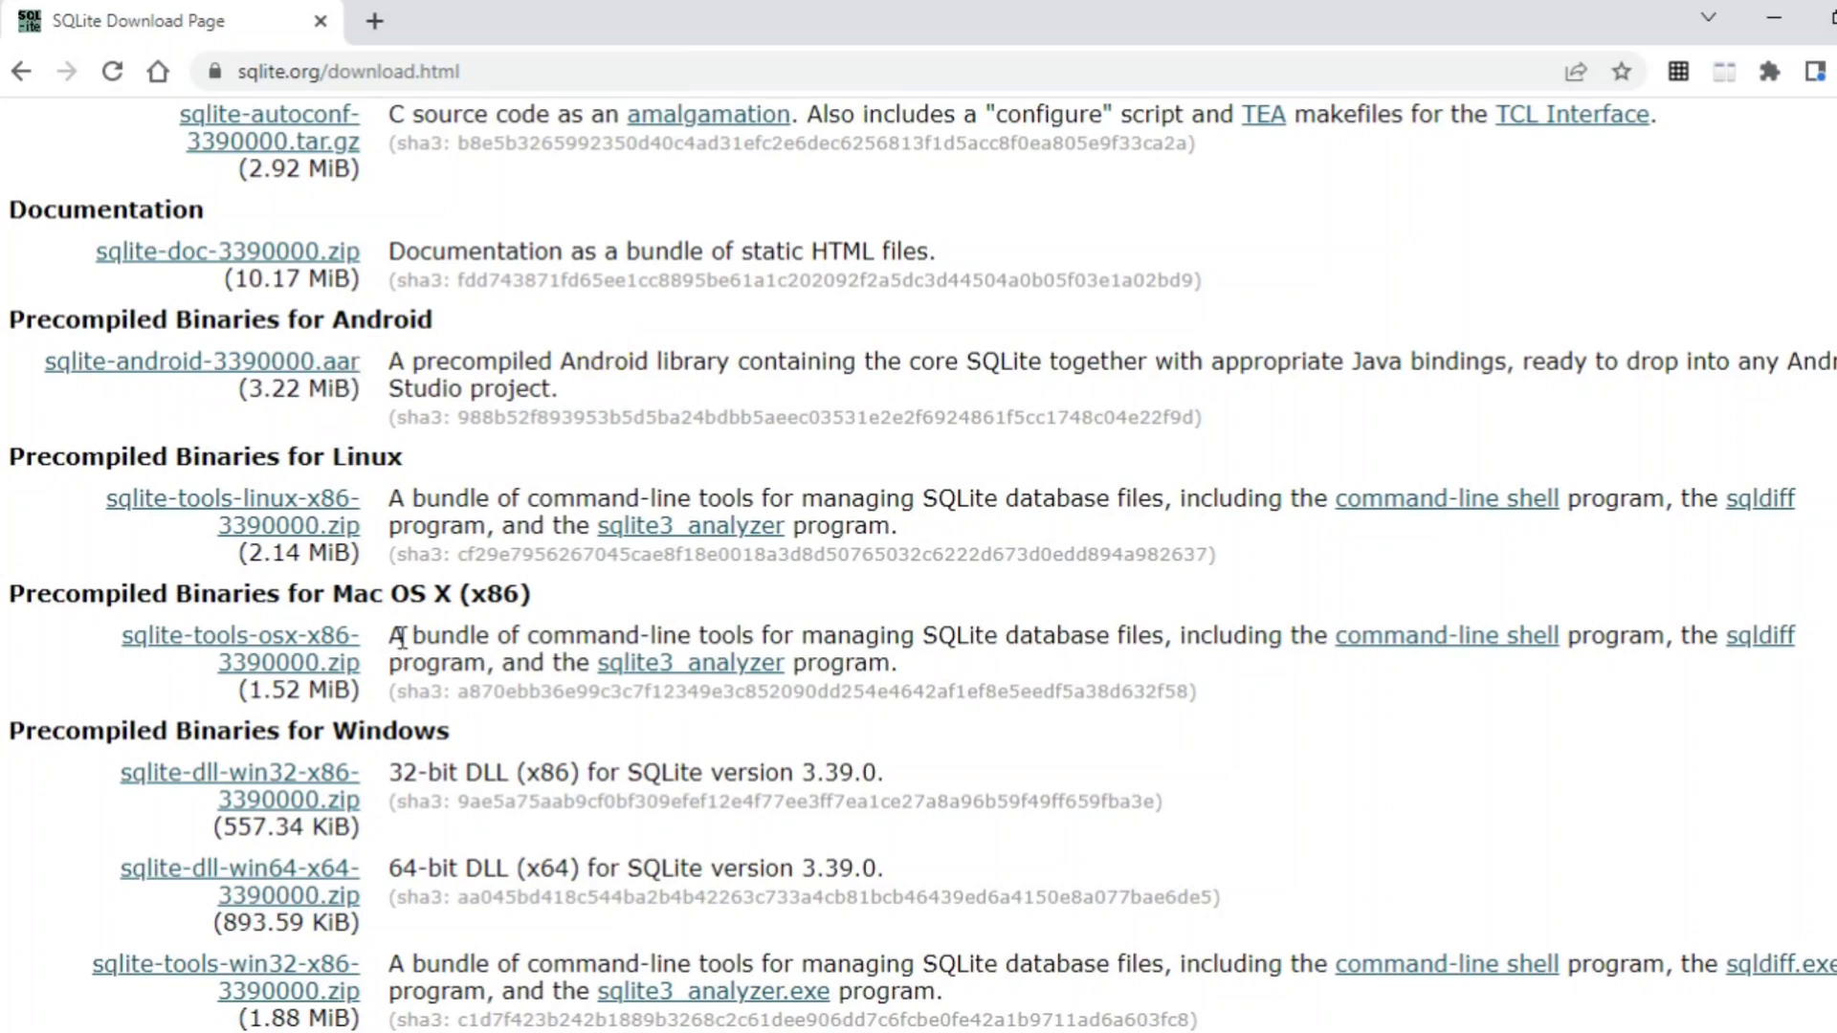
scroll("down", 3)
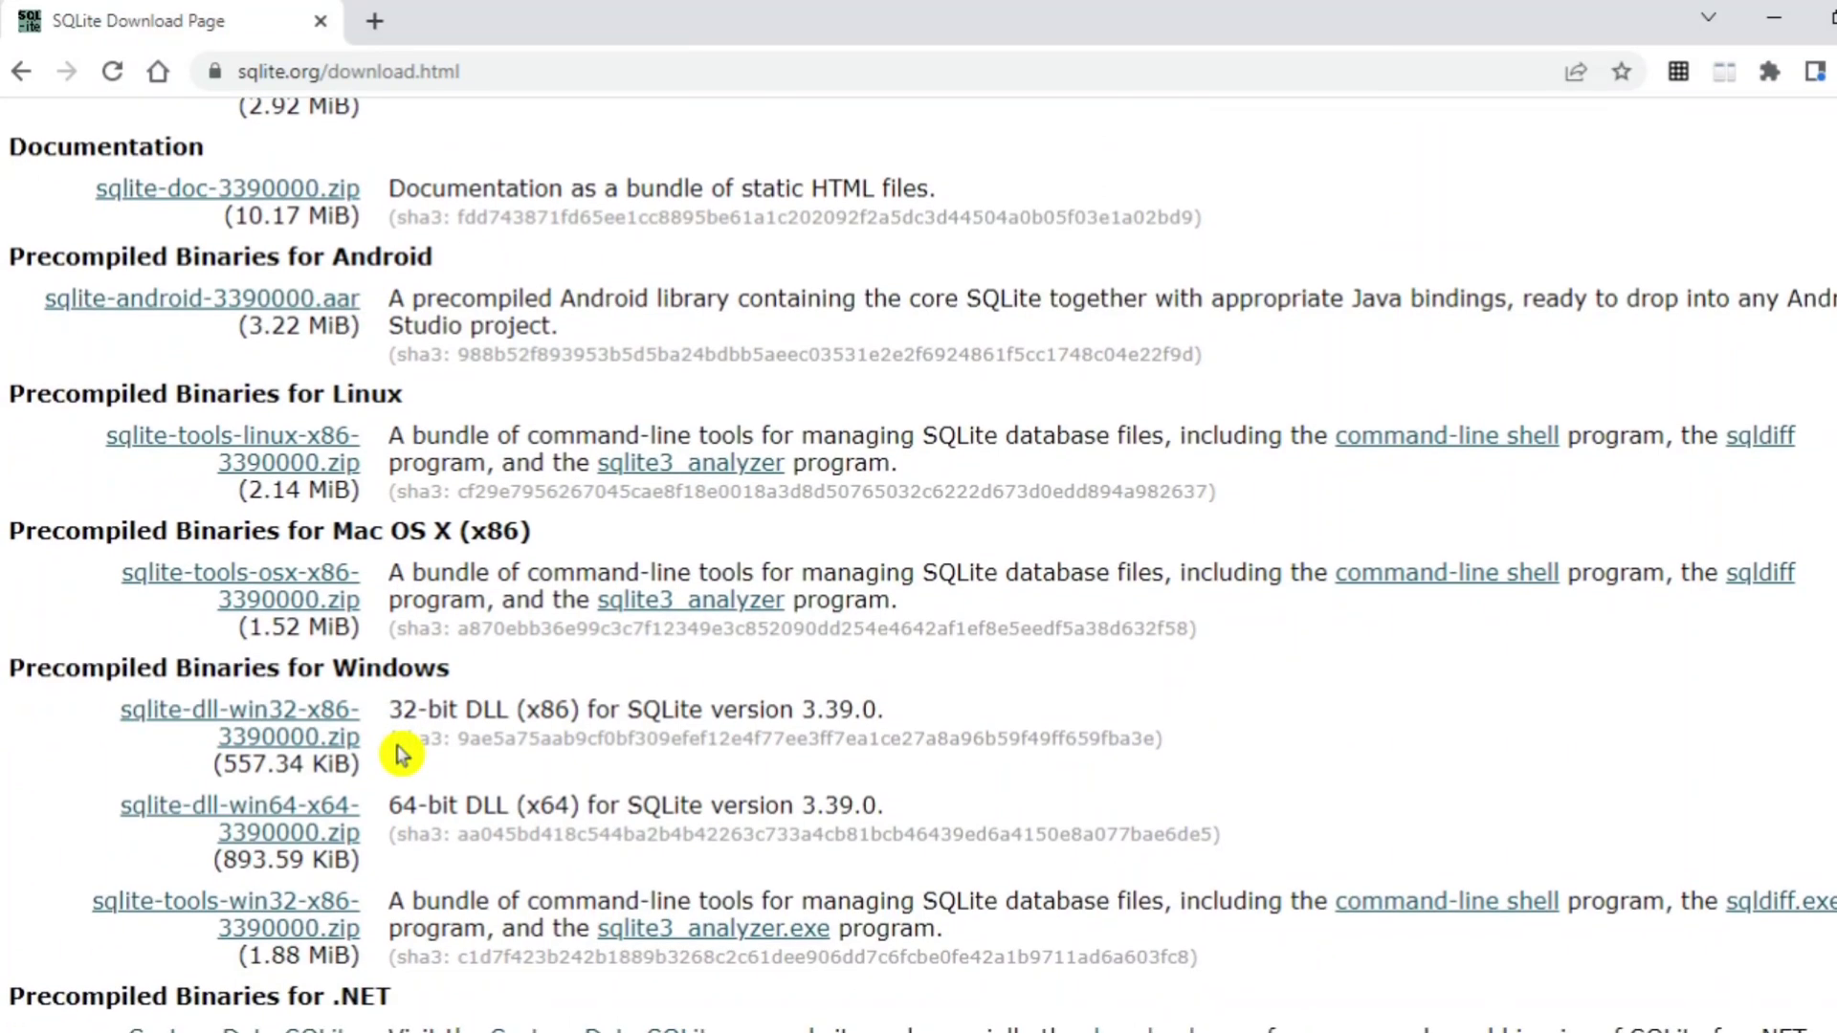
scroll("down", 3)
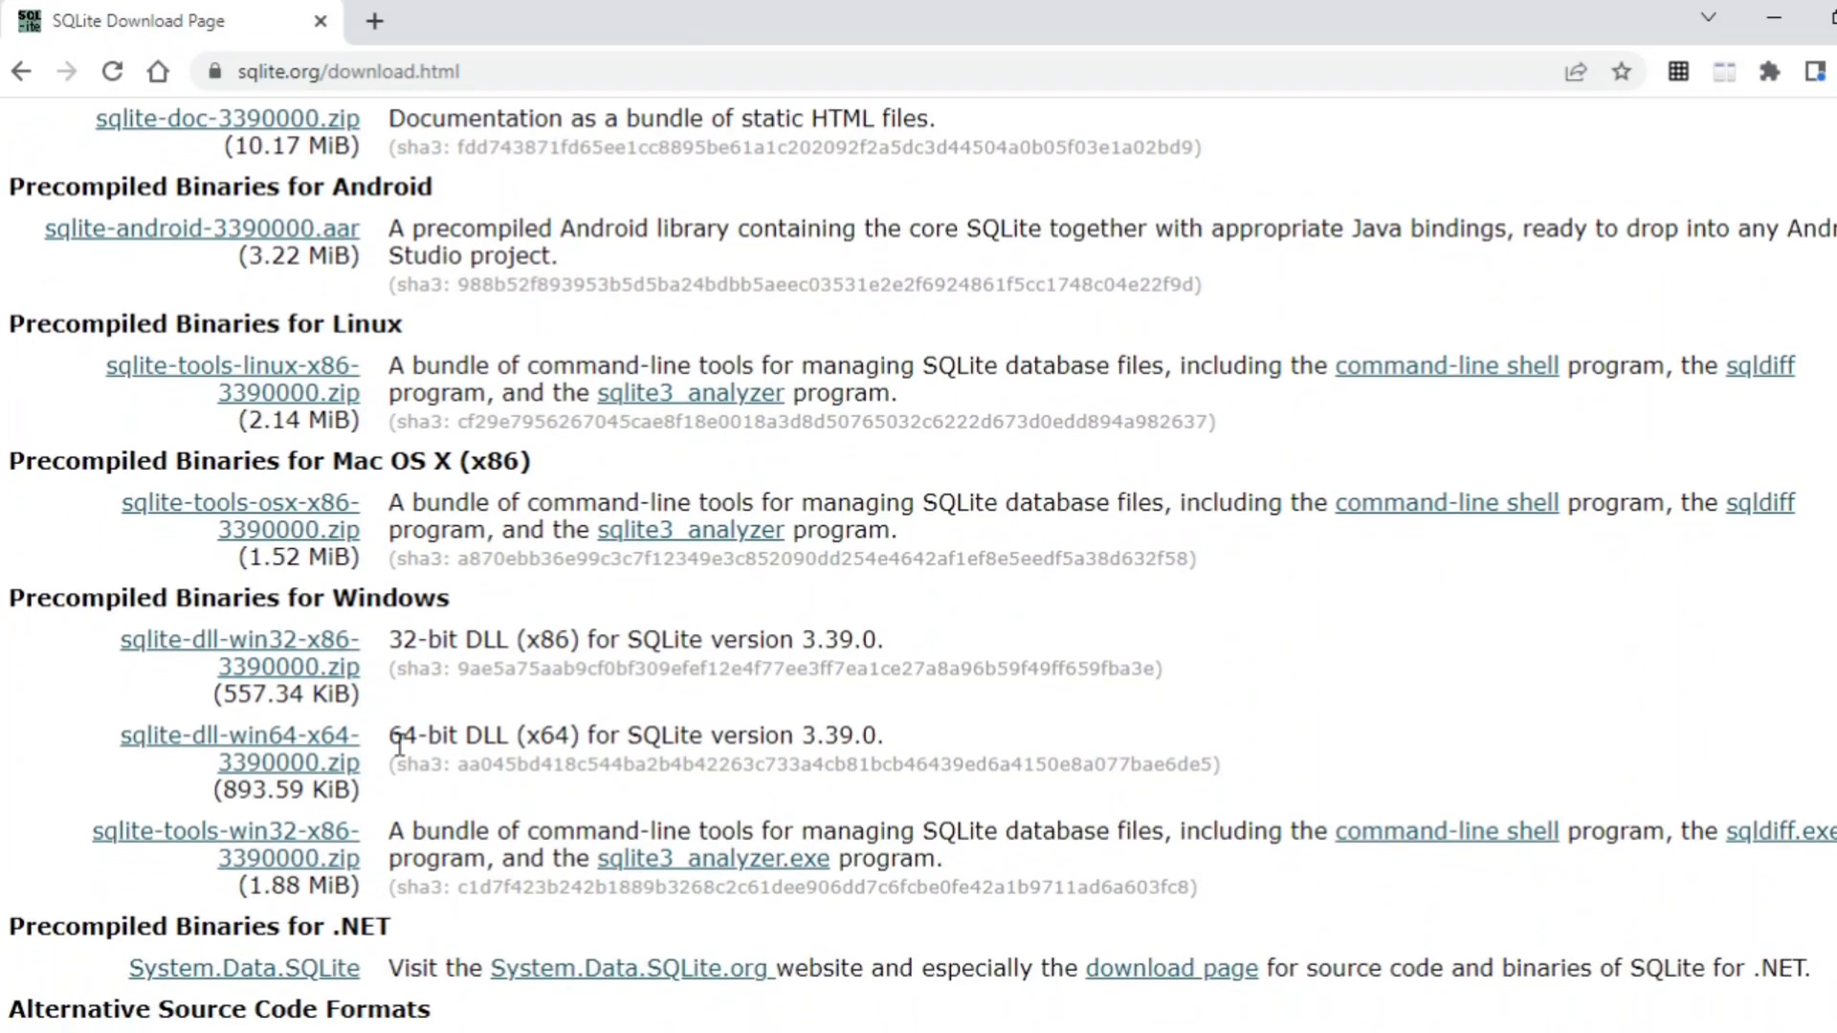
scroll("down", 3)
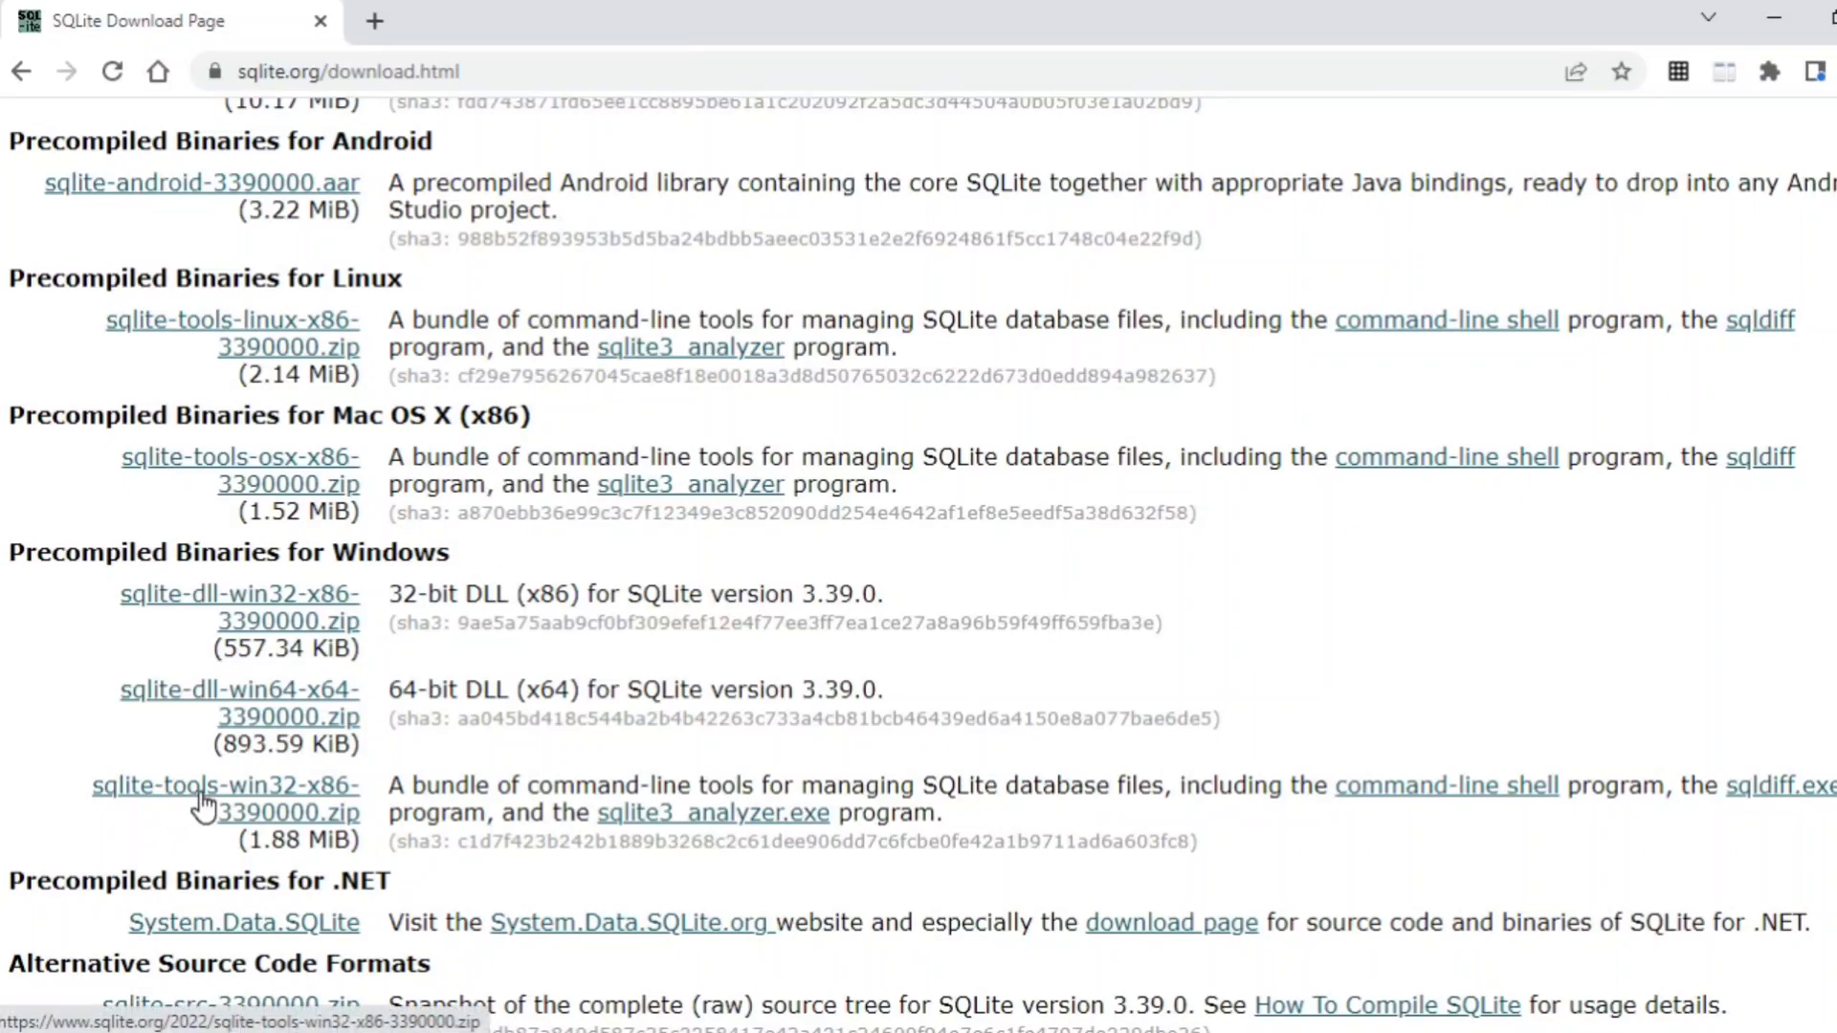
left_click(224, 784)
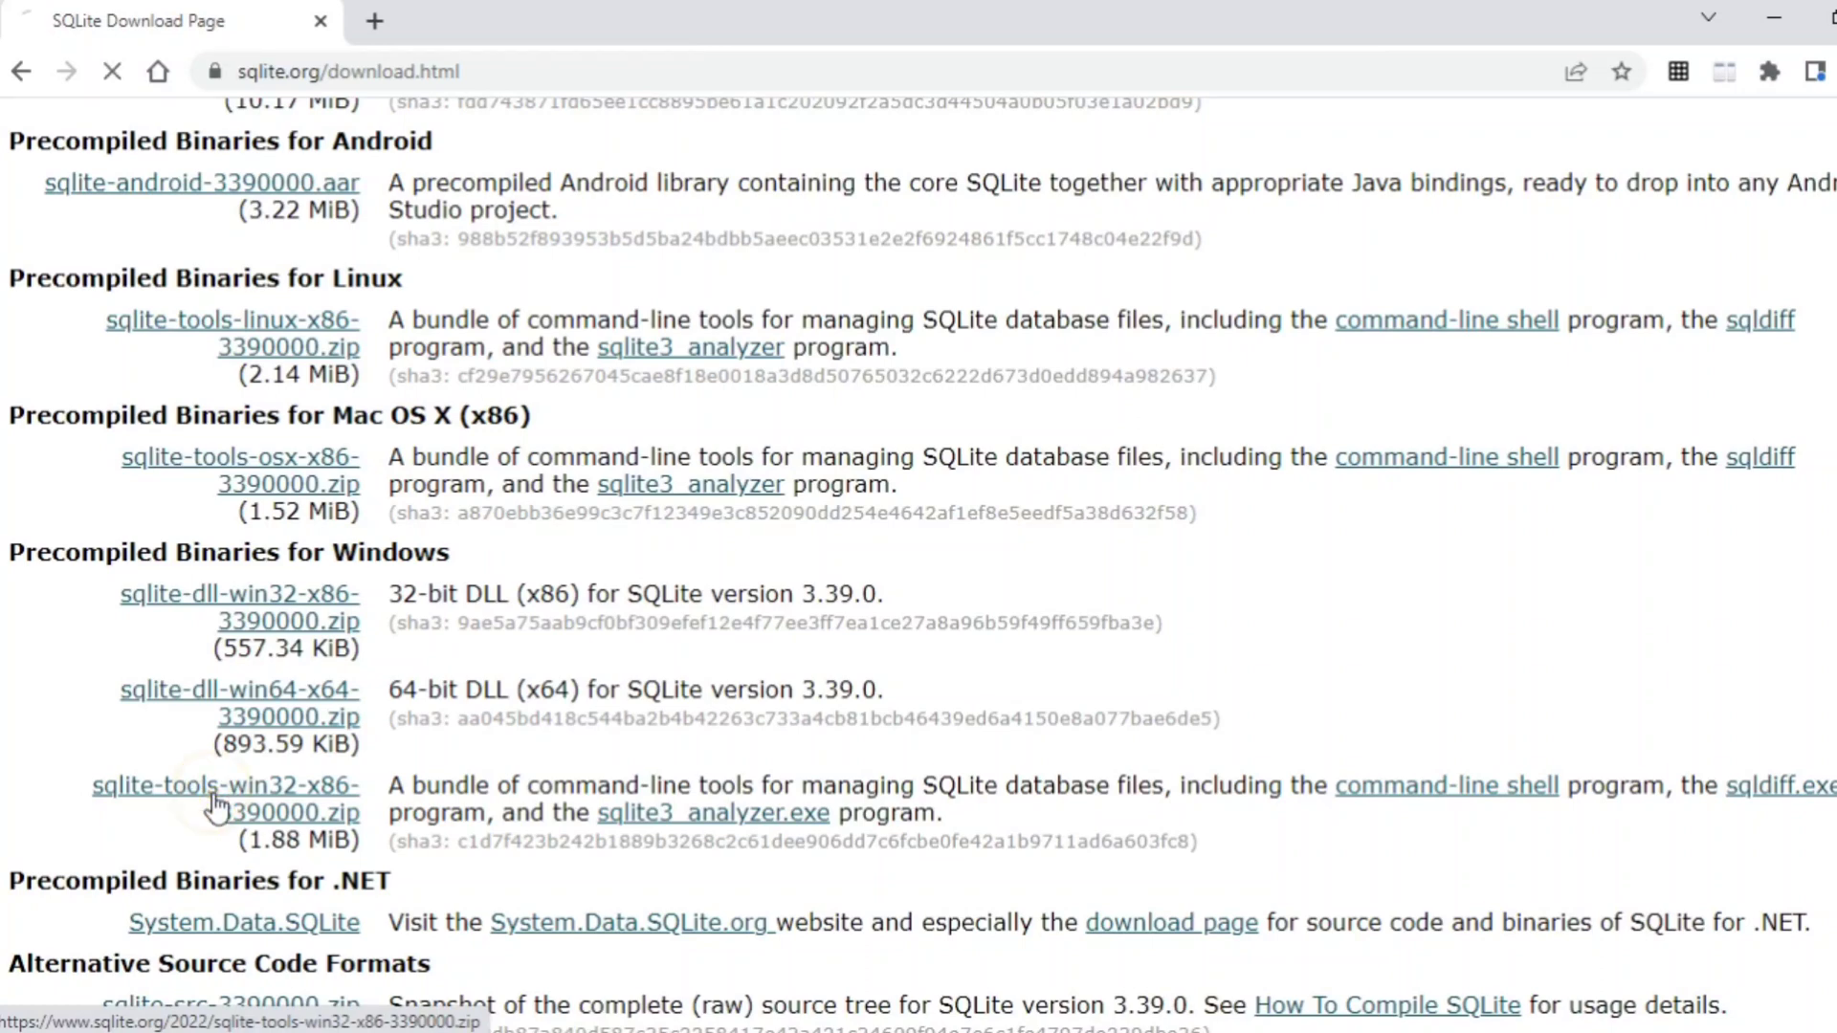
left_click(226, 800)
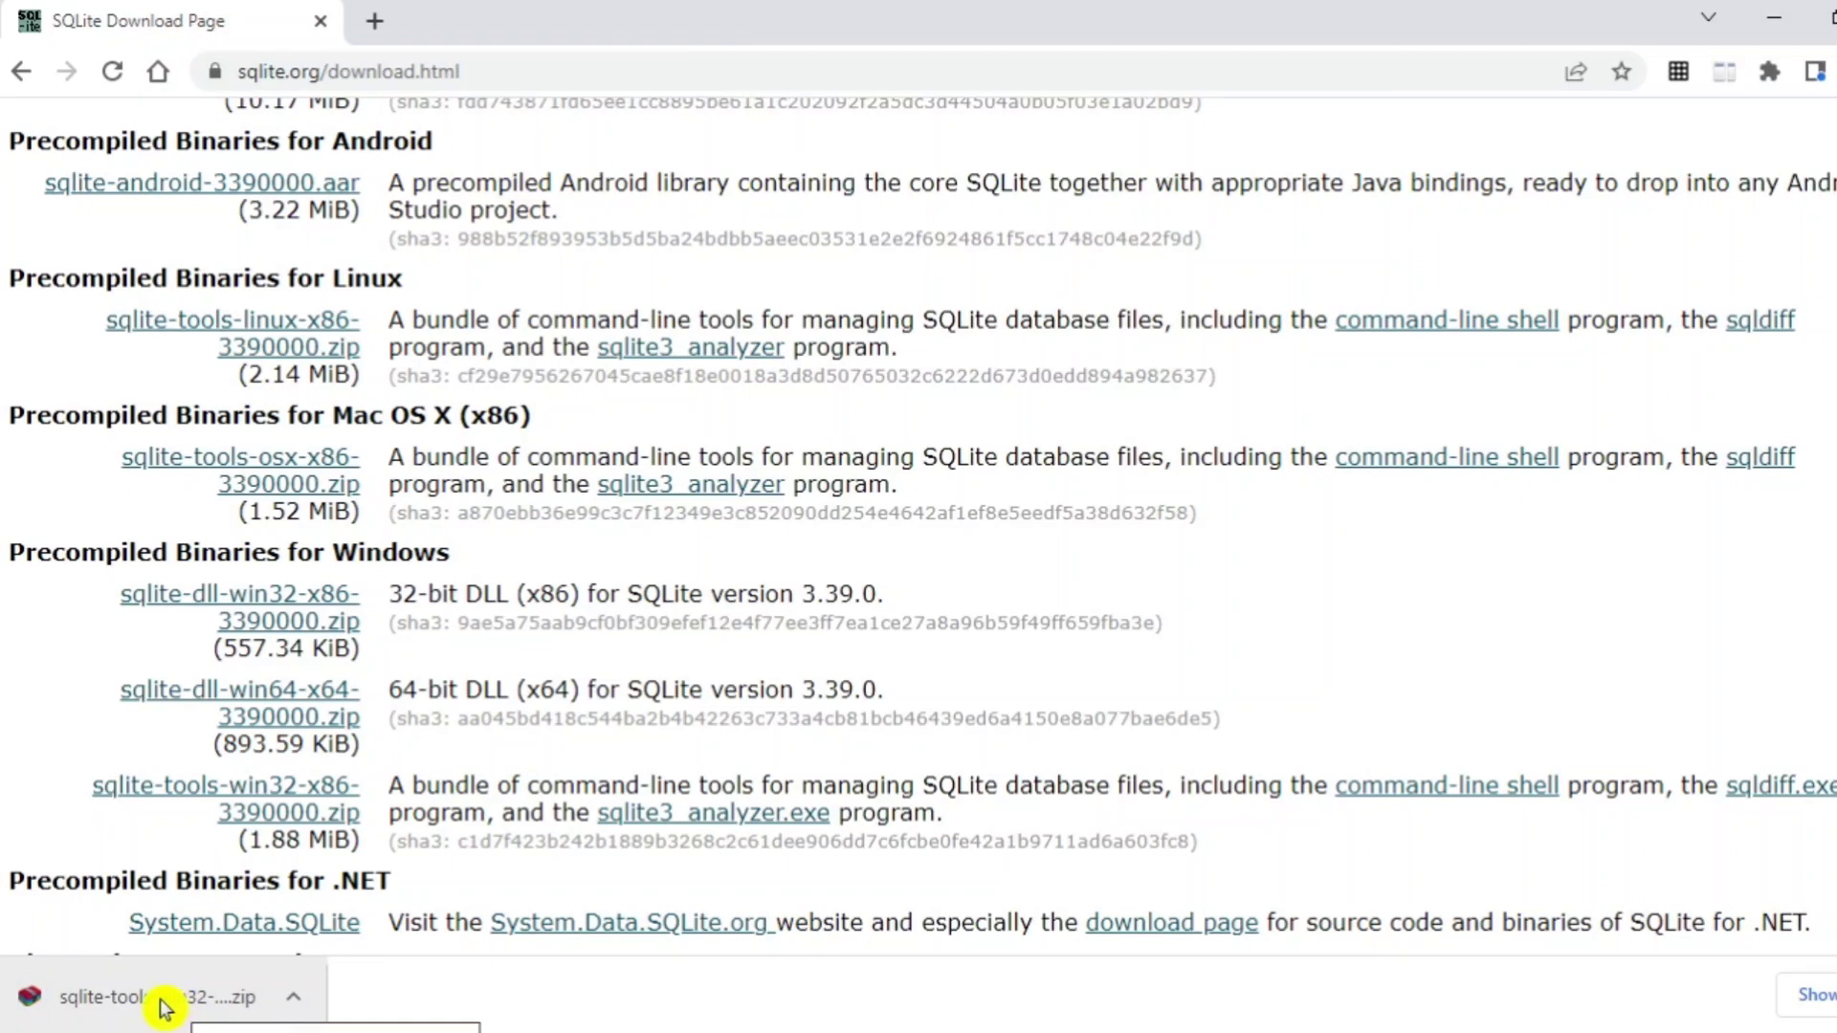
Step: Extract the downloaded sqlite-tools zip with WinRAR to a folder on the Desktop
left_click(165, 997)
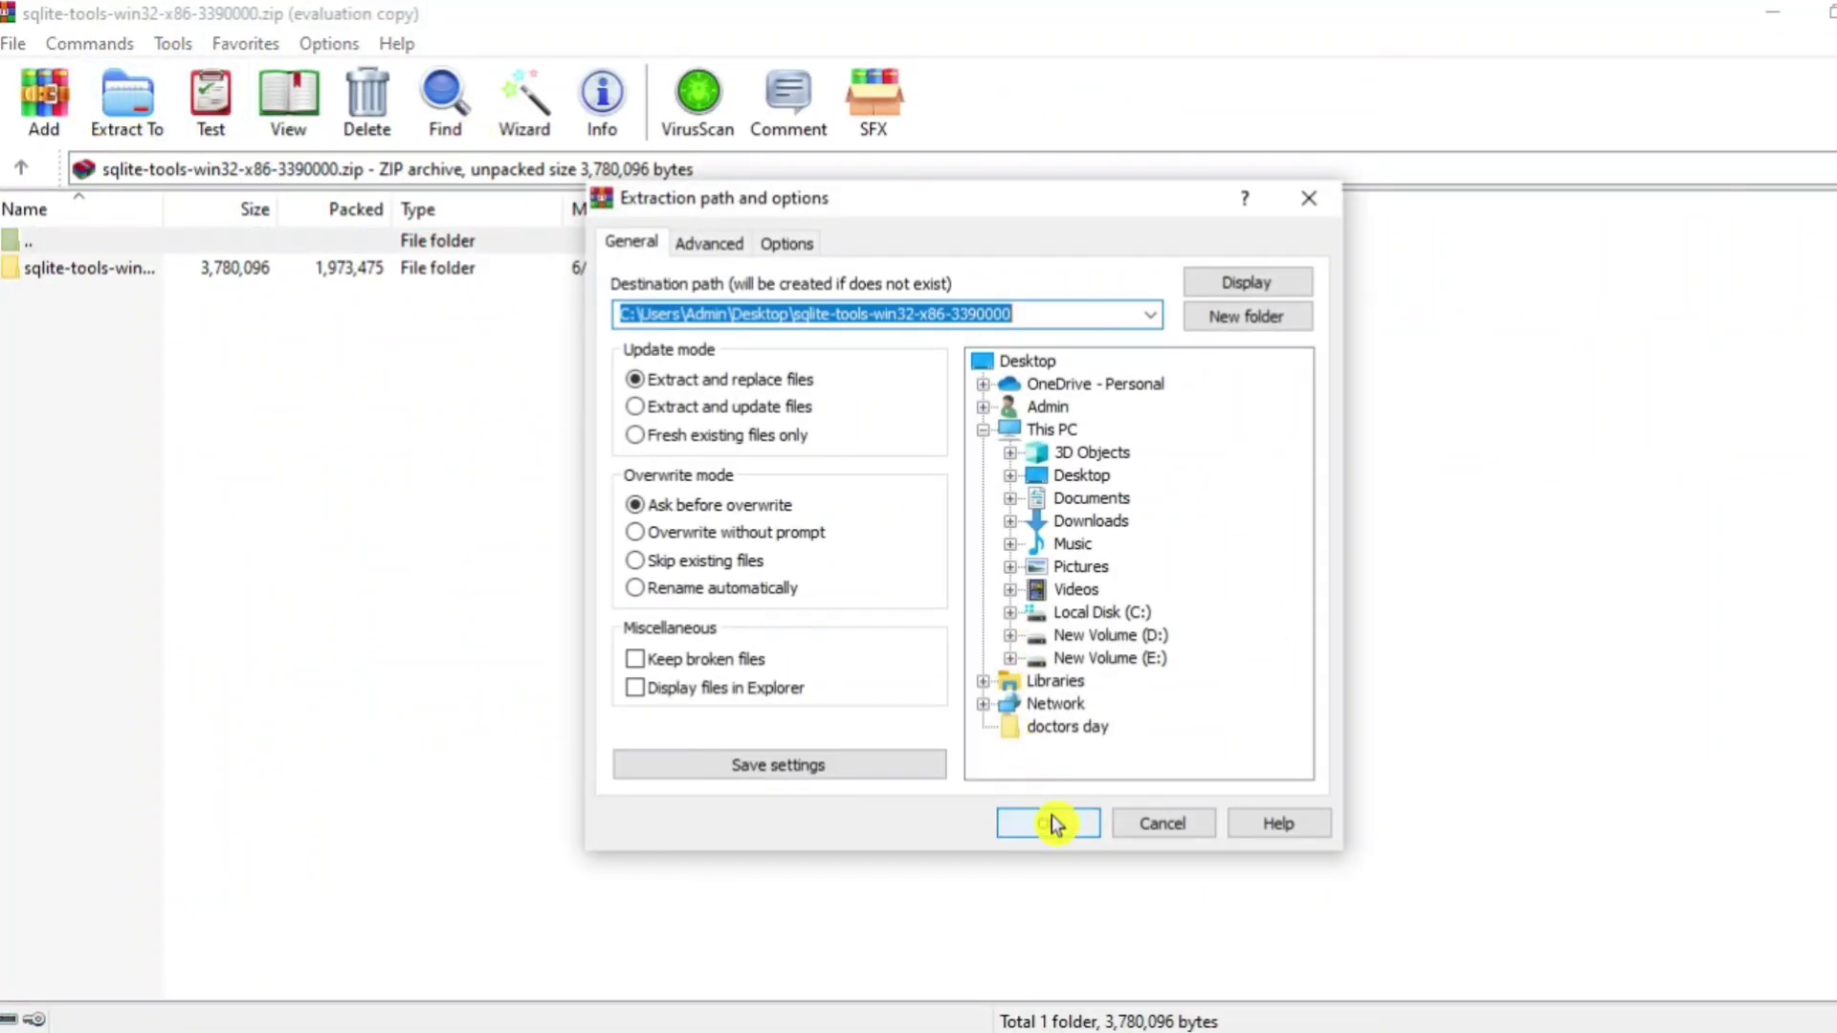
left_click(1047, 823)
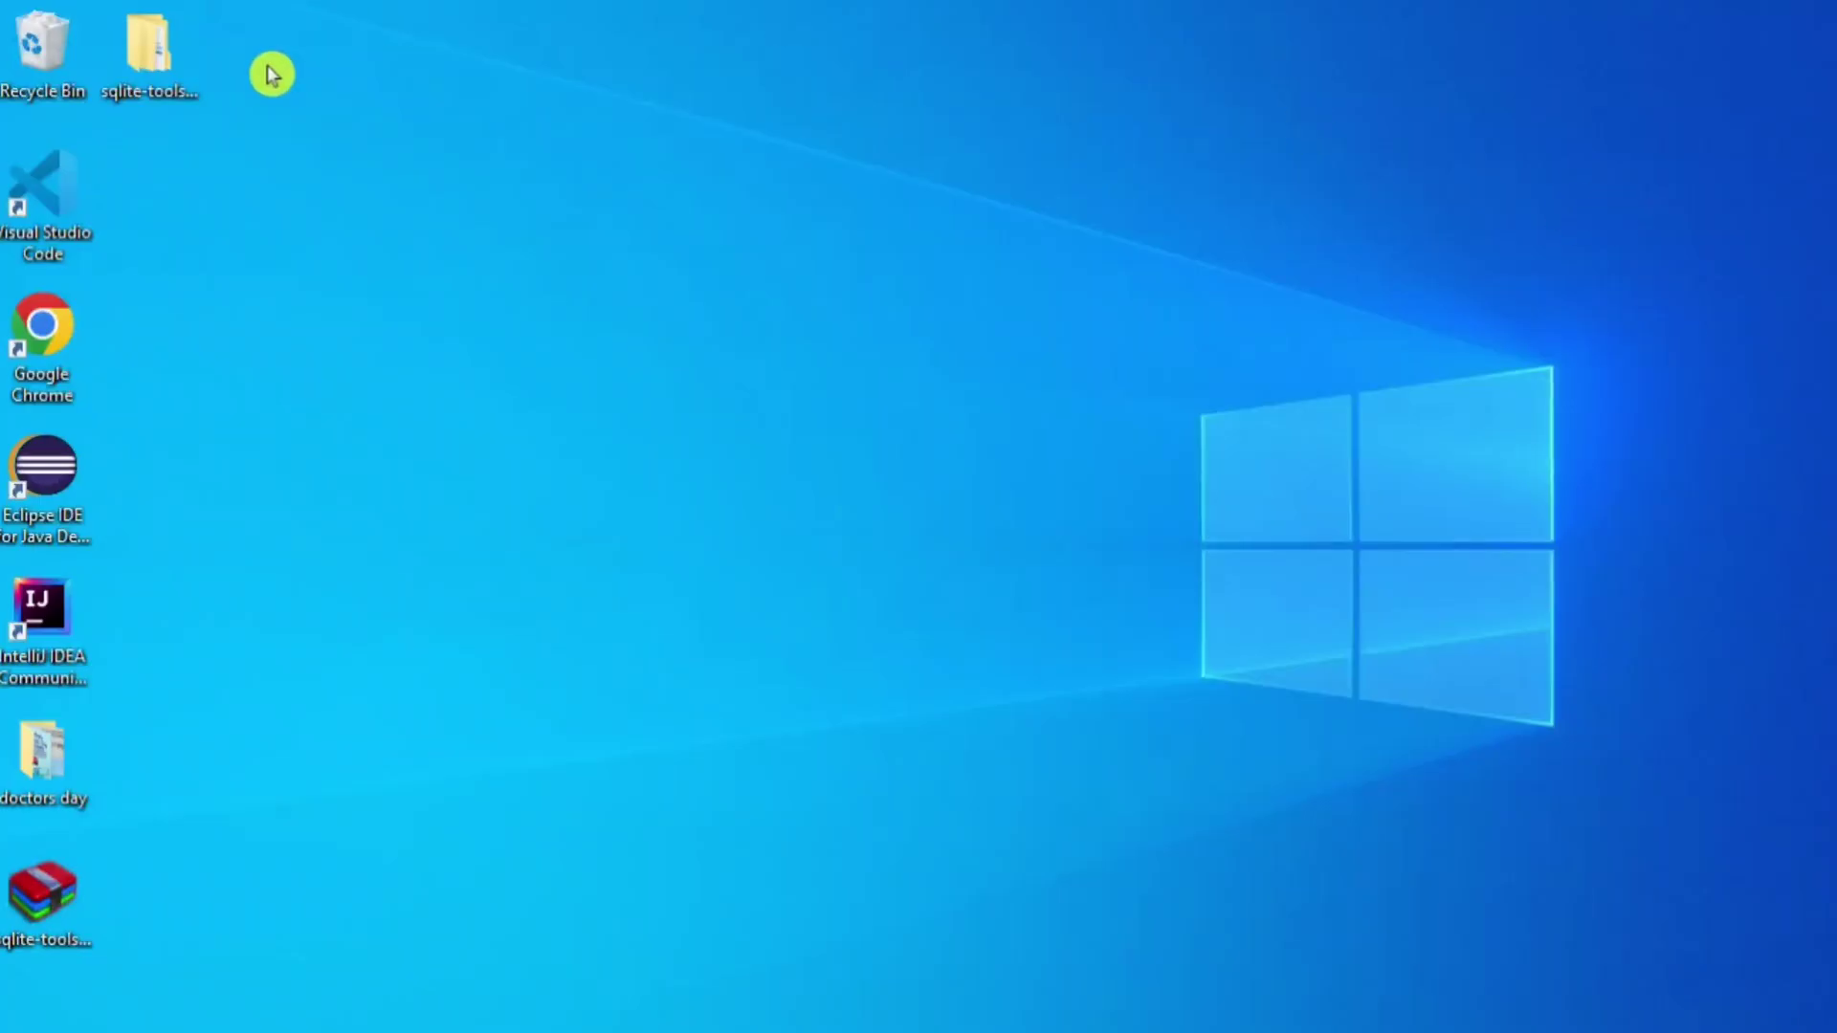
Step: View sqlite3.exe and its companions in the extracted folder, then go to Local Disk (C:)
double_click(149, 46)
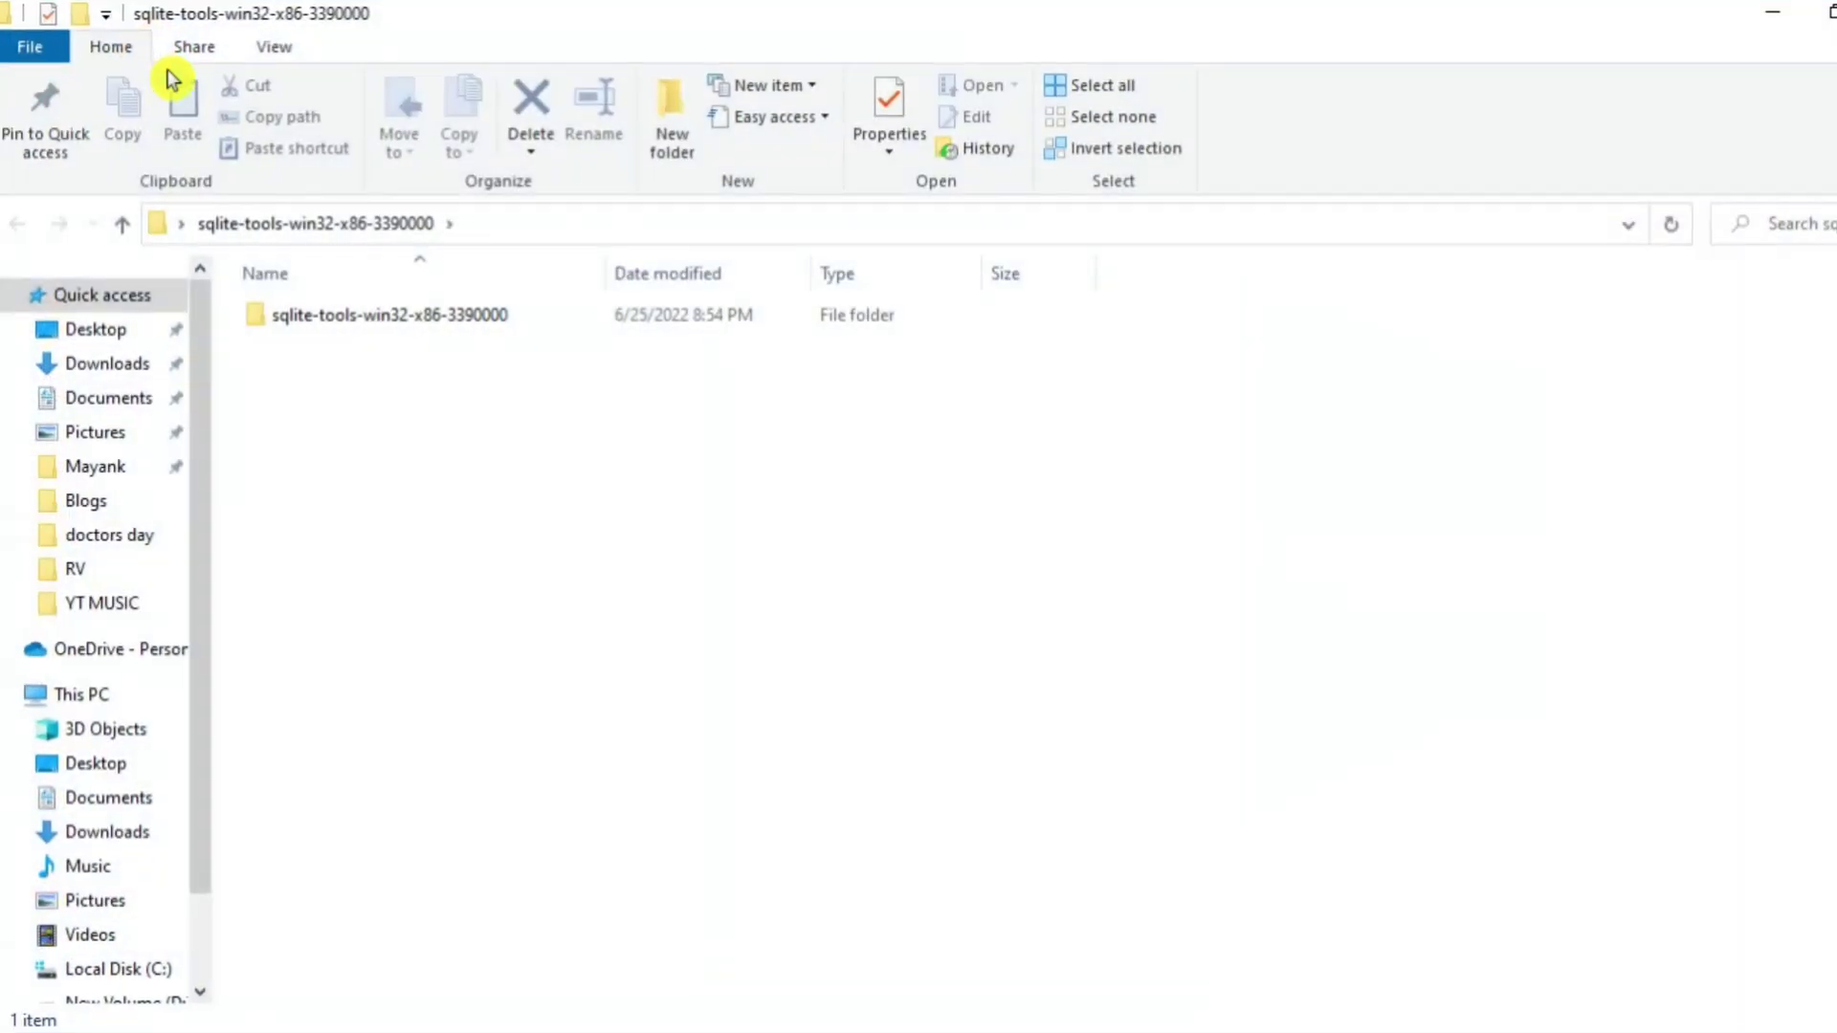
left_click(390, 314)
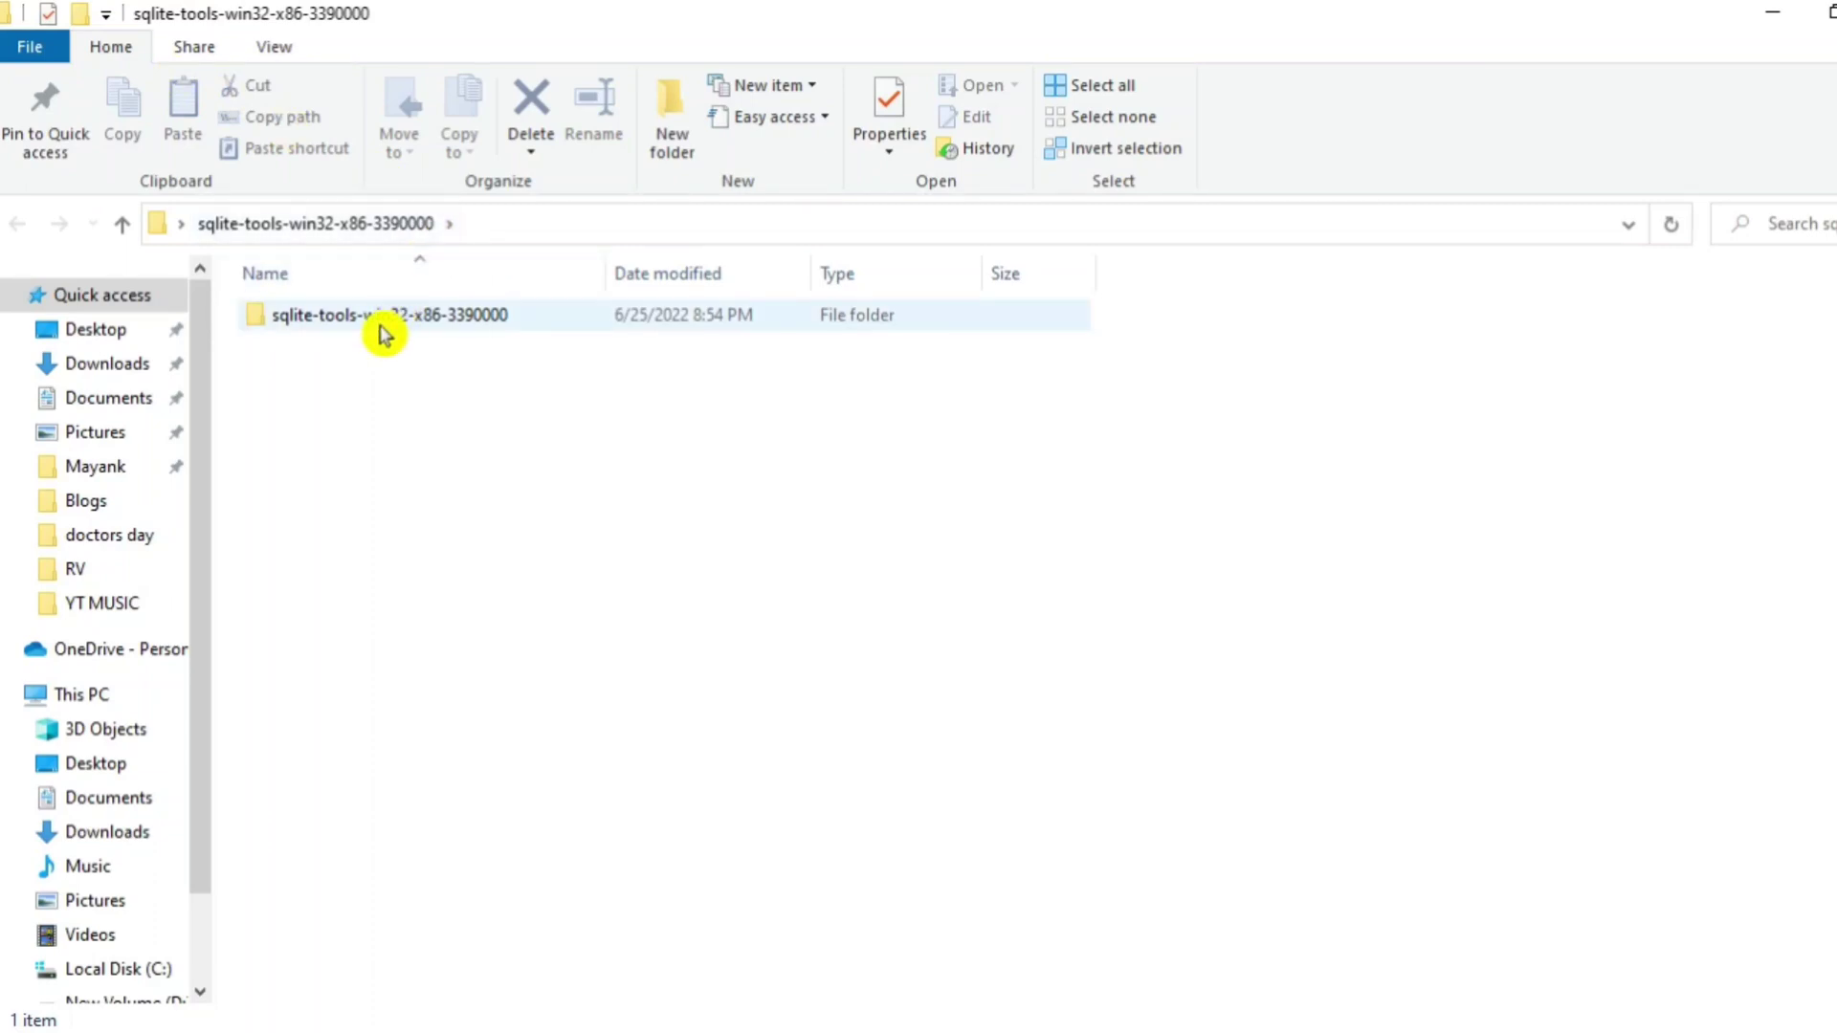
double_click(388, 314)
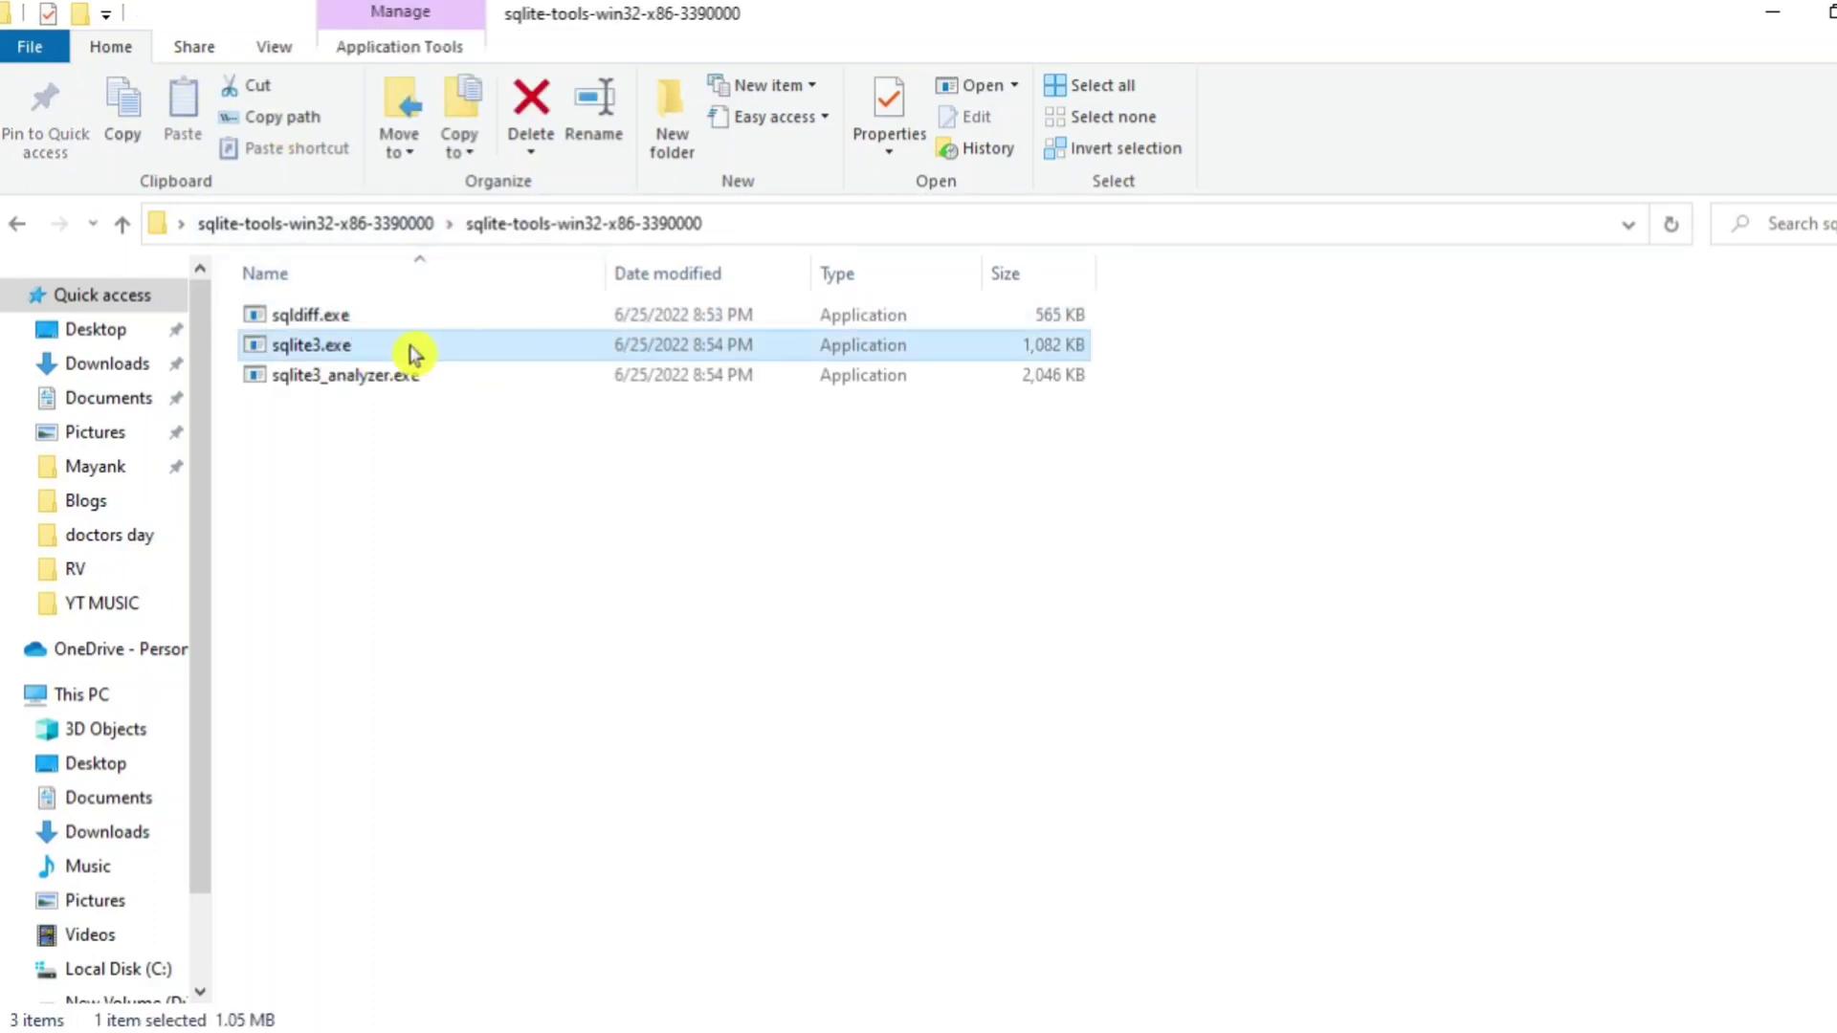
mouse_move(416, 358)
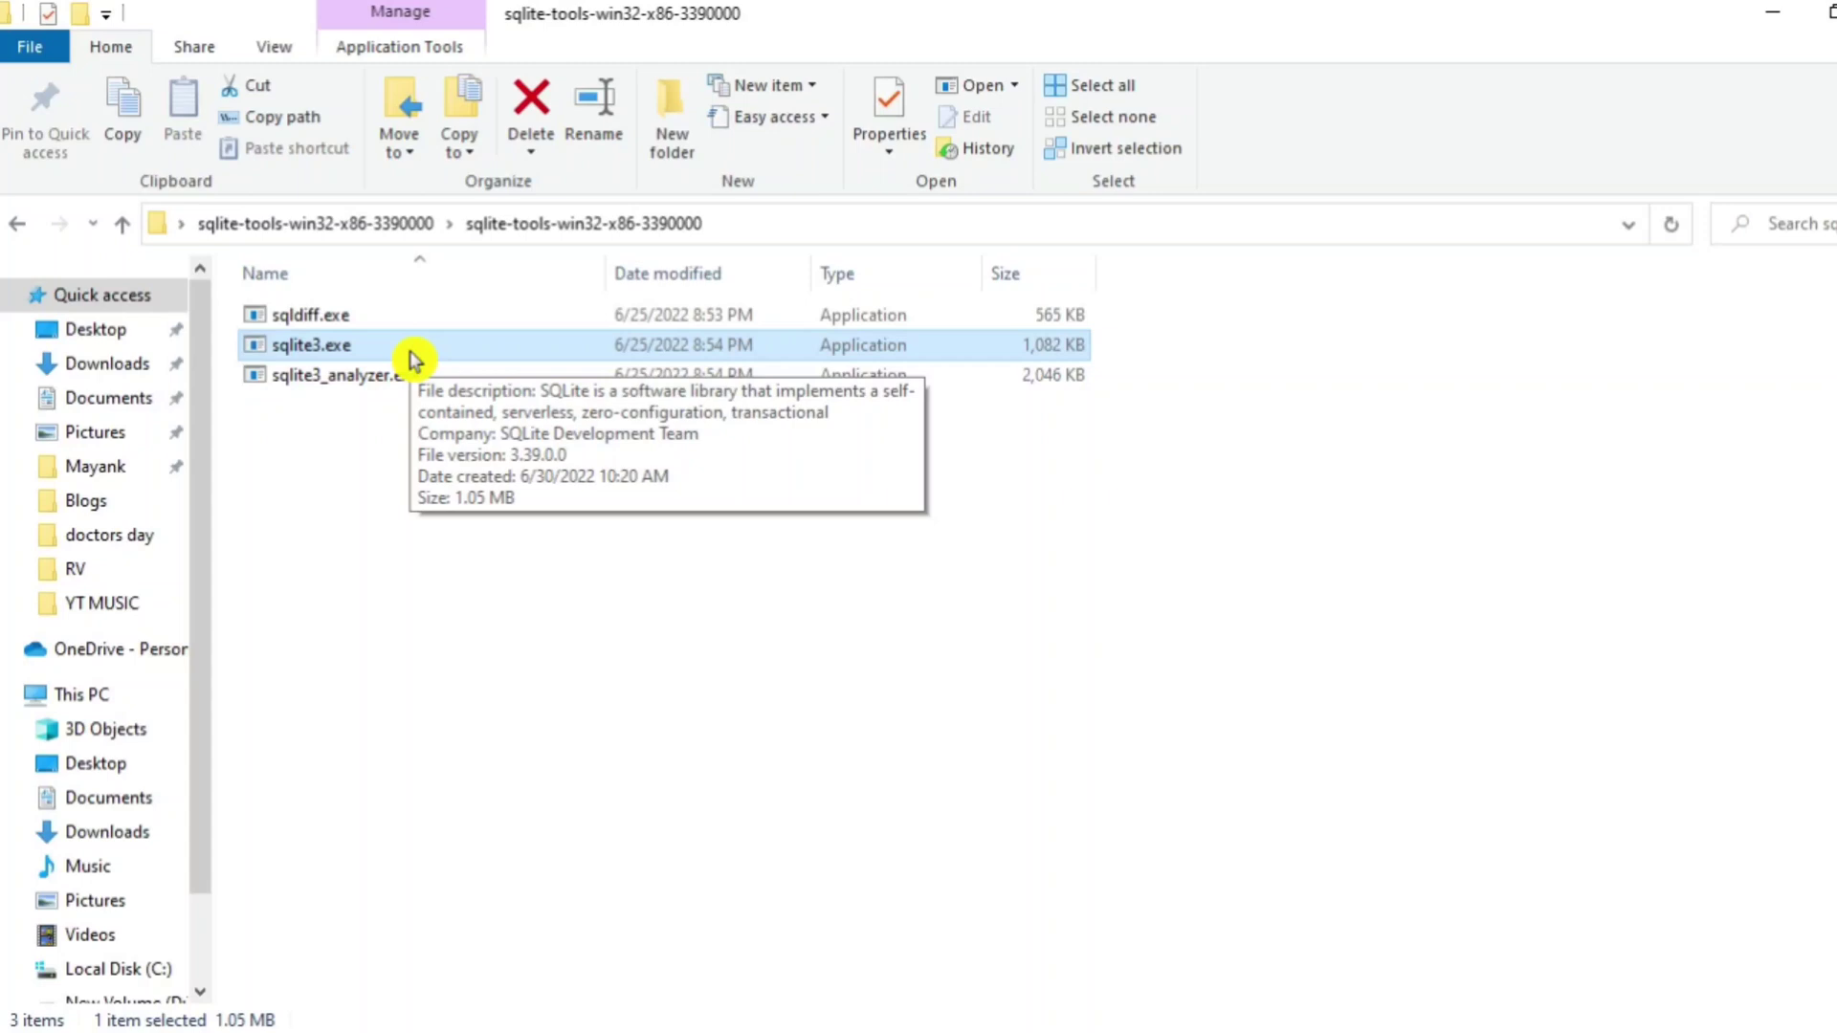
mouse_move(382, 360)
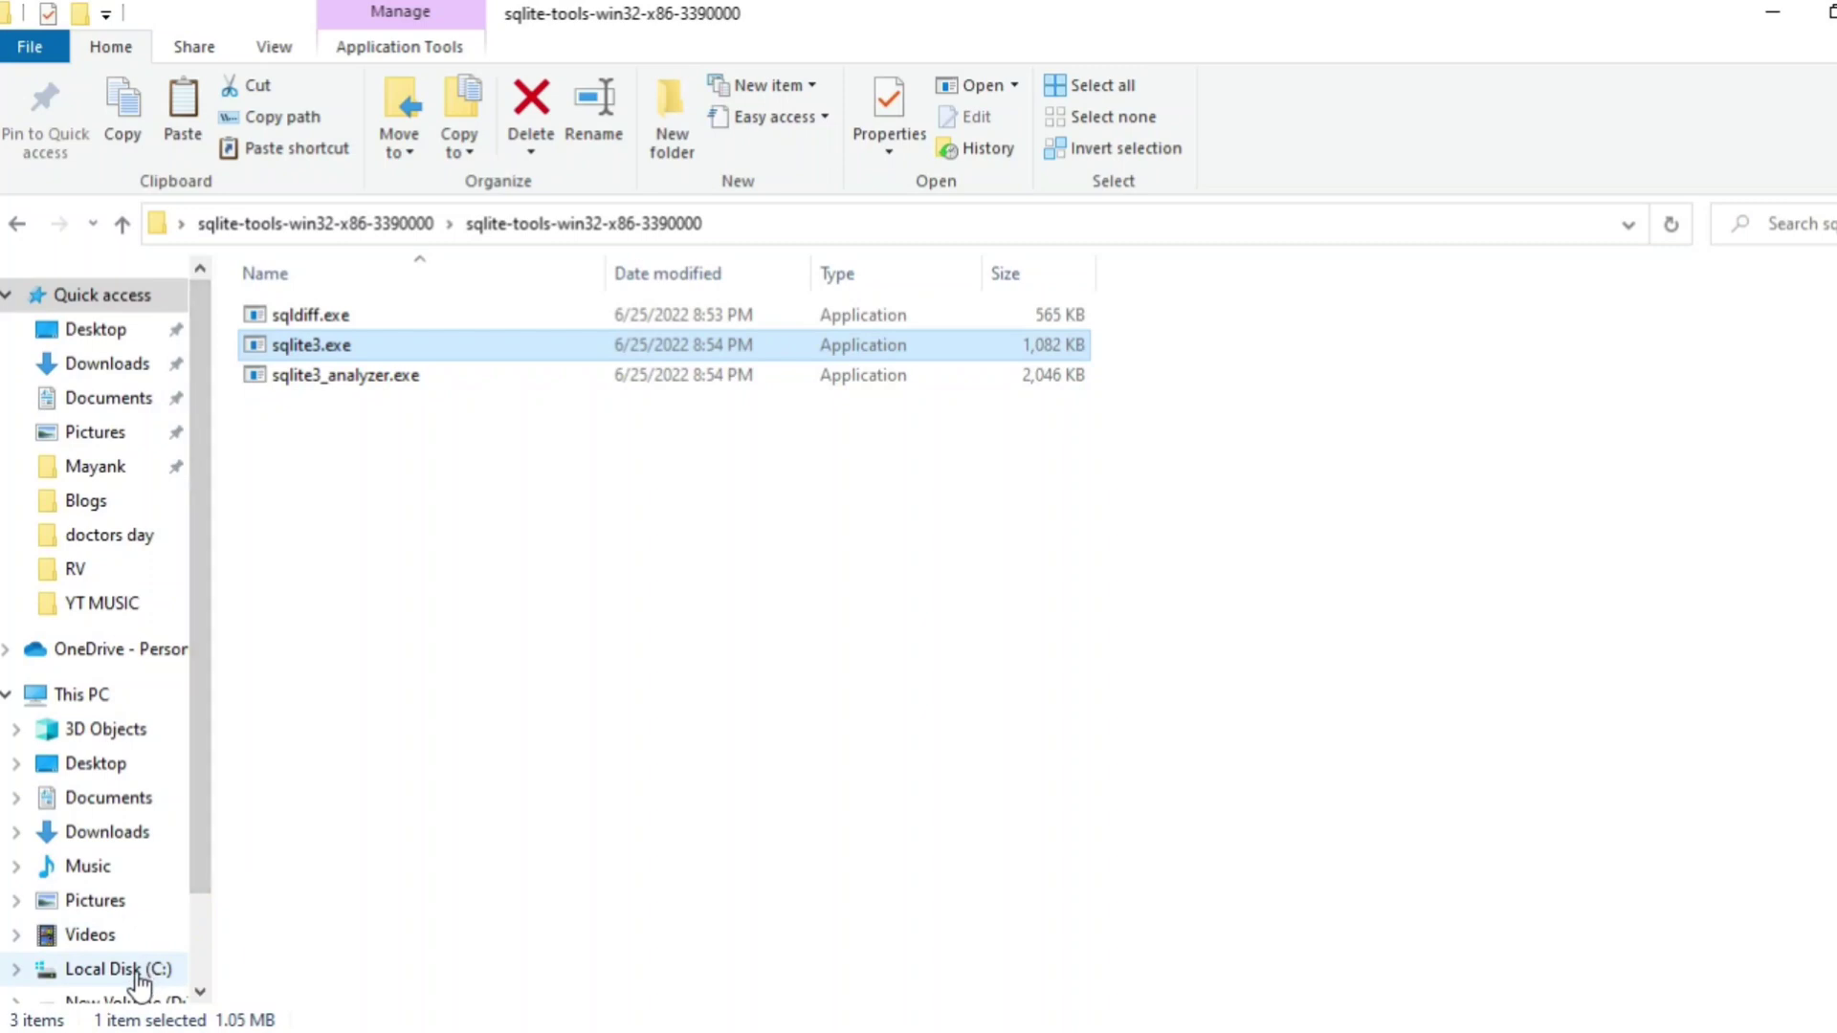
left_click(120, 968)
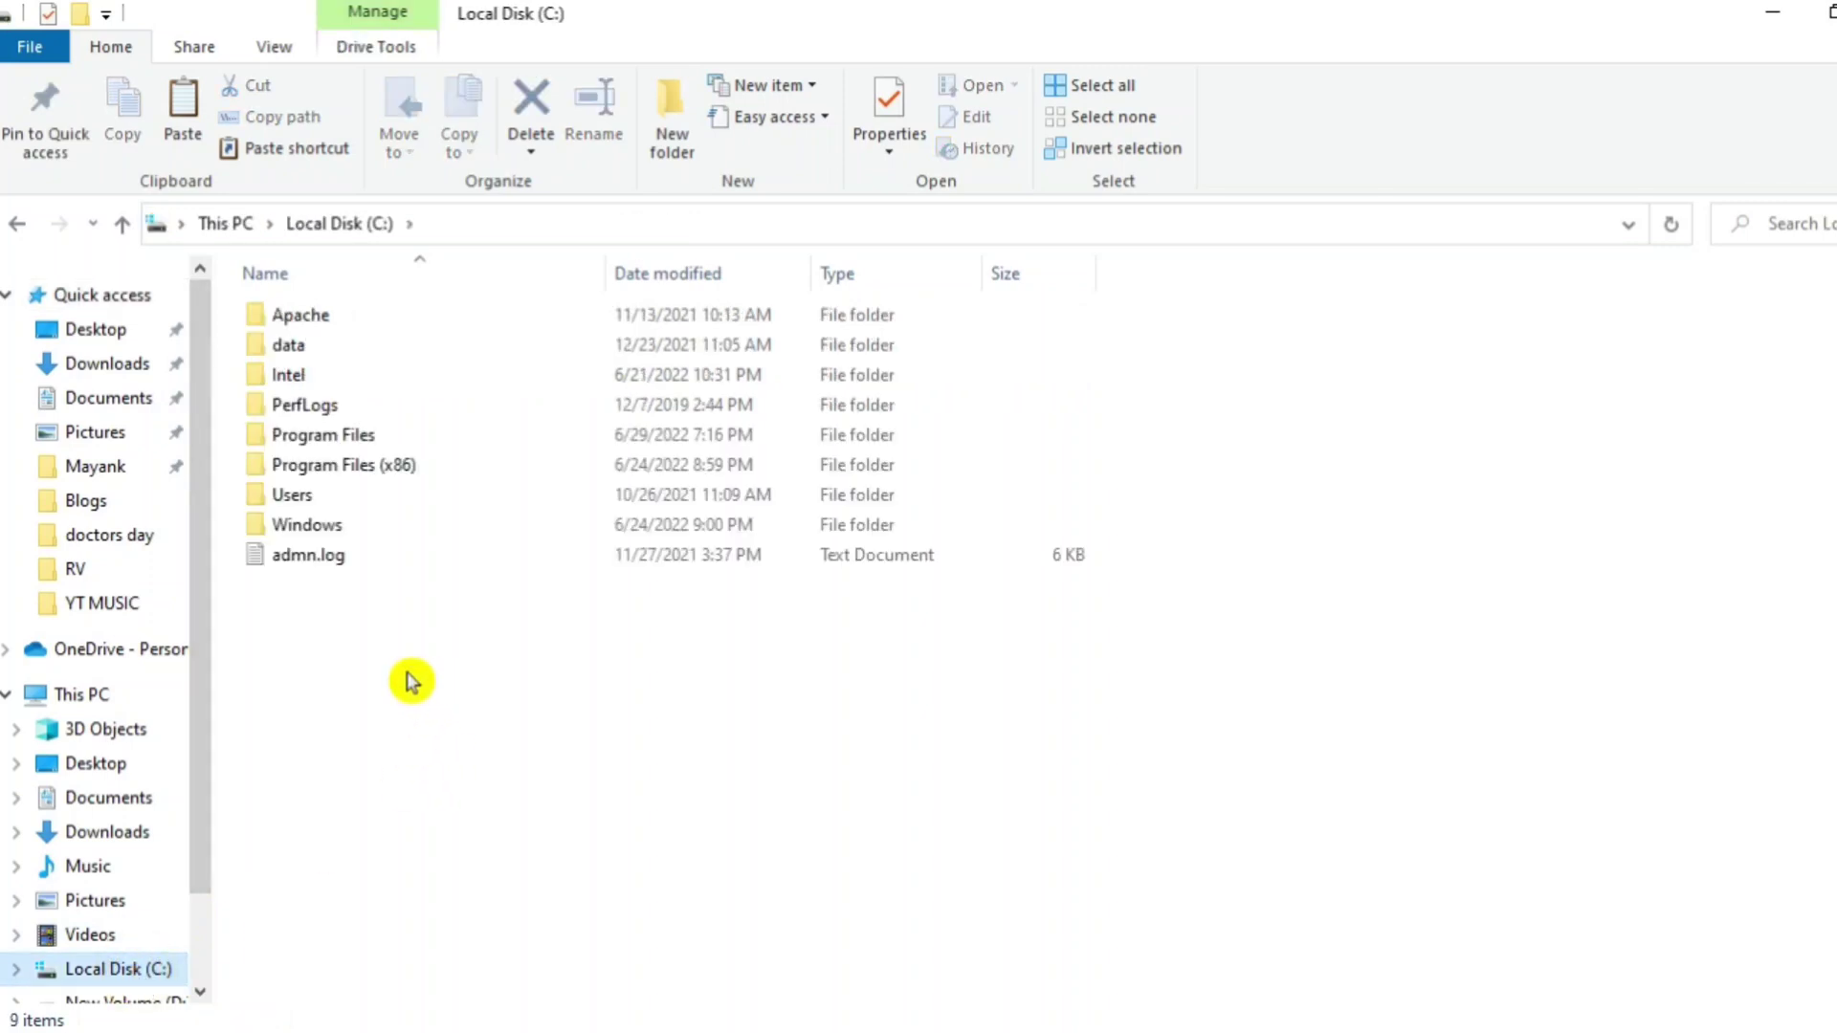
Step: Create a new folder named sqlite on the C: drive
right_click(412, 682)
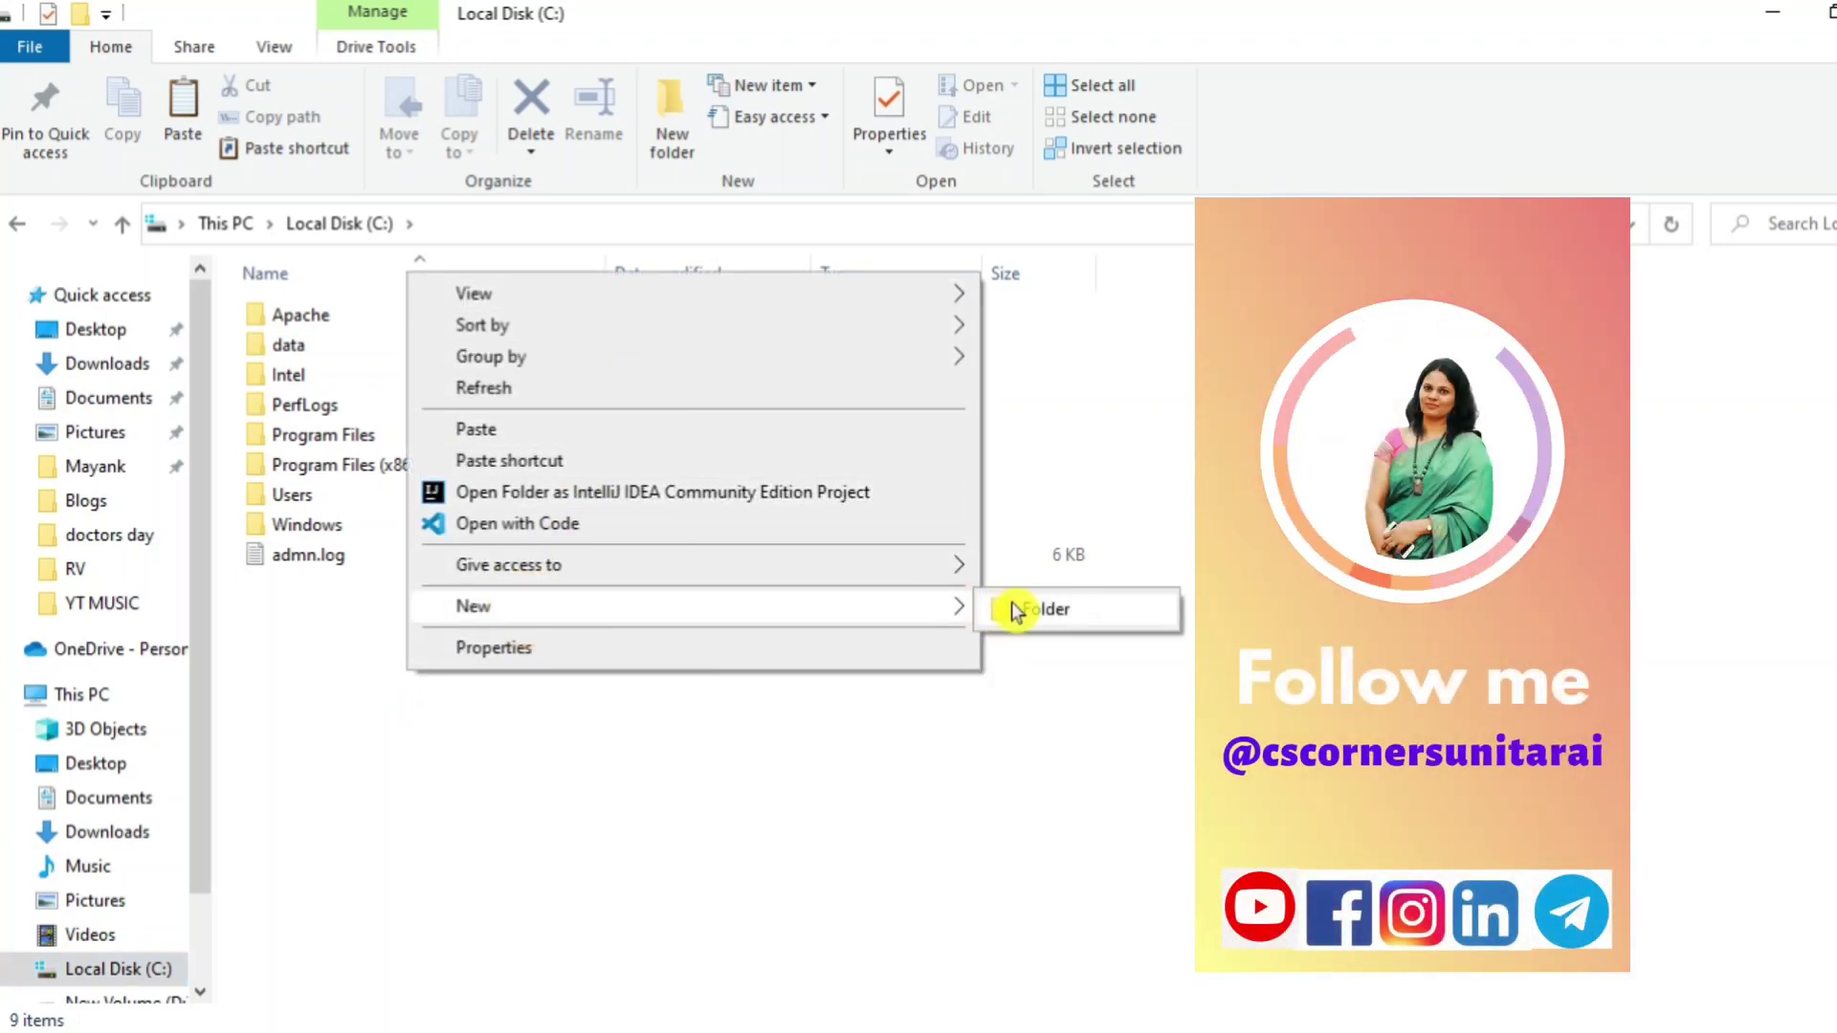
left_click(1045, 609)
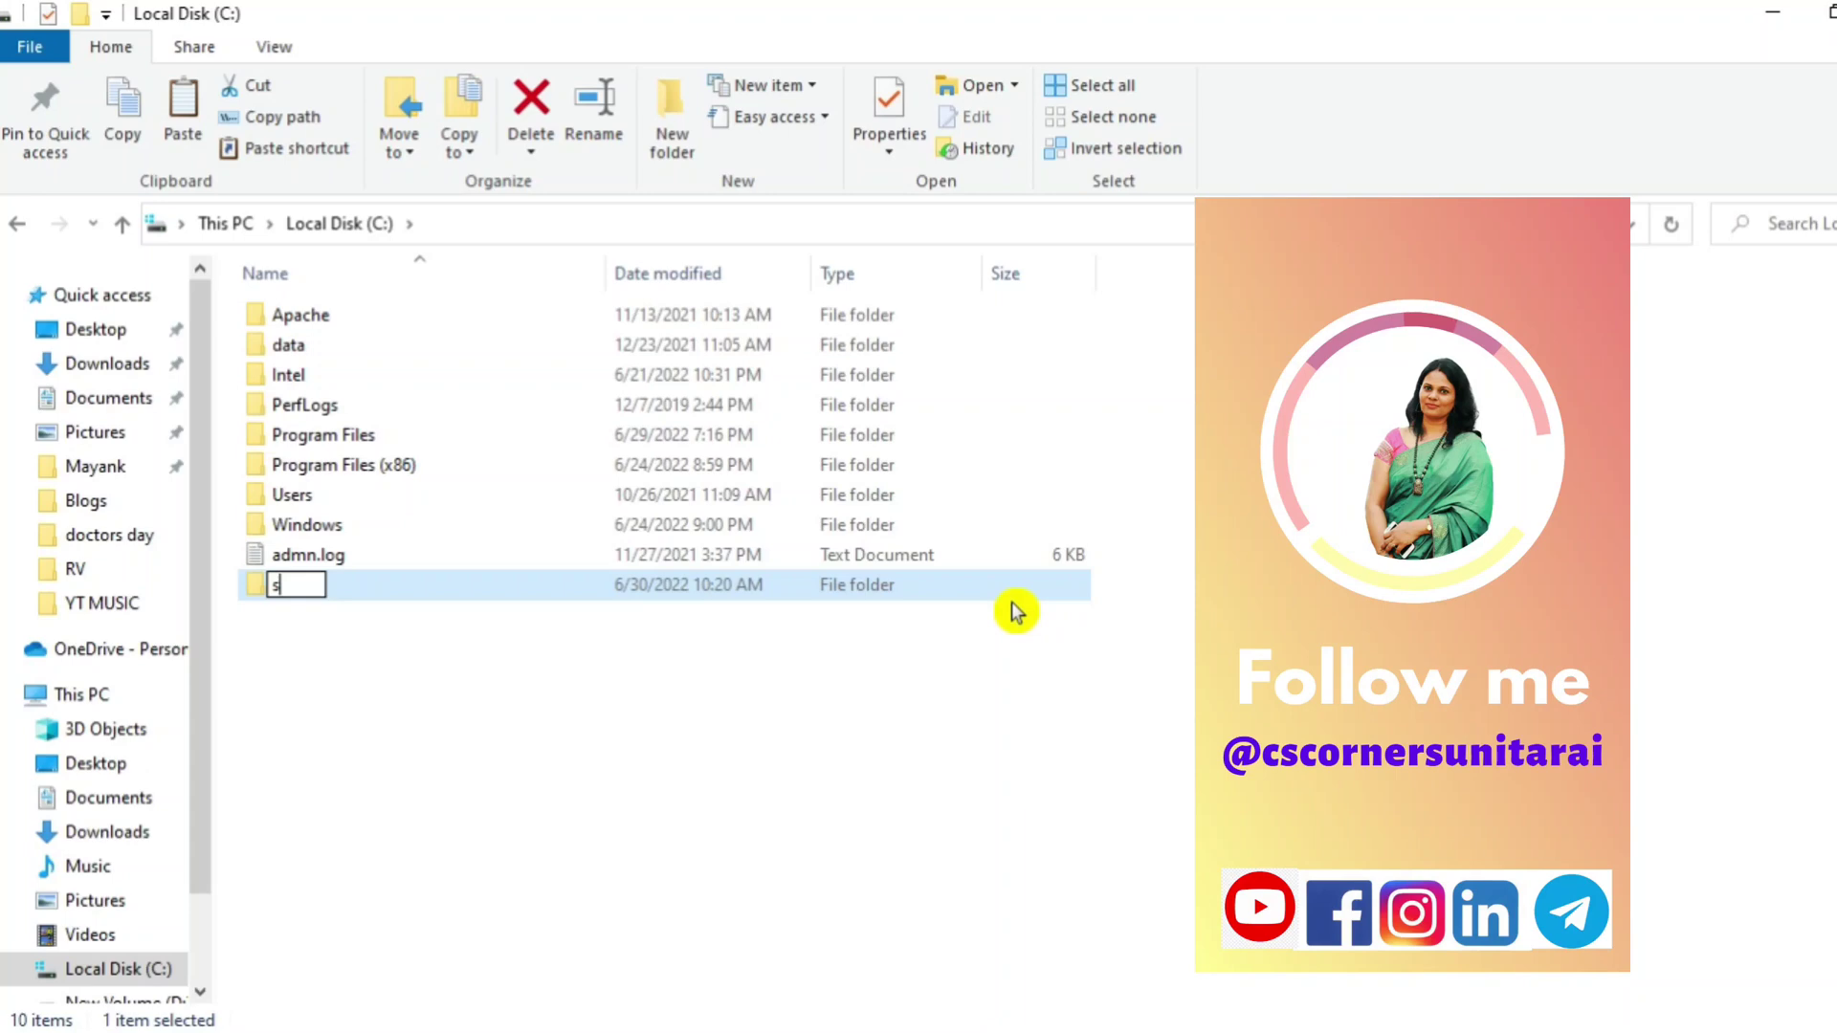
type("qlite")
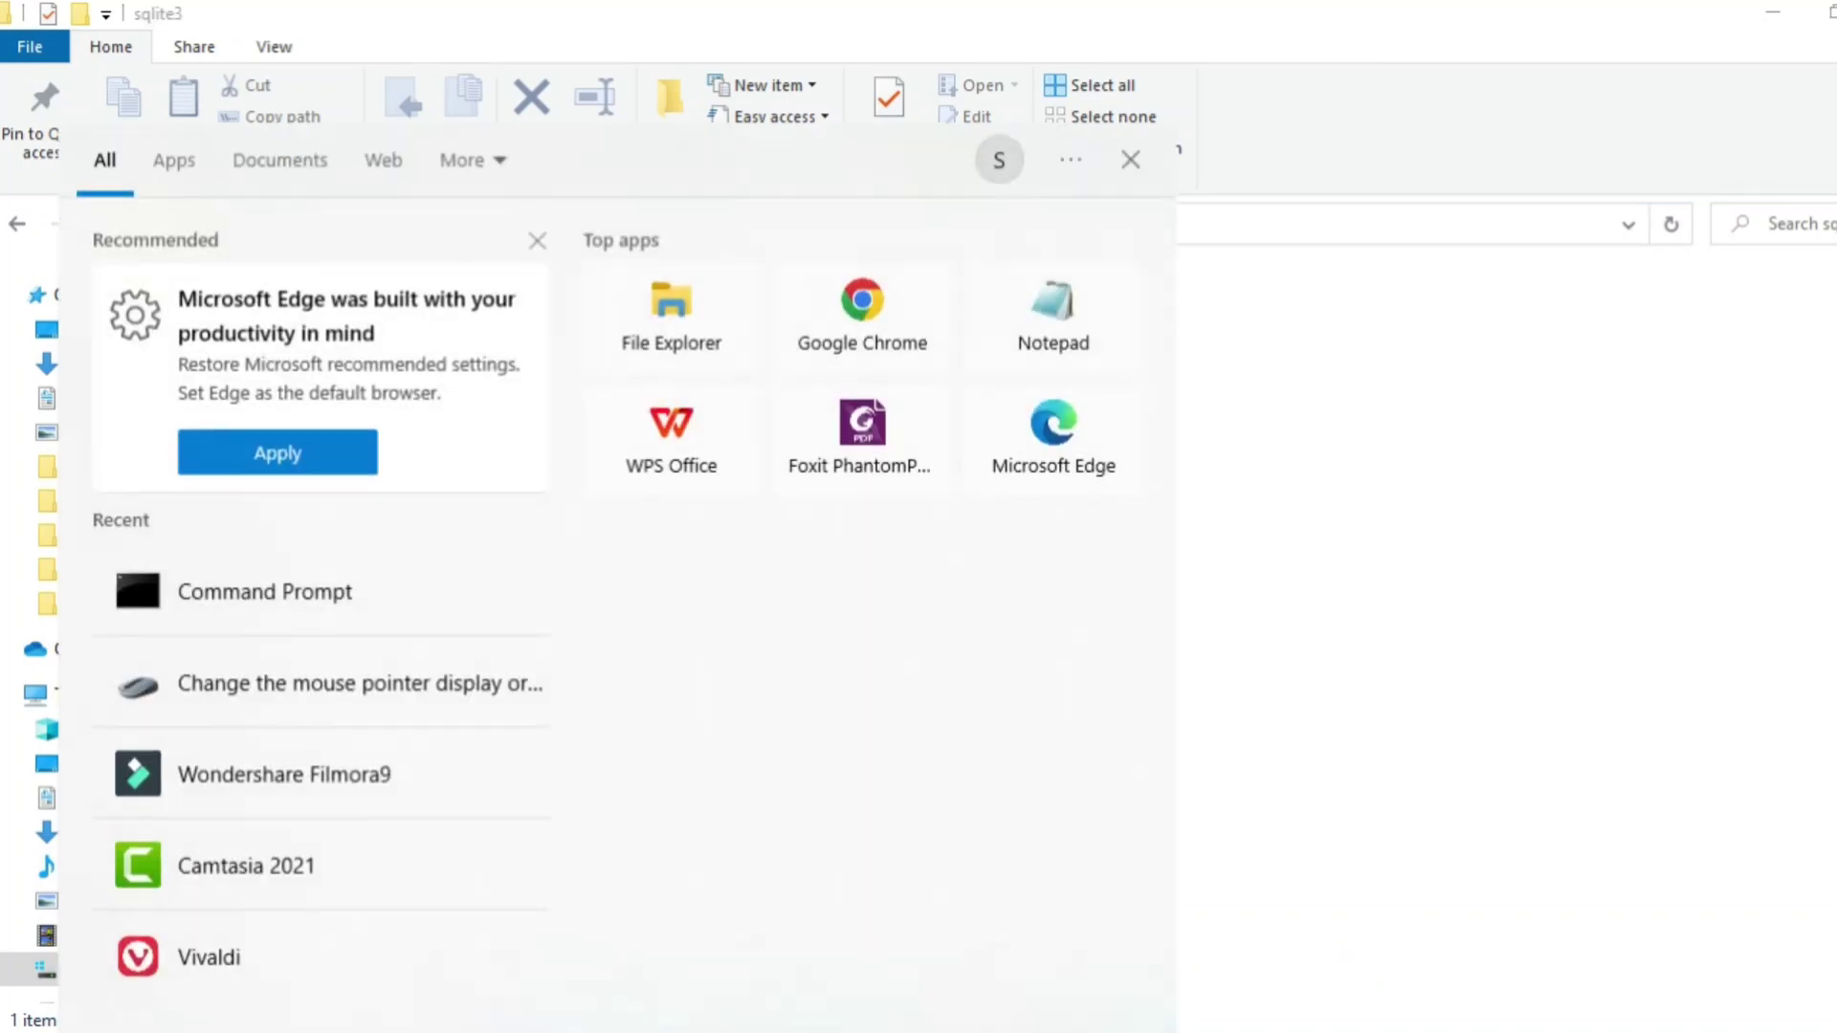
Step: Search Start for 'env' to reach the system environment variable settings
type("env")
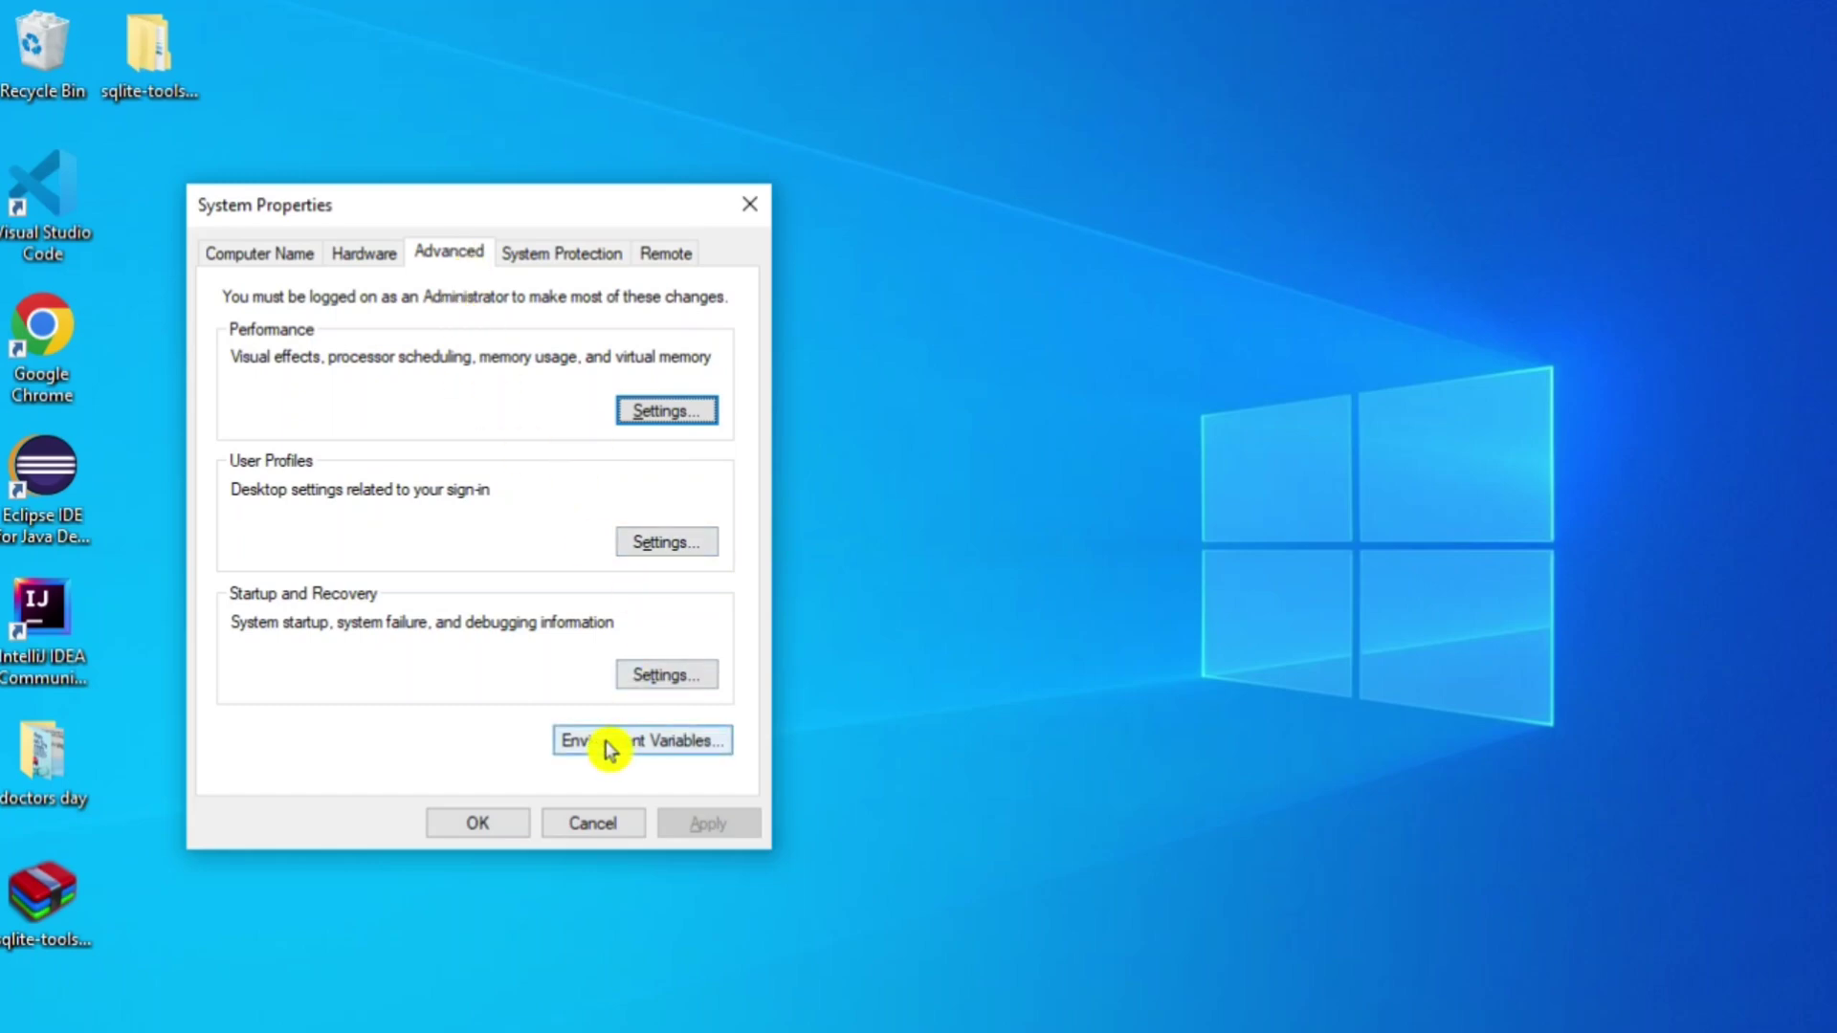
Step: Bring up the system Path variable in Environment Variables for editing
left_click(641, 740)
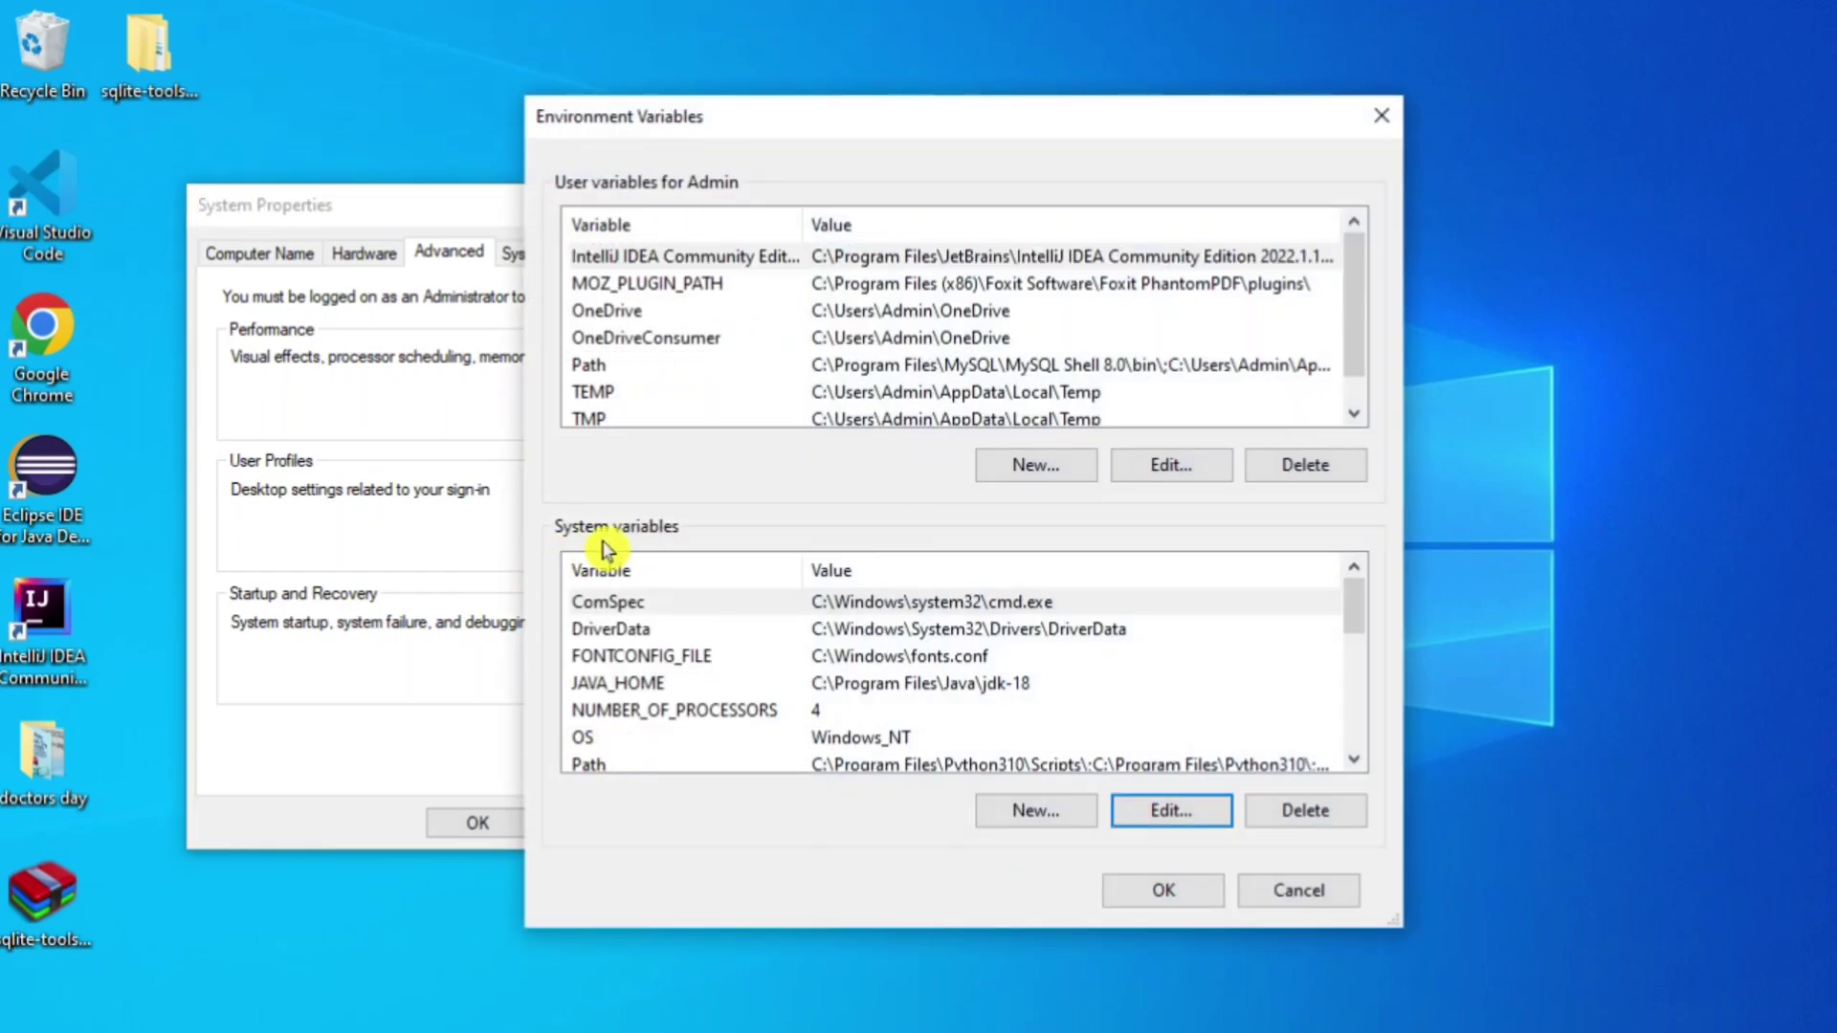
scroll("down", 3)
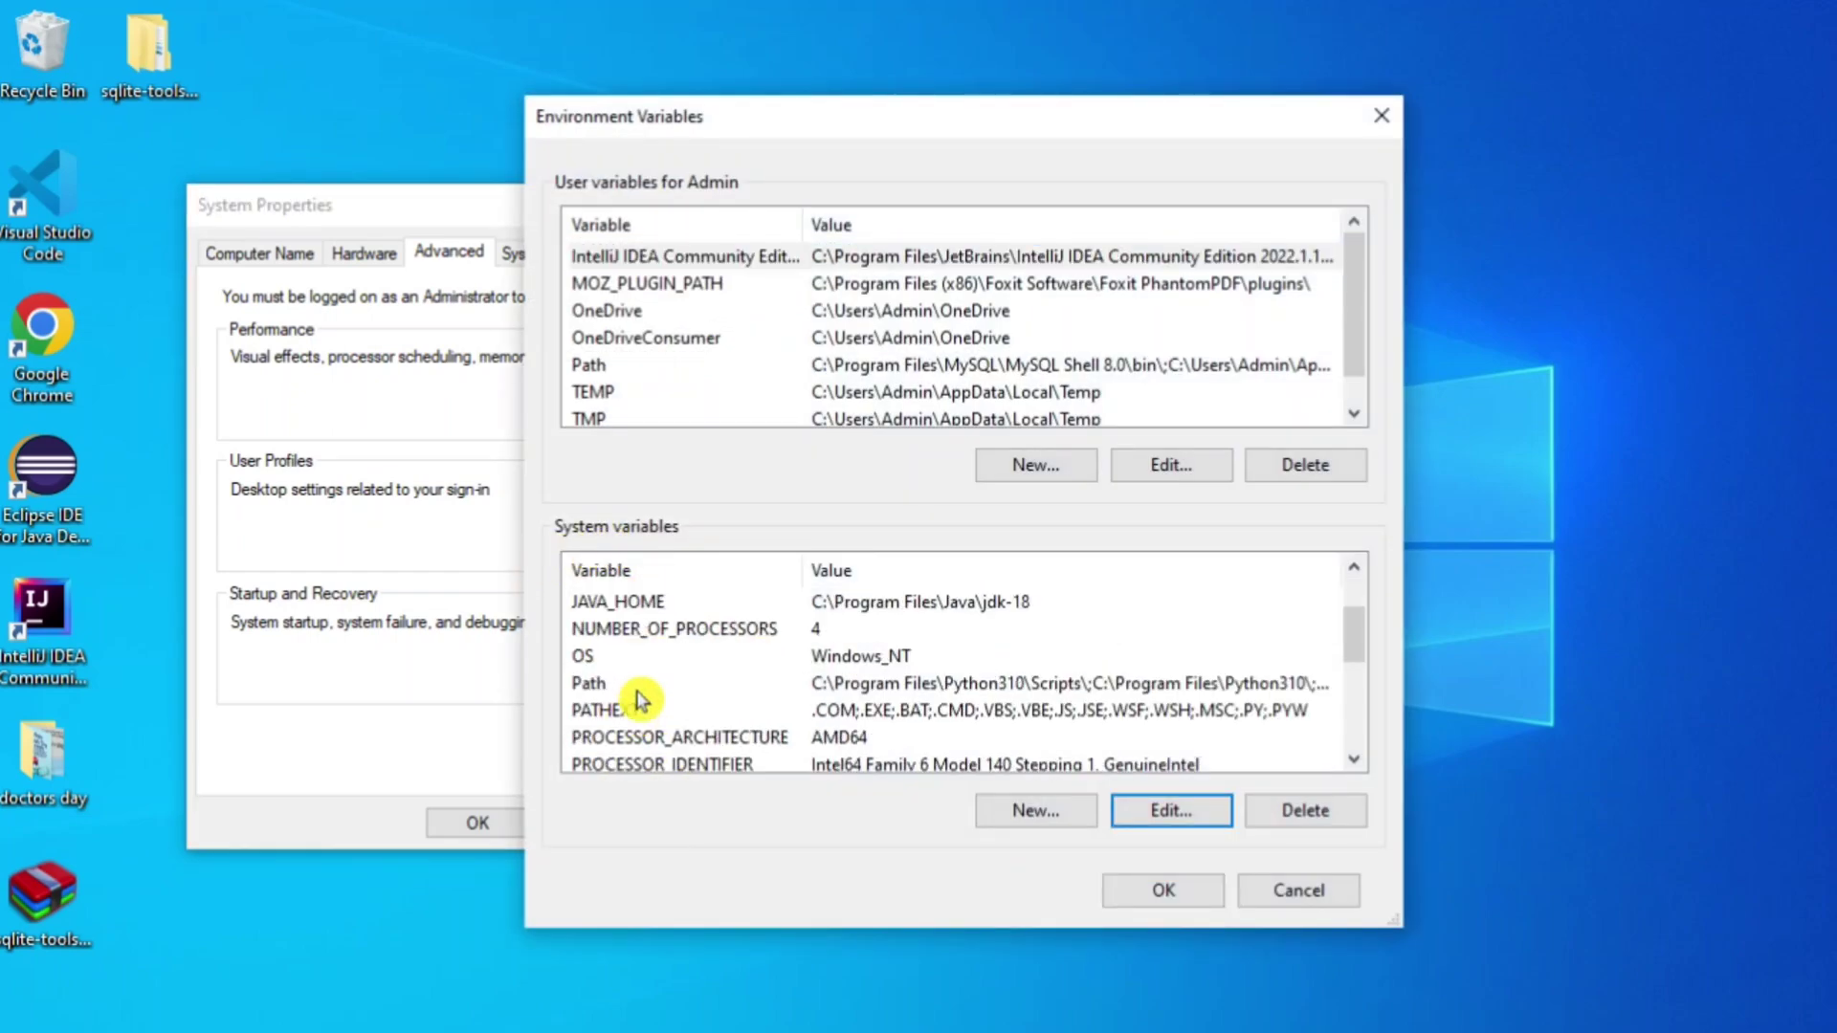
left_click(703, 684)
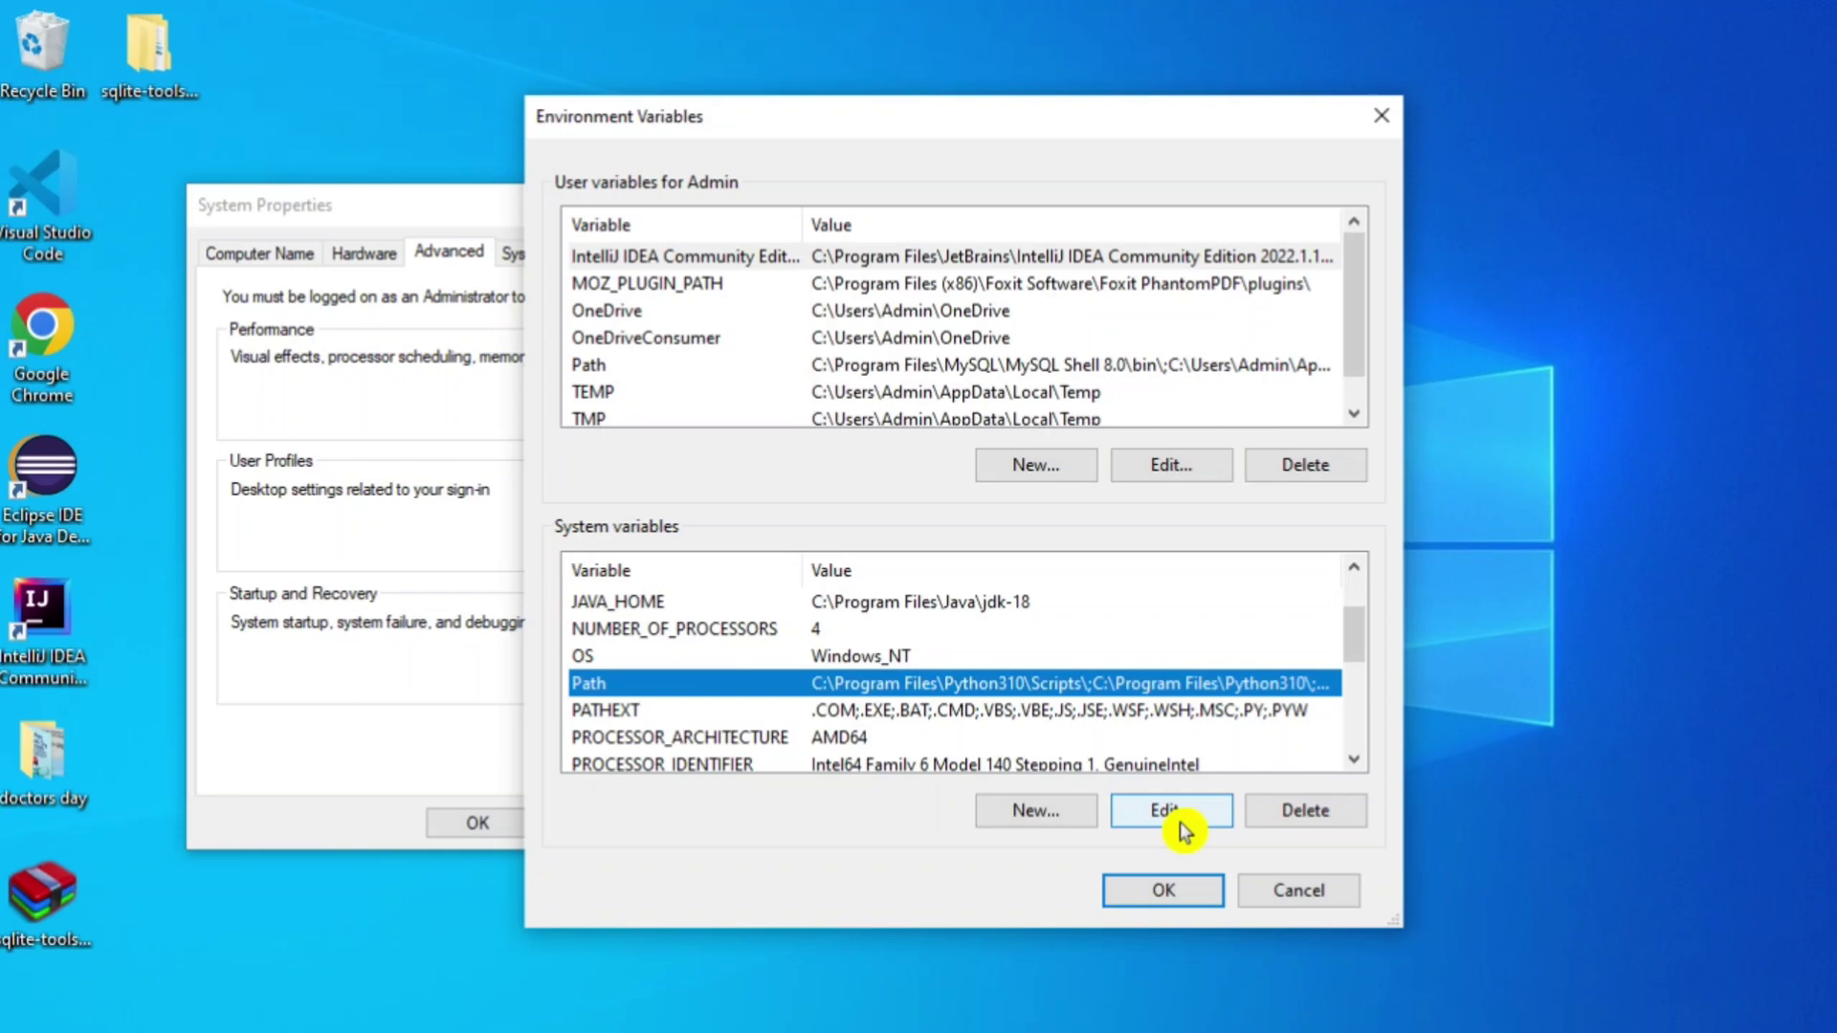
left_click(1170, 809)
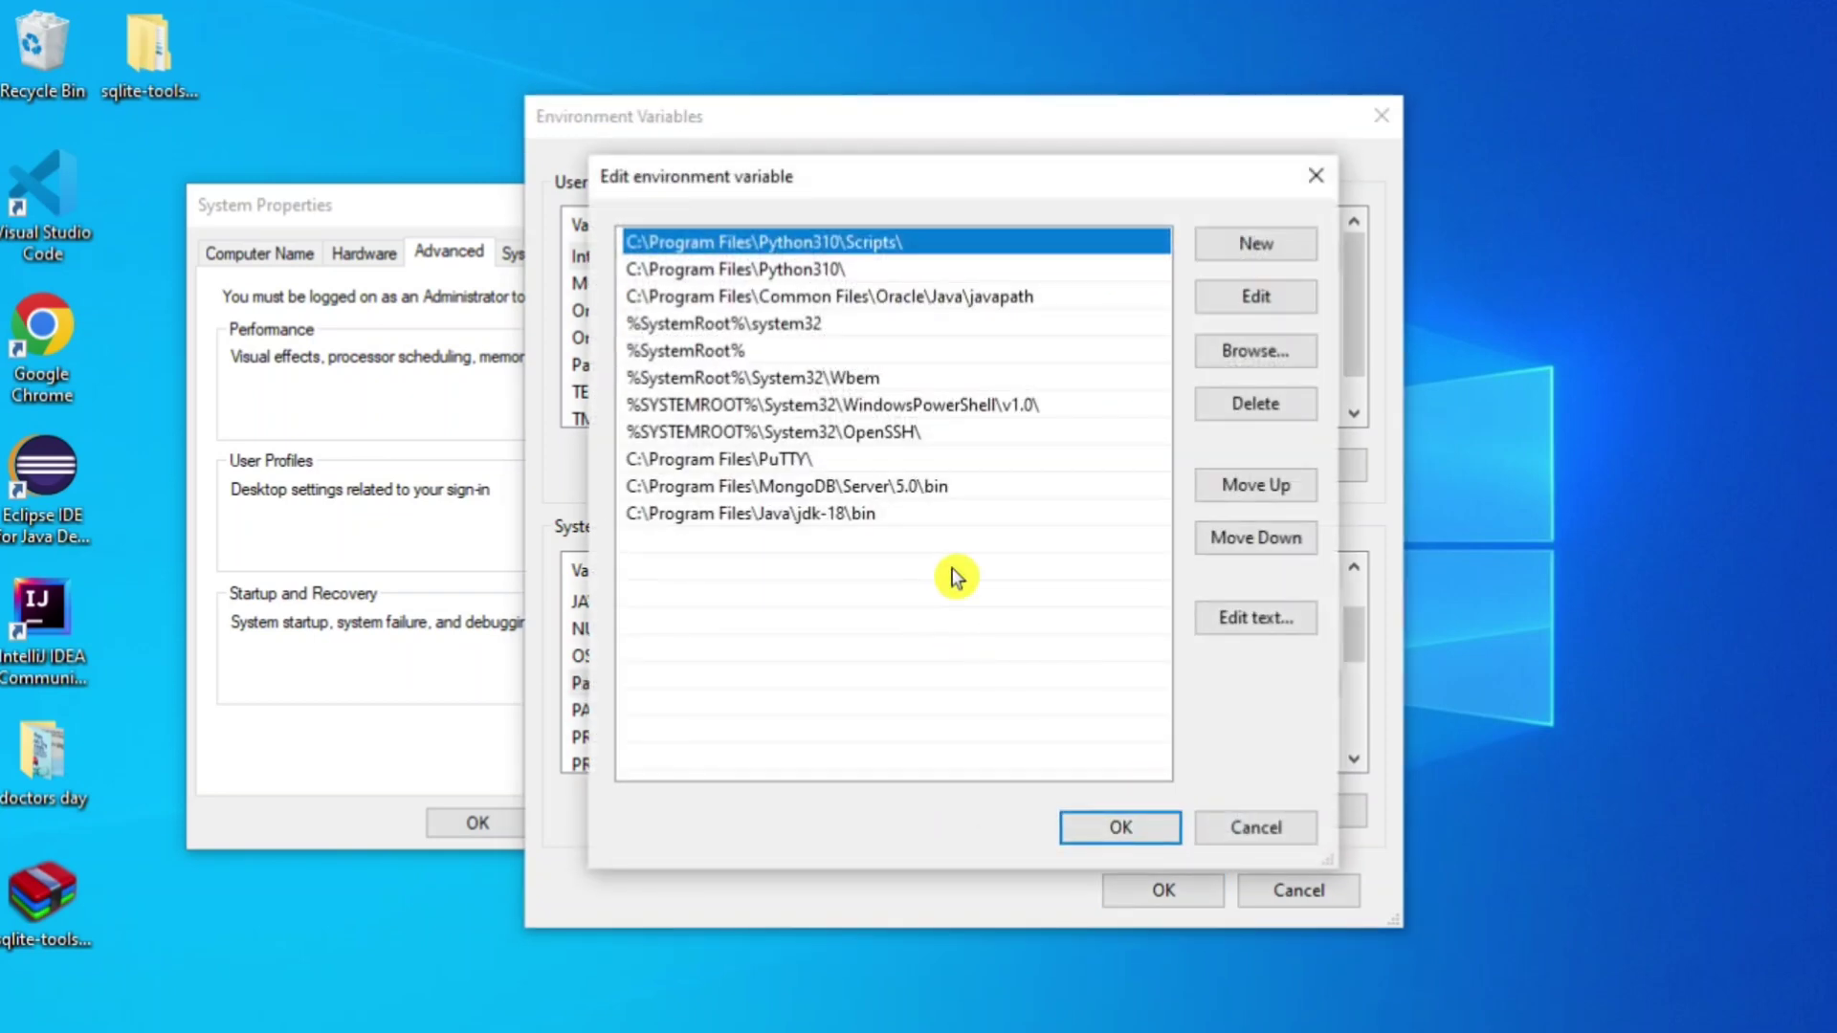
Step: Add C:\sqlite3 as a new Path entry and save, closing all settings dialogs
left_click(1254, 243)
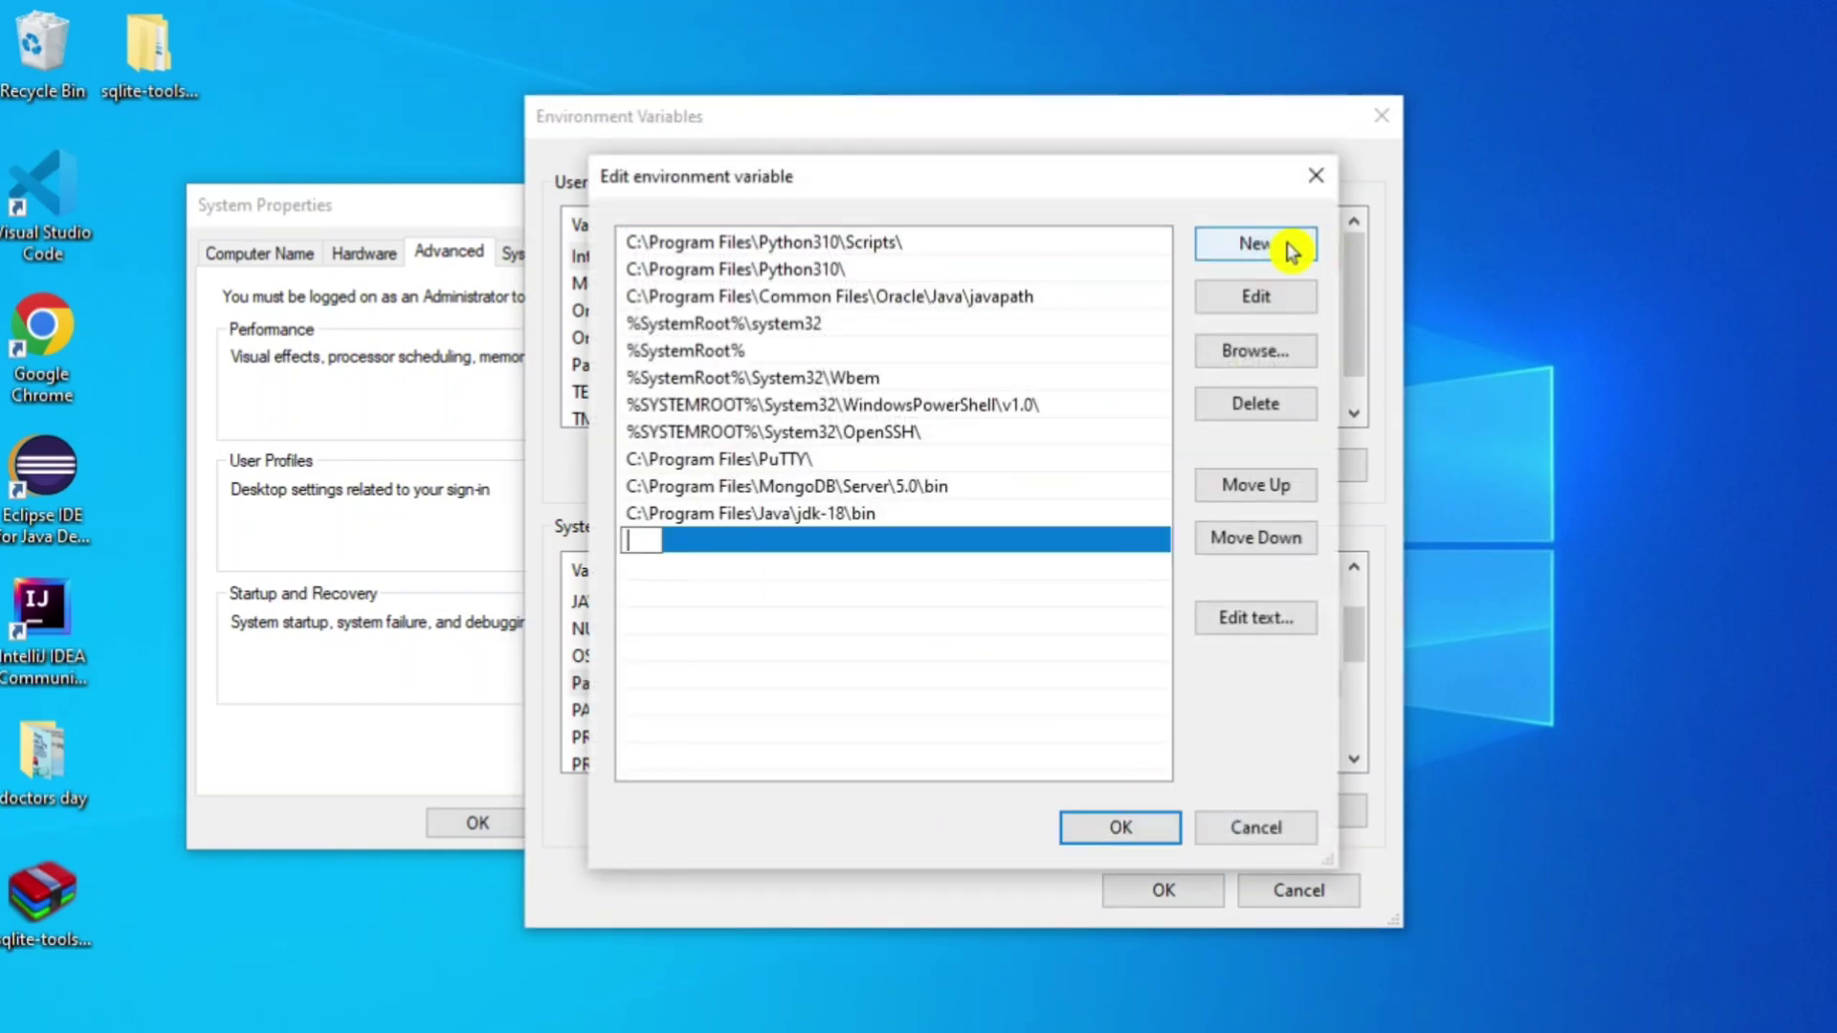
type("C:\\sqlite3")
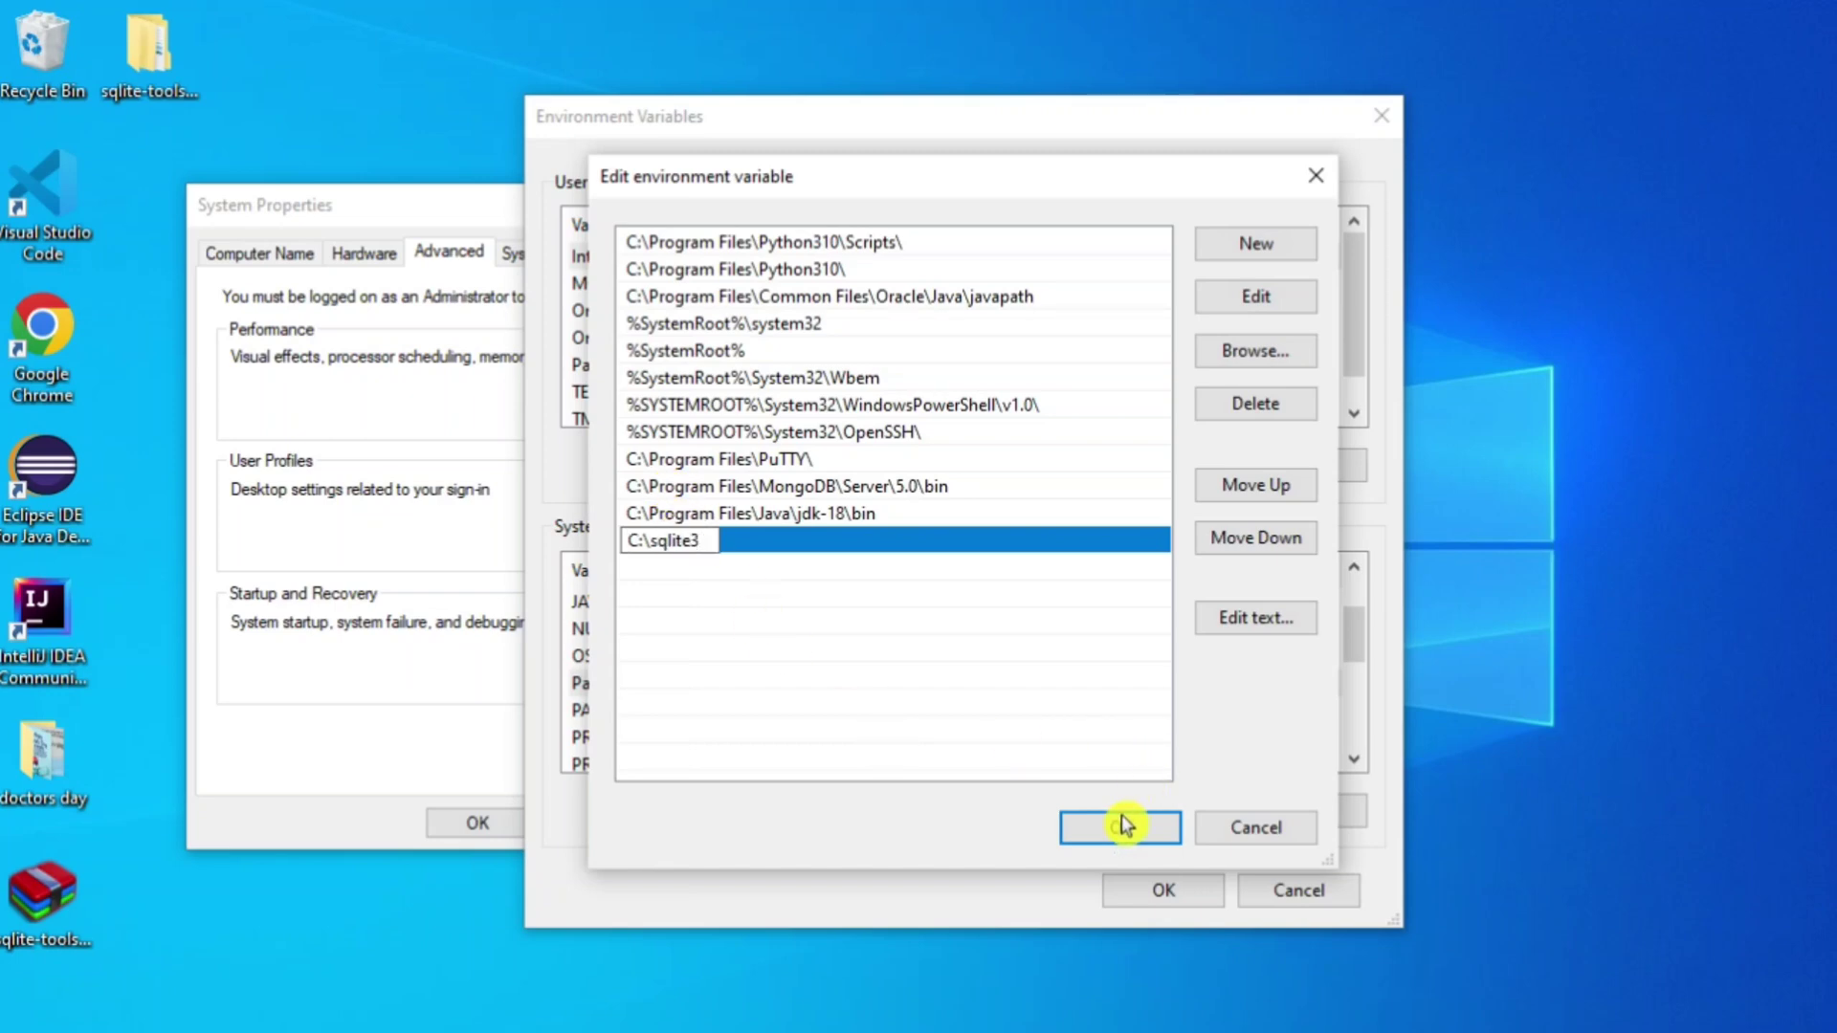
left_click(1120, 827)
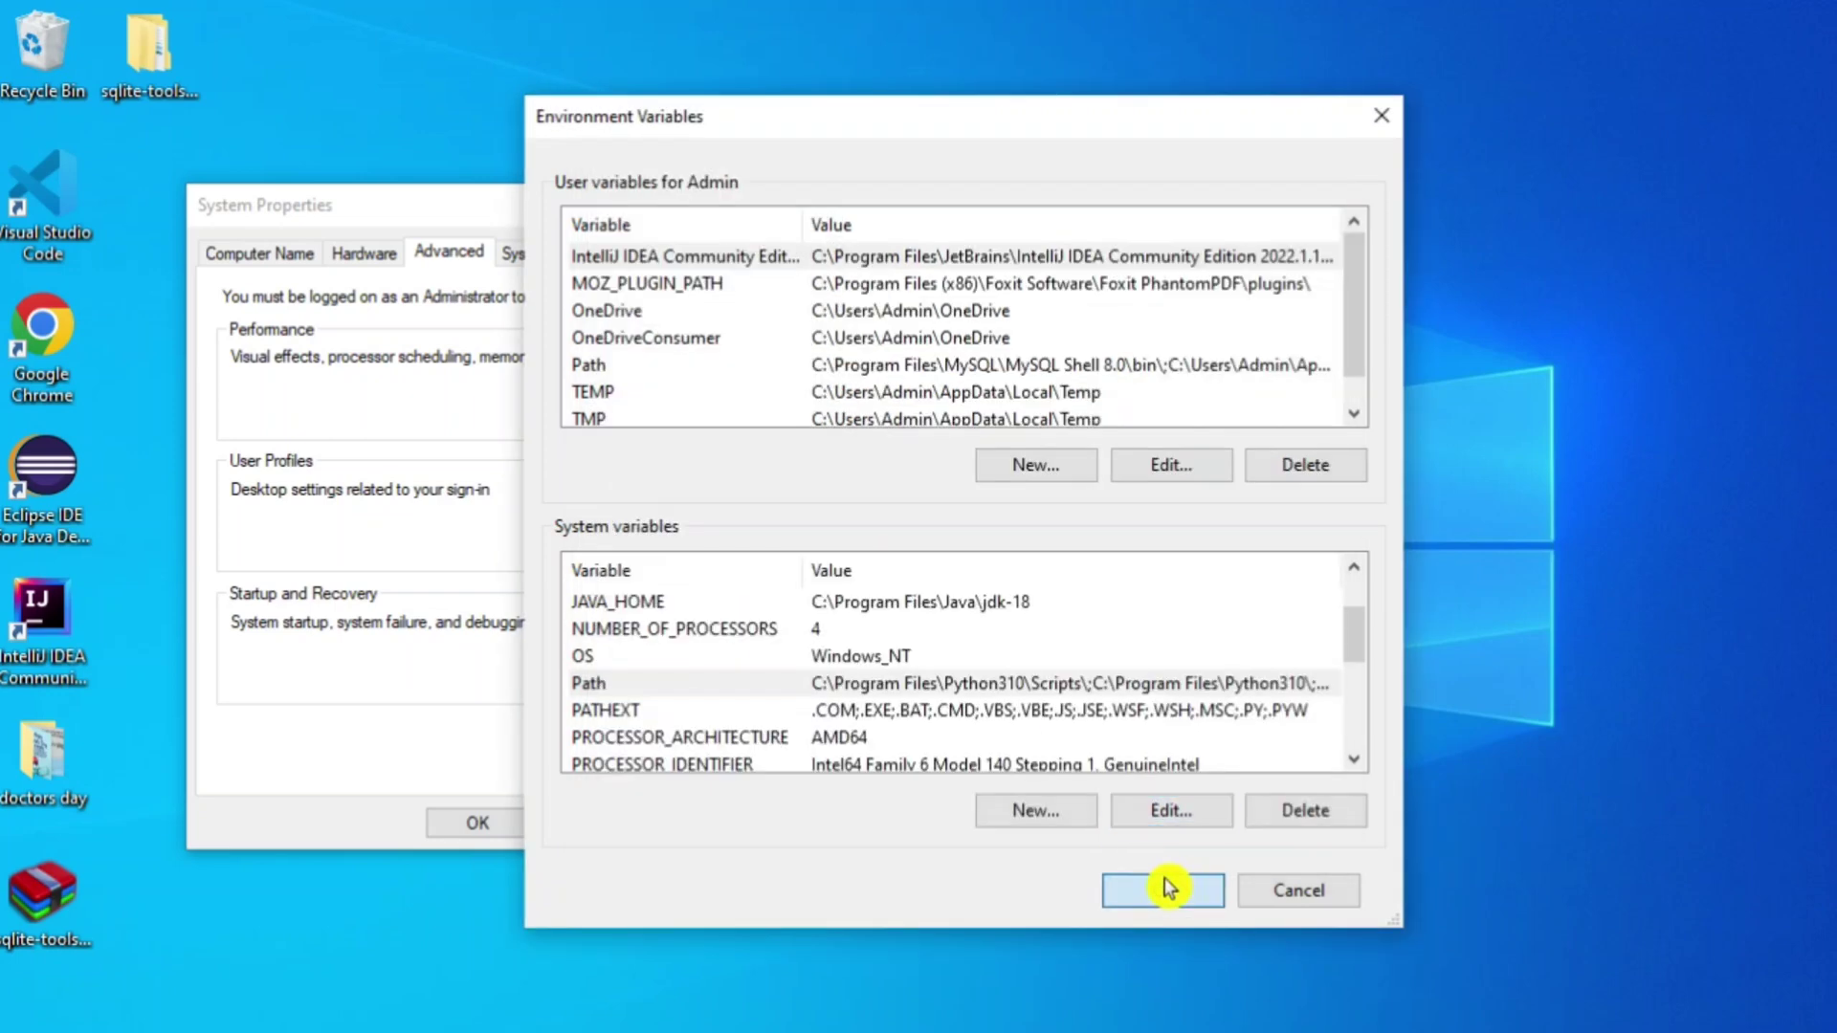
left_click(1161, 890)
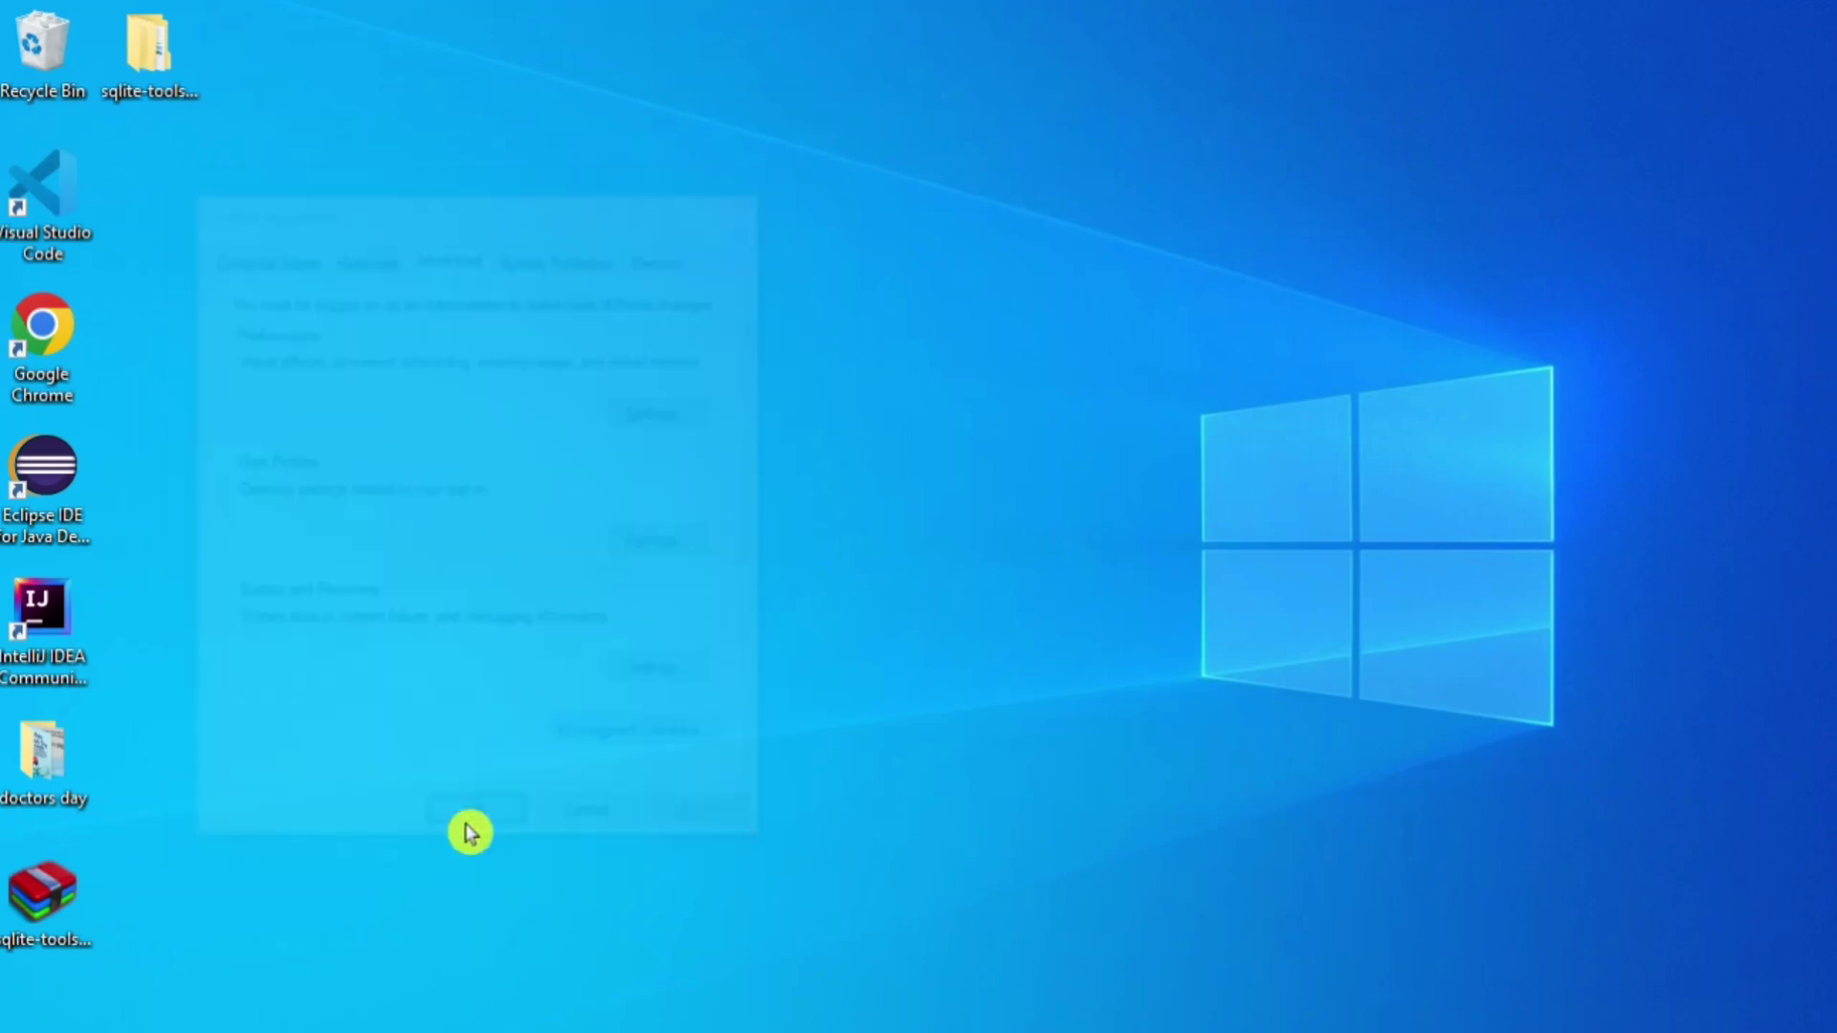
left_click(475, 807)
type("cm")
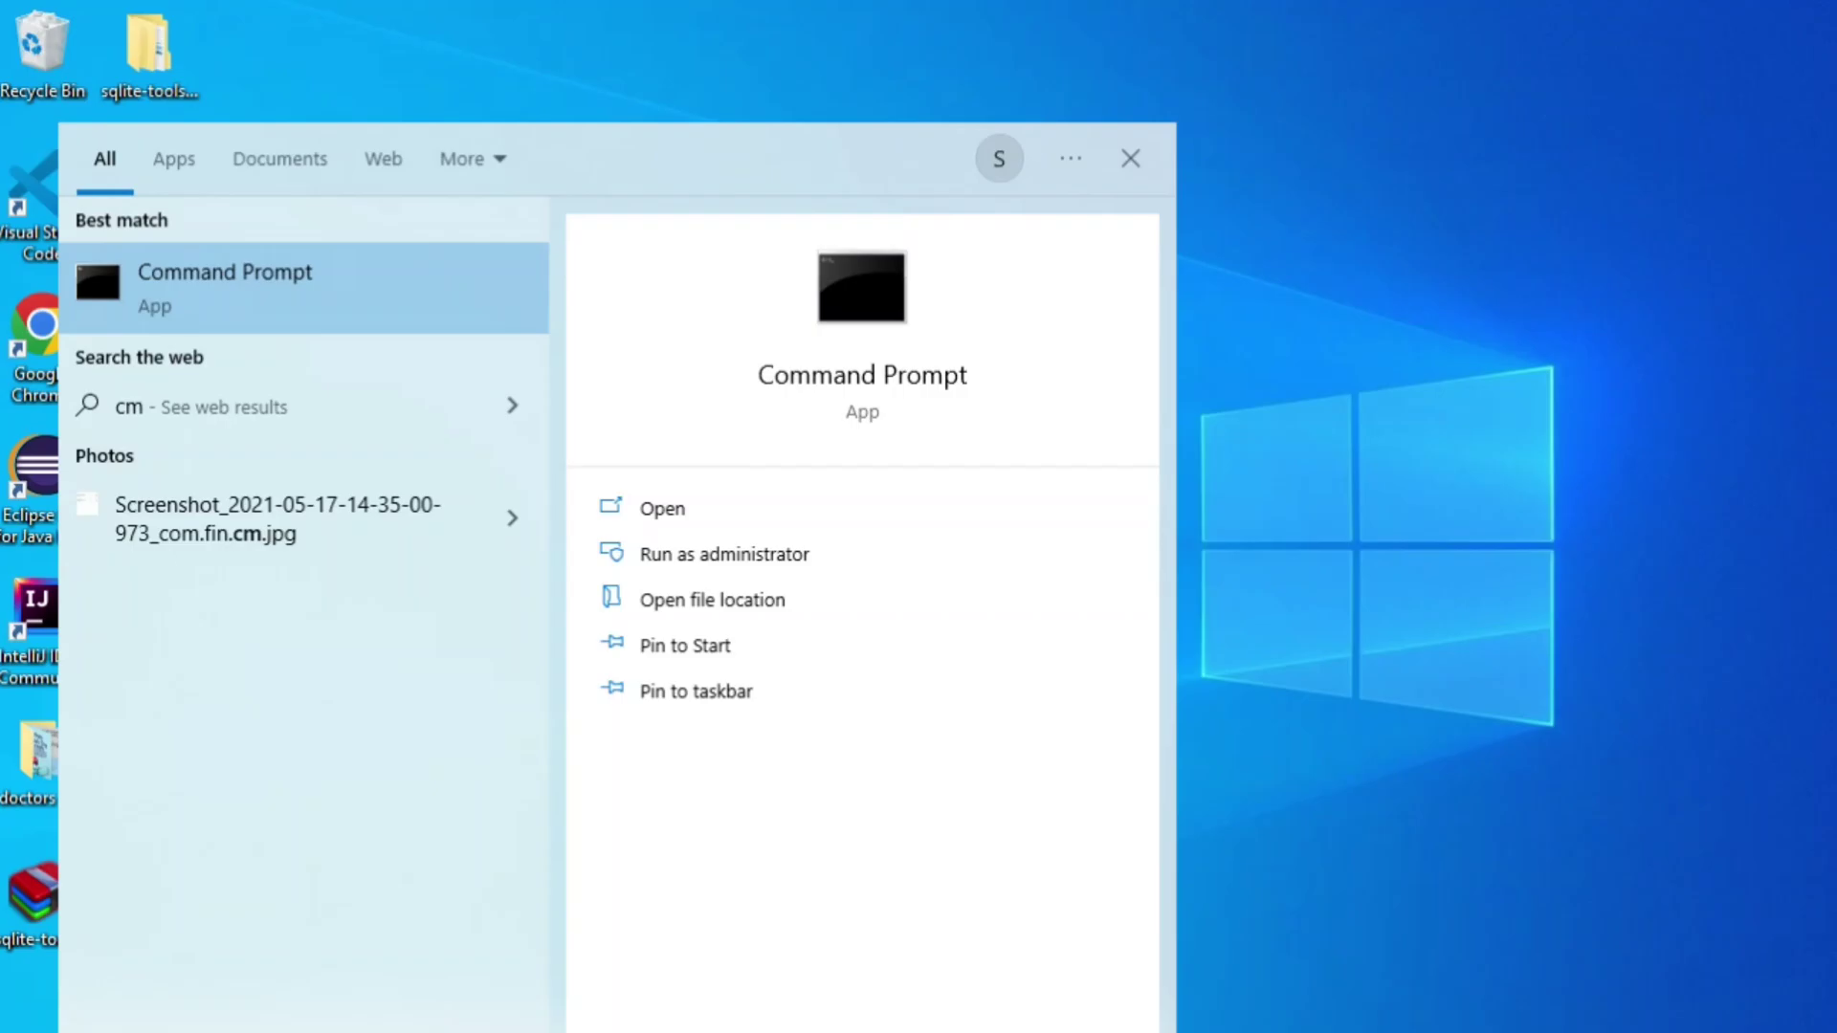
Step: Run sqlite3 --version in Command Prompt to confirm SQLite 3.39.0 is installed
left_click(226, 289)
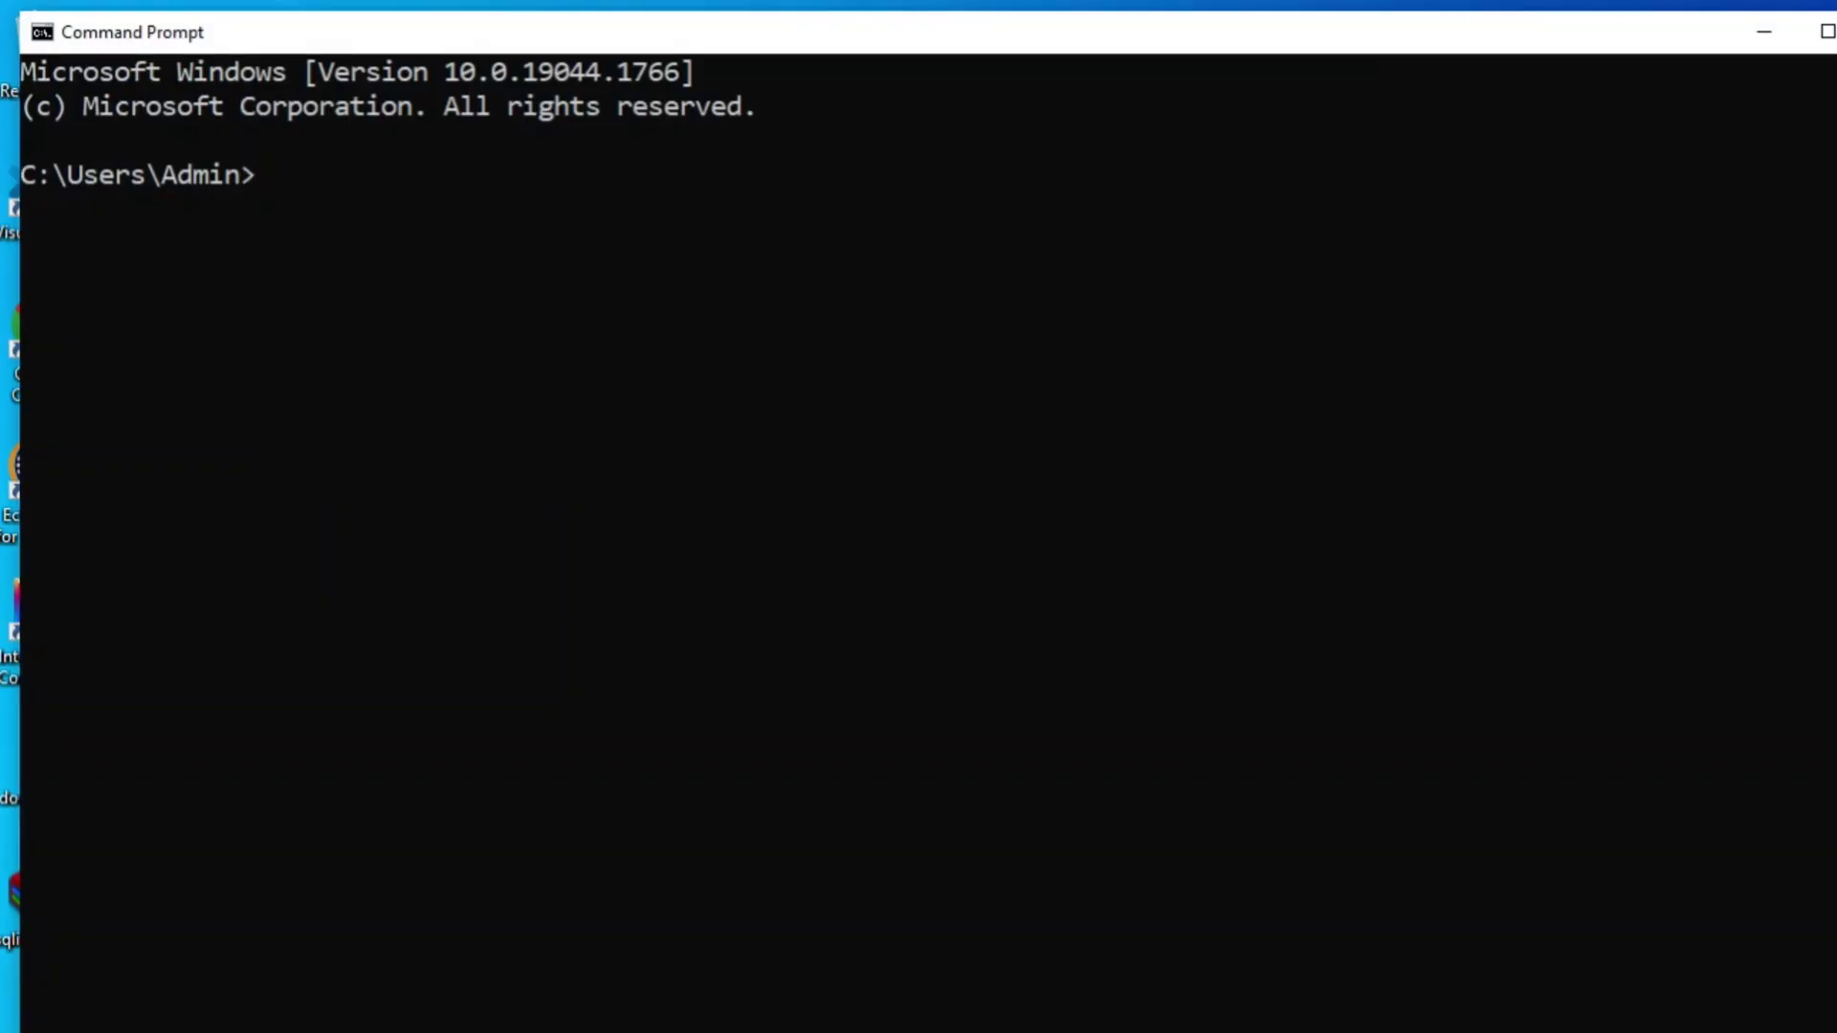
type("sql")
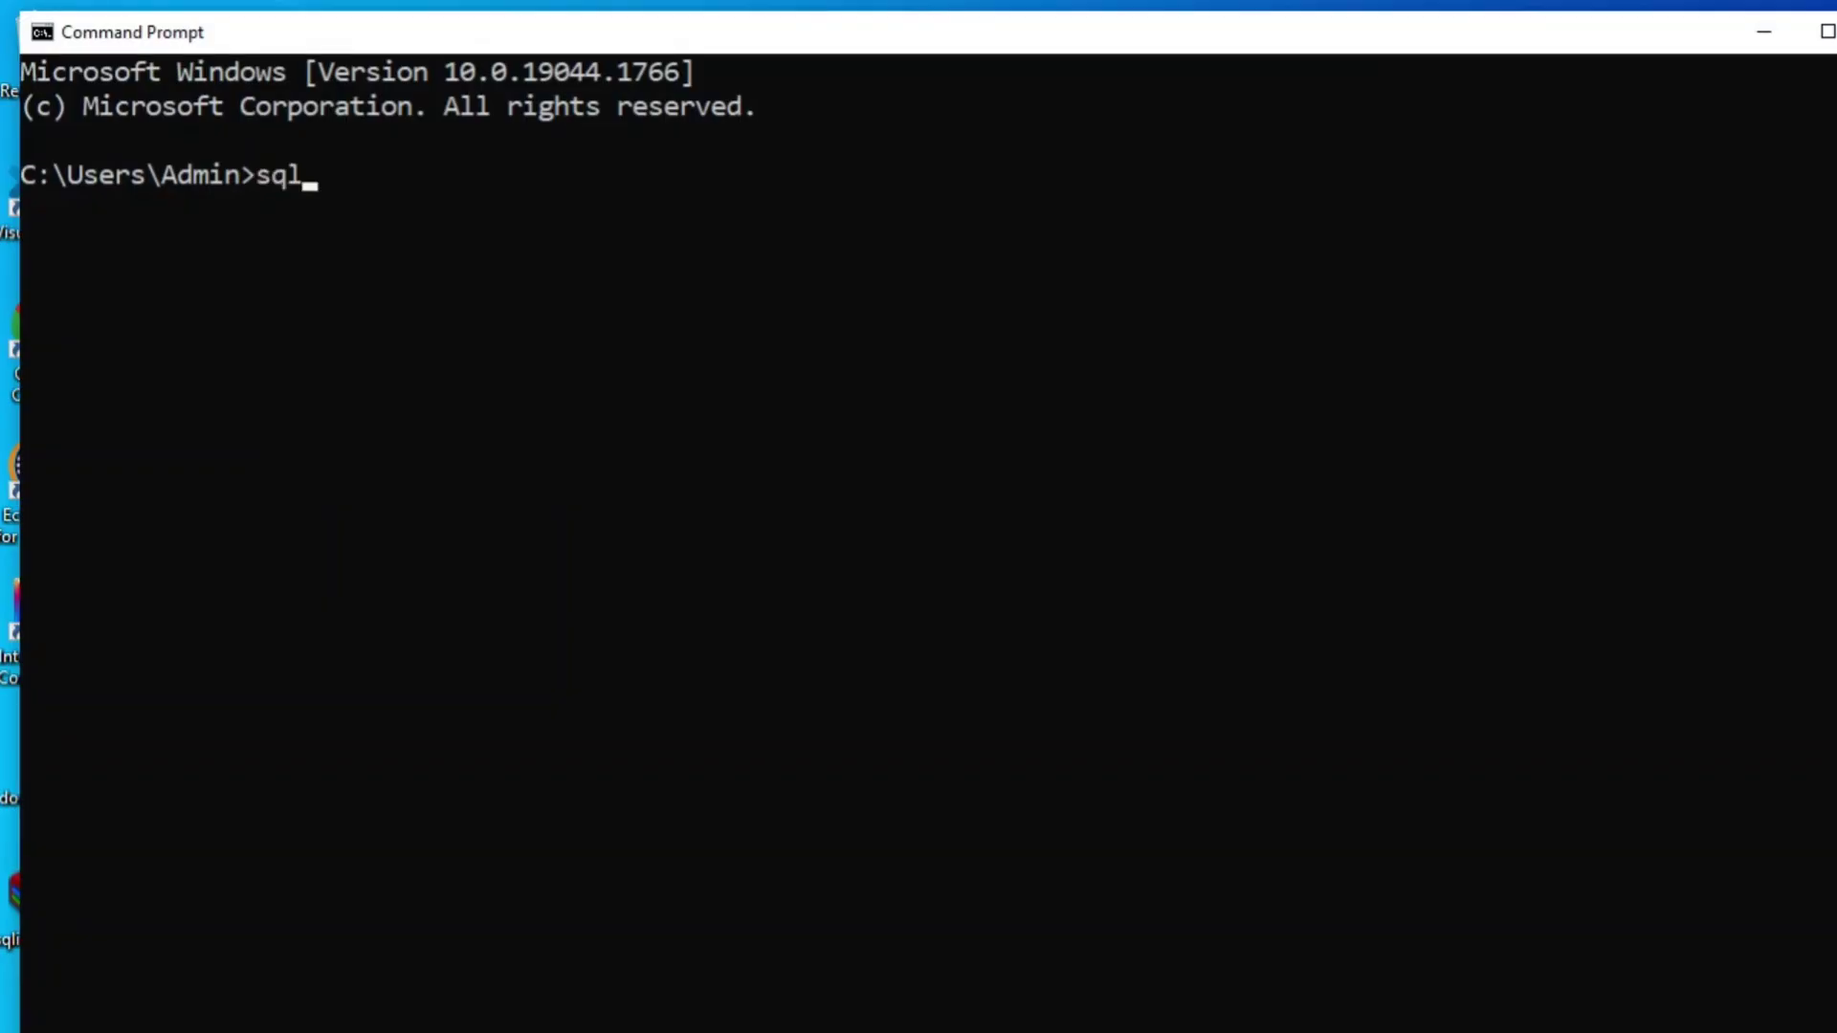
type("ite")
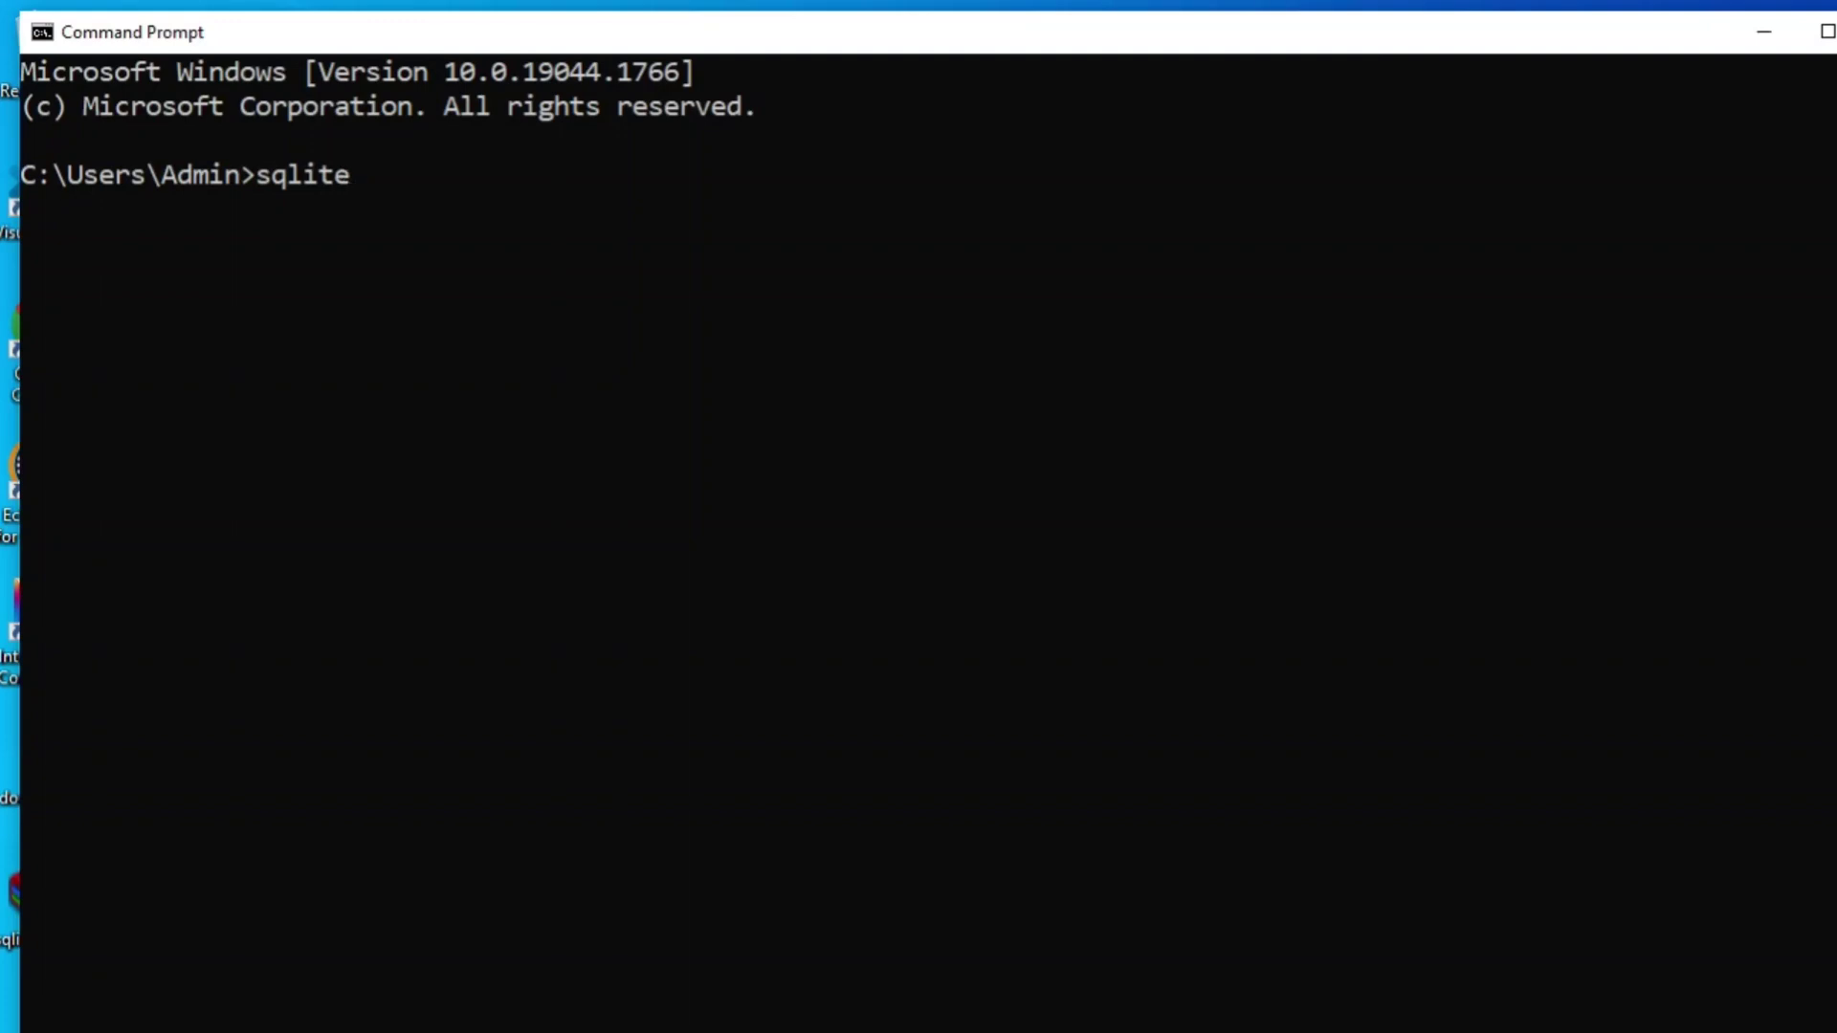
type("3 --")
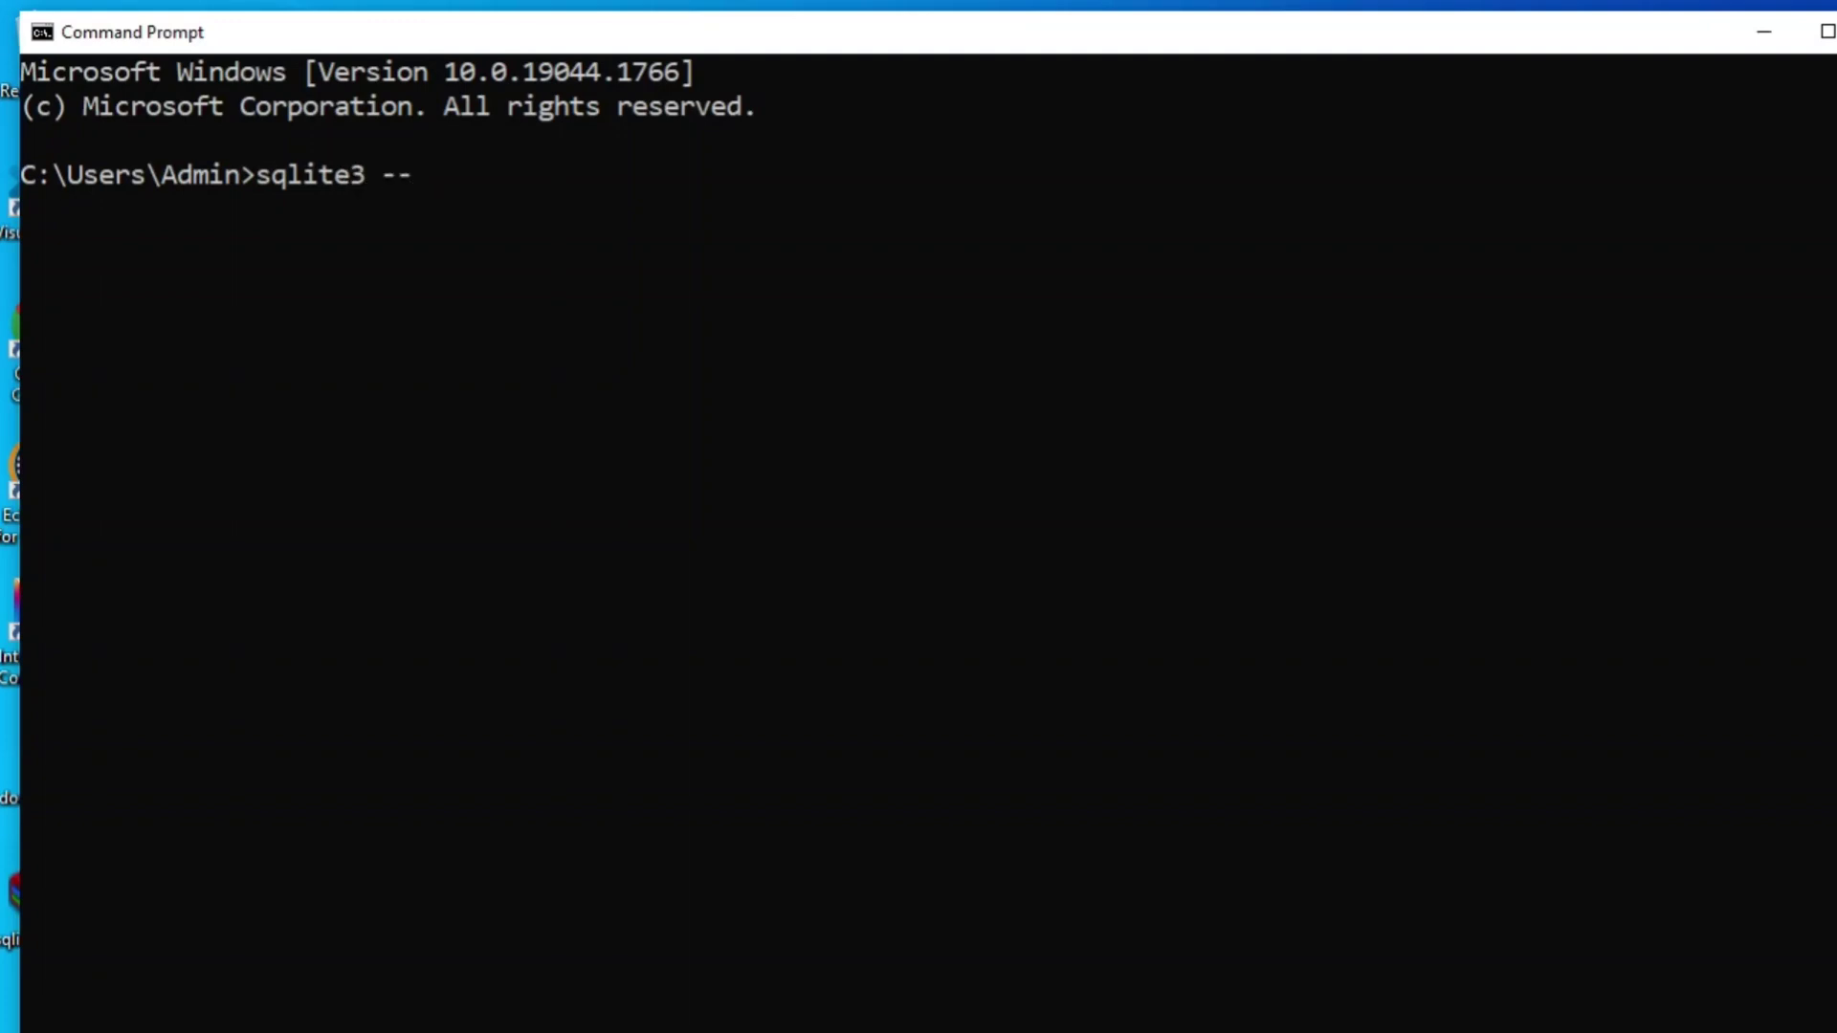
type("version")
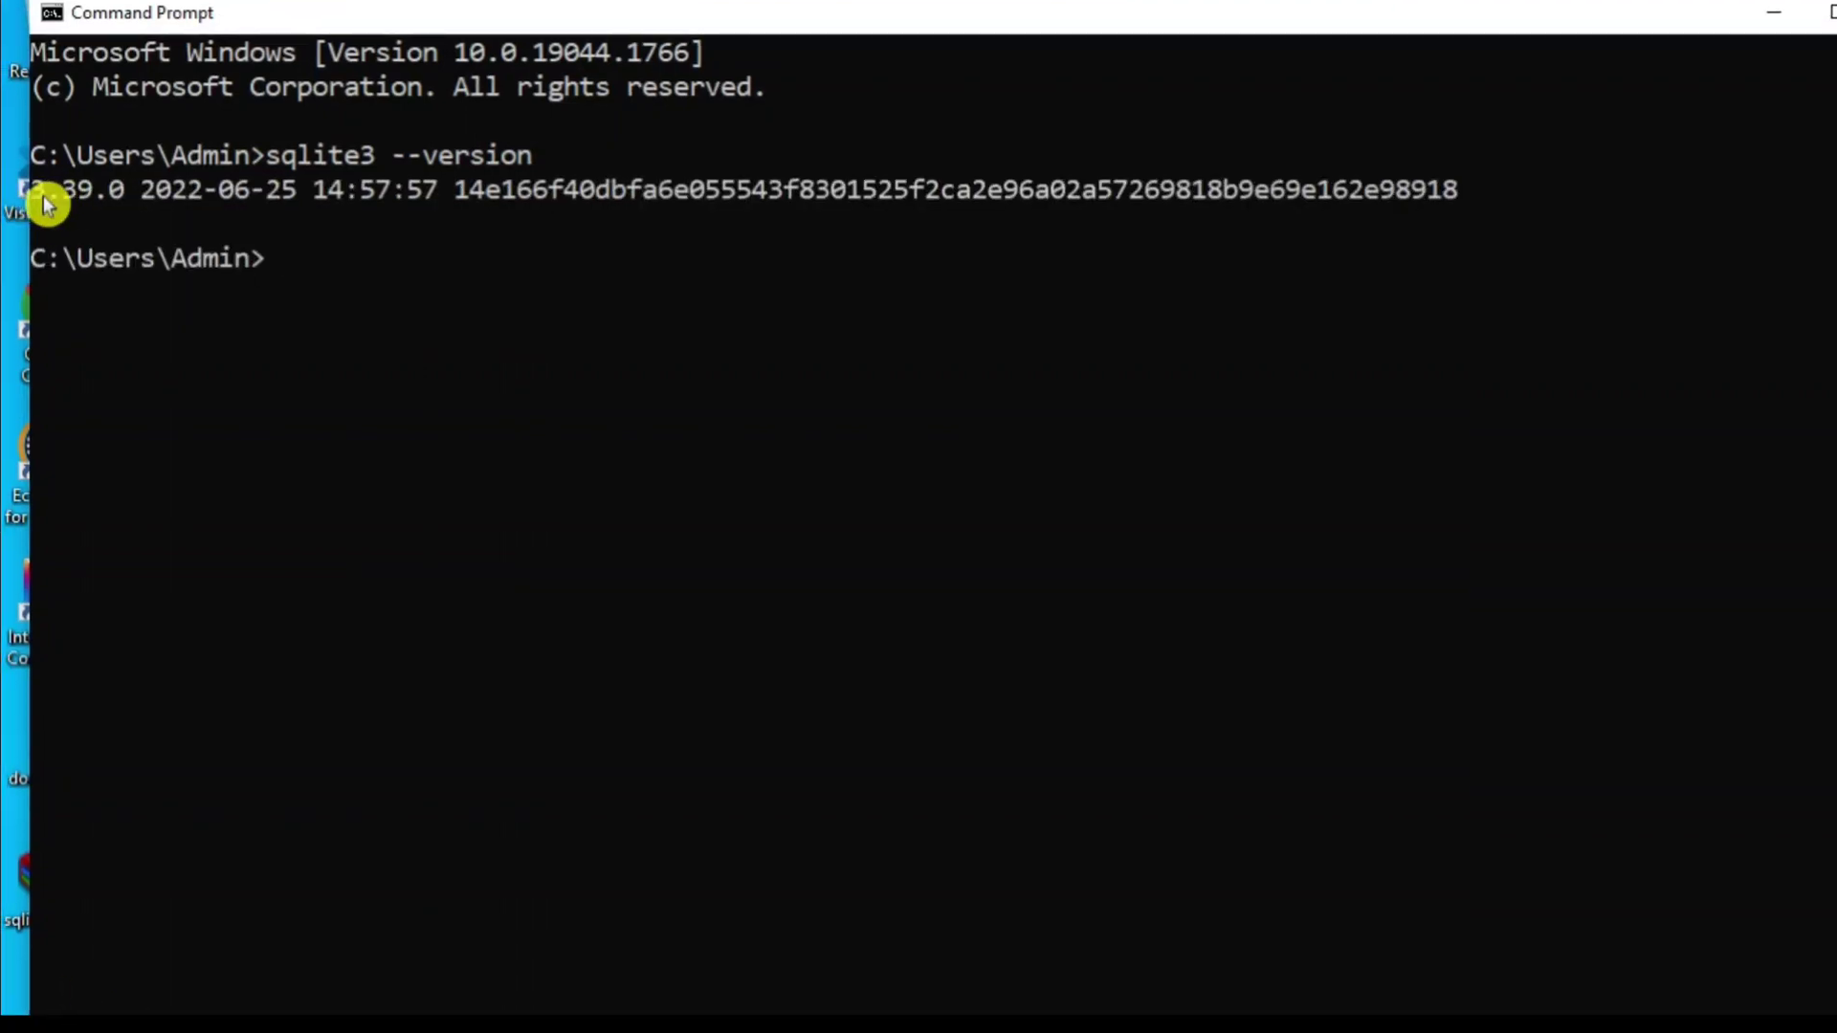
mouse_move(111, 216)
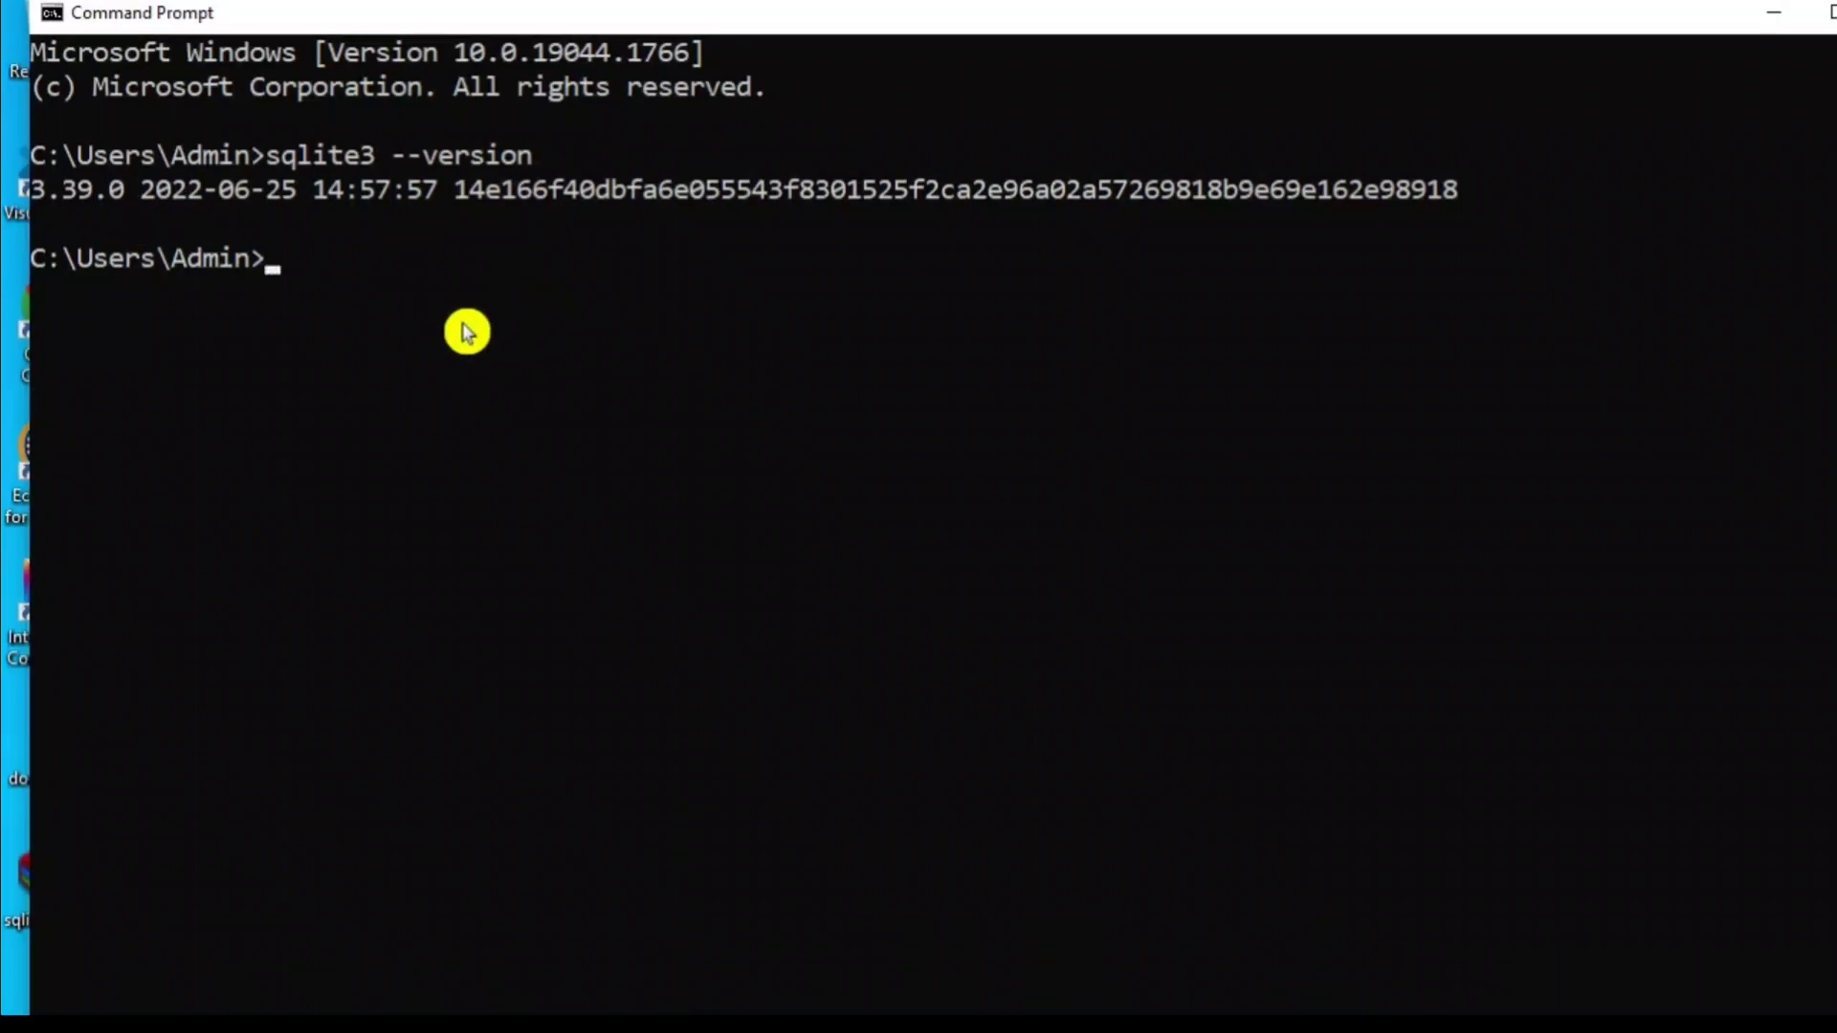
mouse_move(696, 358)
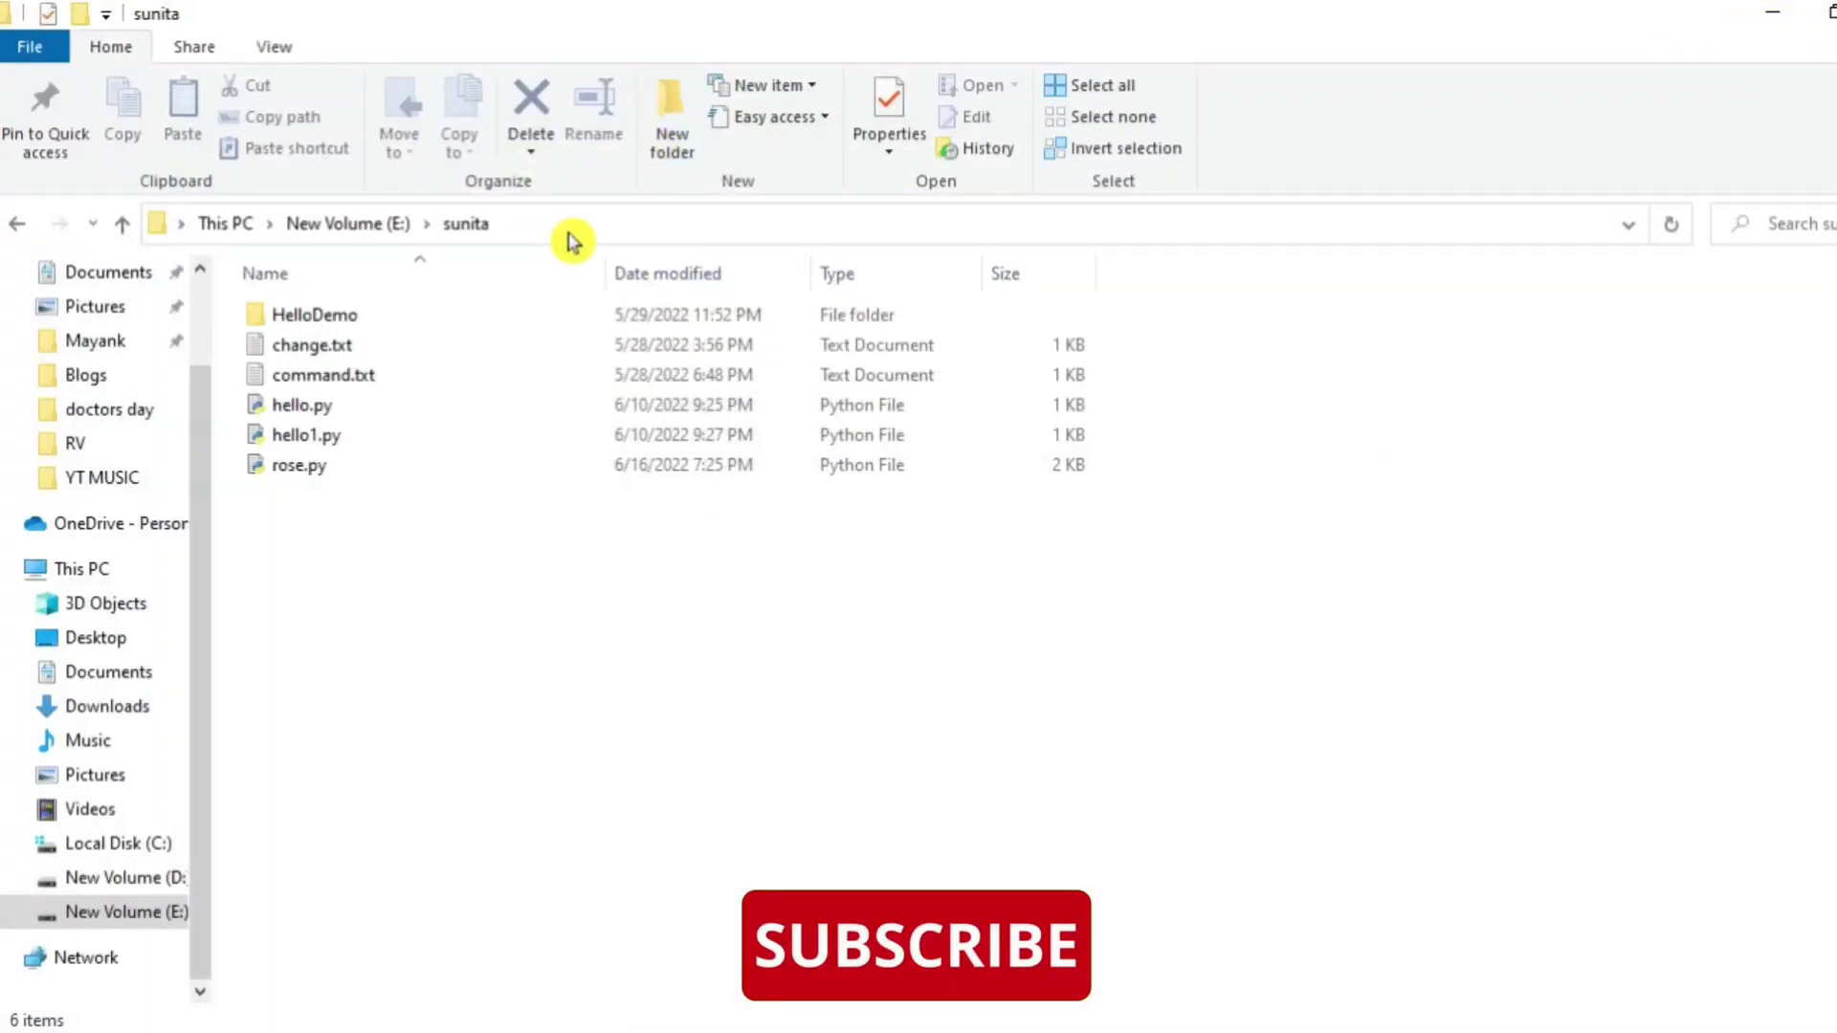
Step: Launch a Command Prompt in E:\sunita via cmd in the address bar
type("cm")
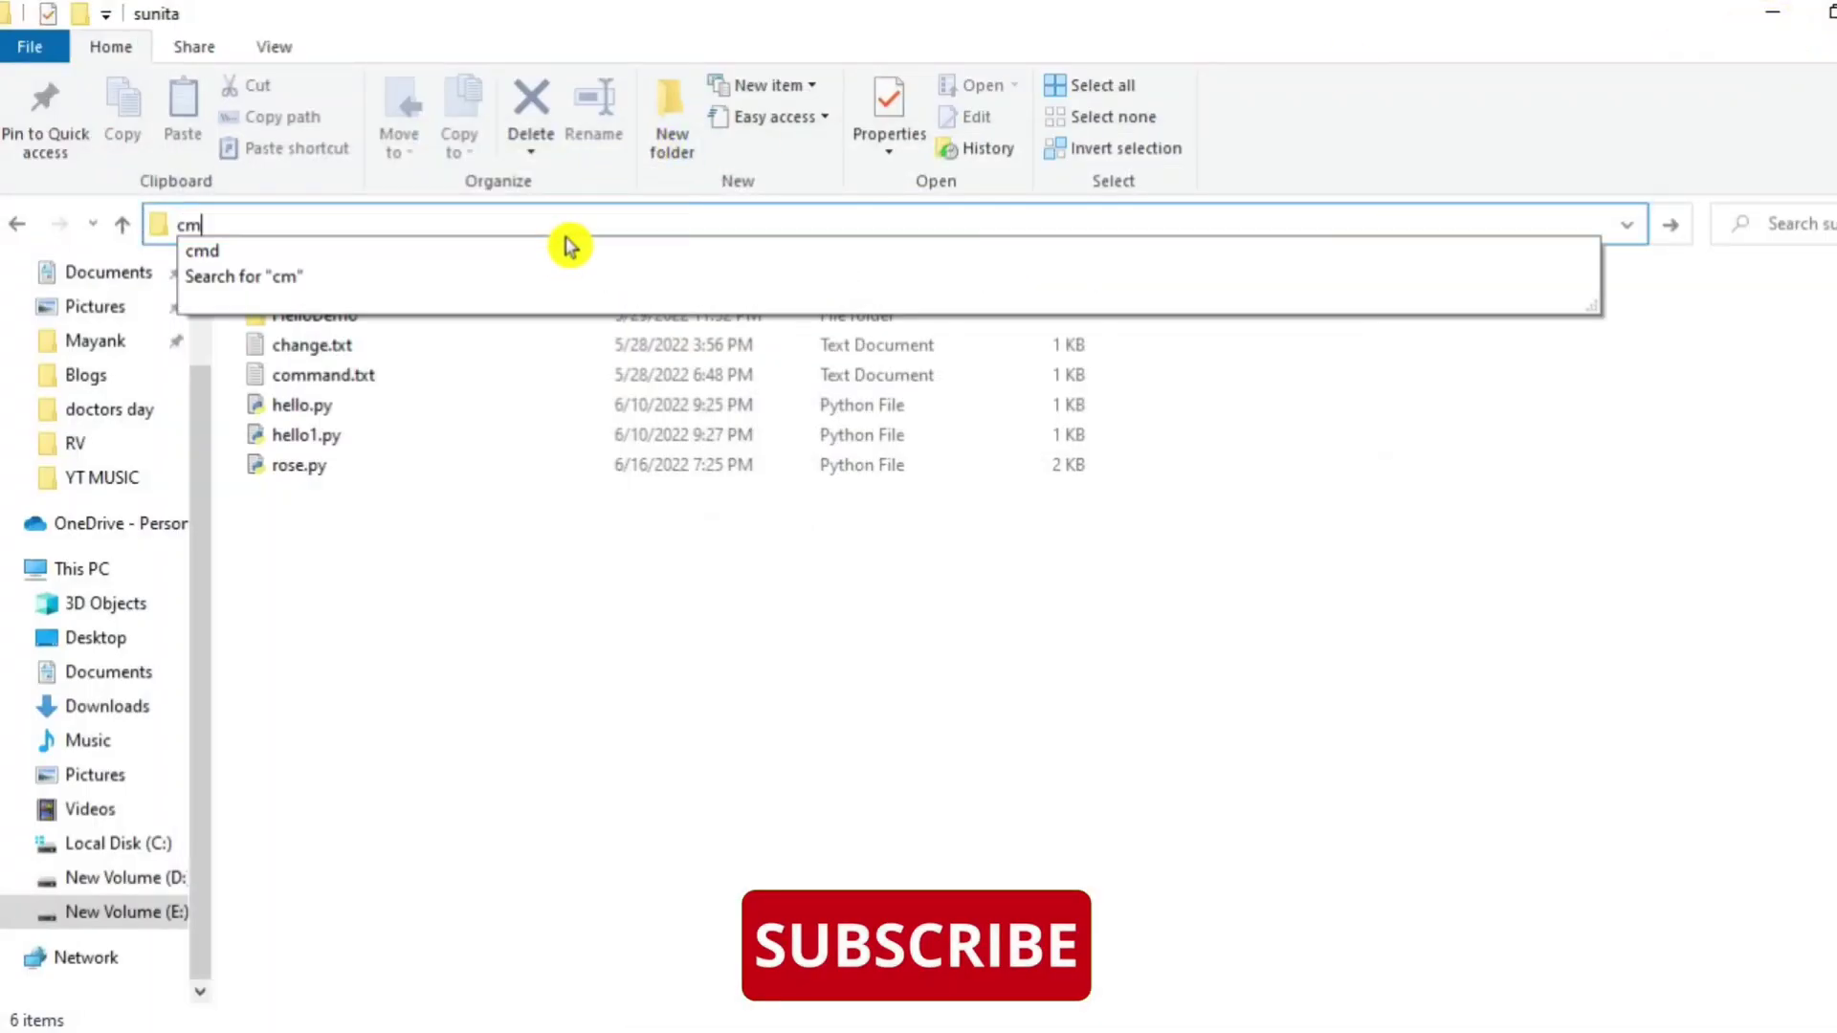
key("Enter")
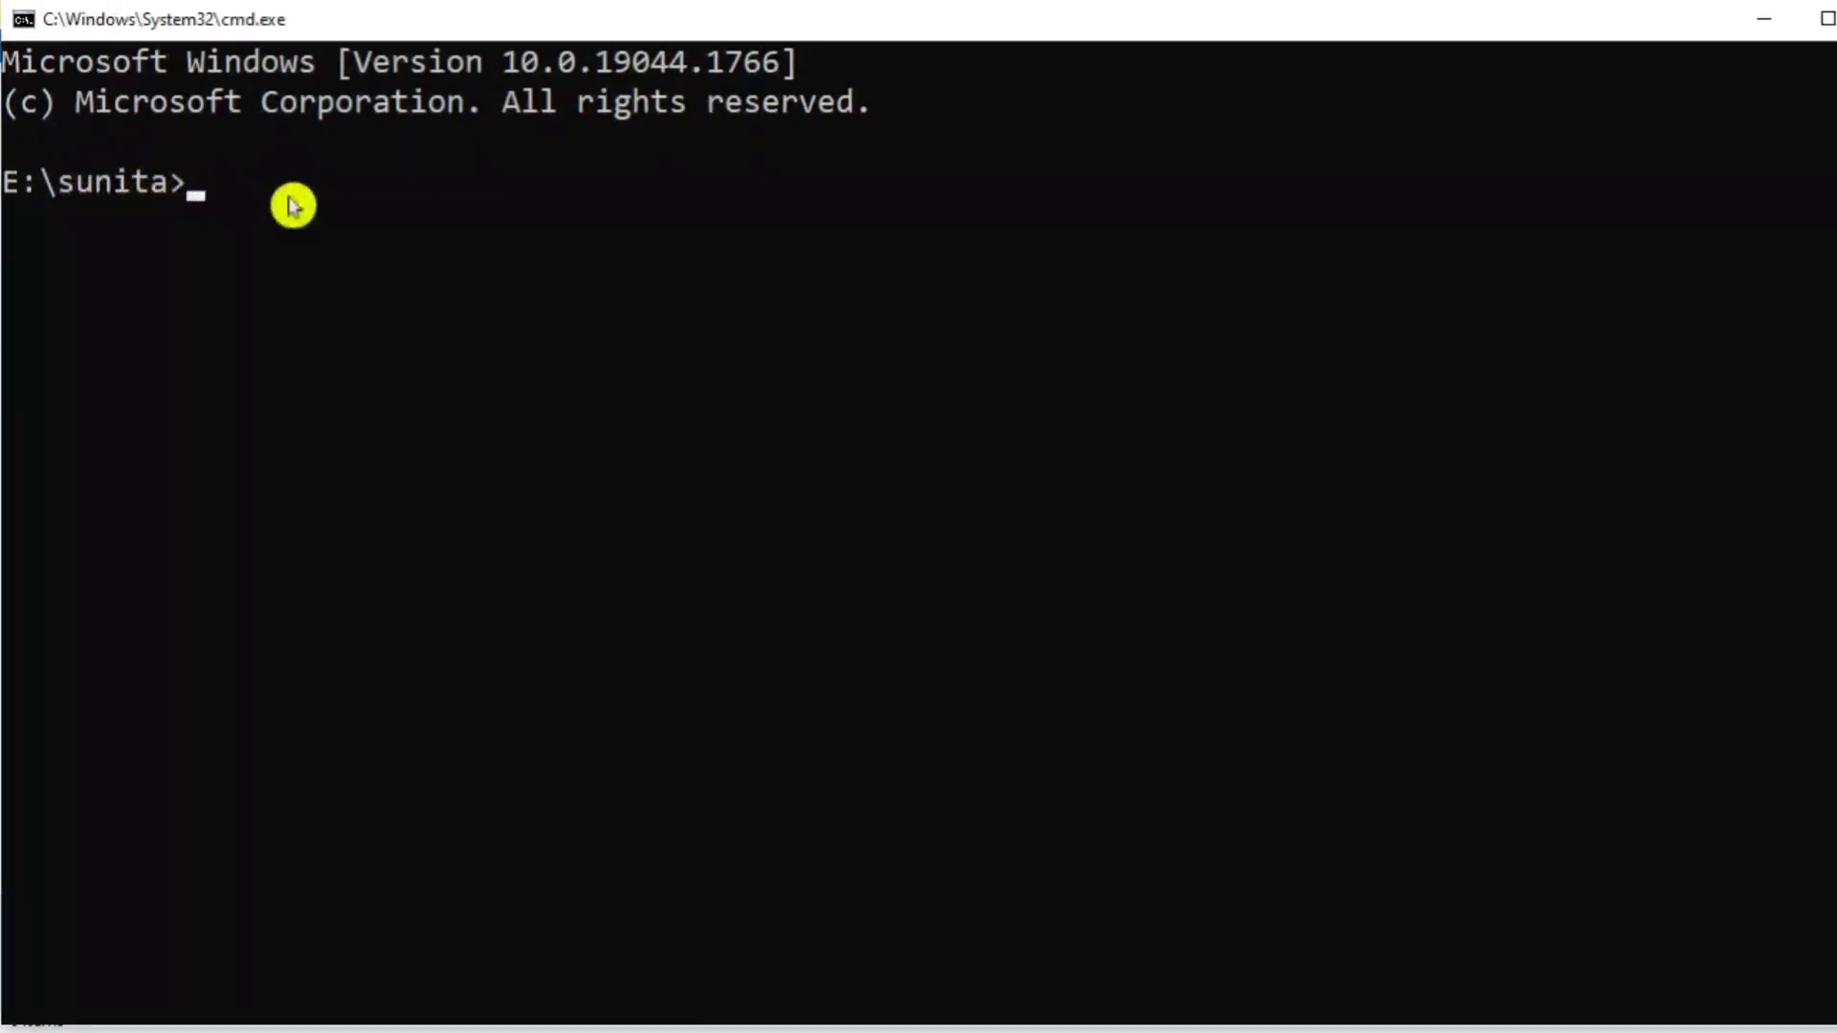
Step: Run sqlite3 cscorner.db, then .database to confirm E:\sunita\cscorner.db is attached read/write
type("sql")
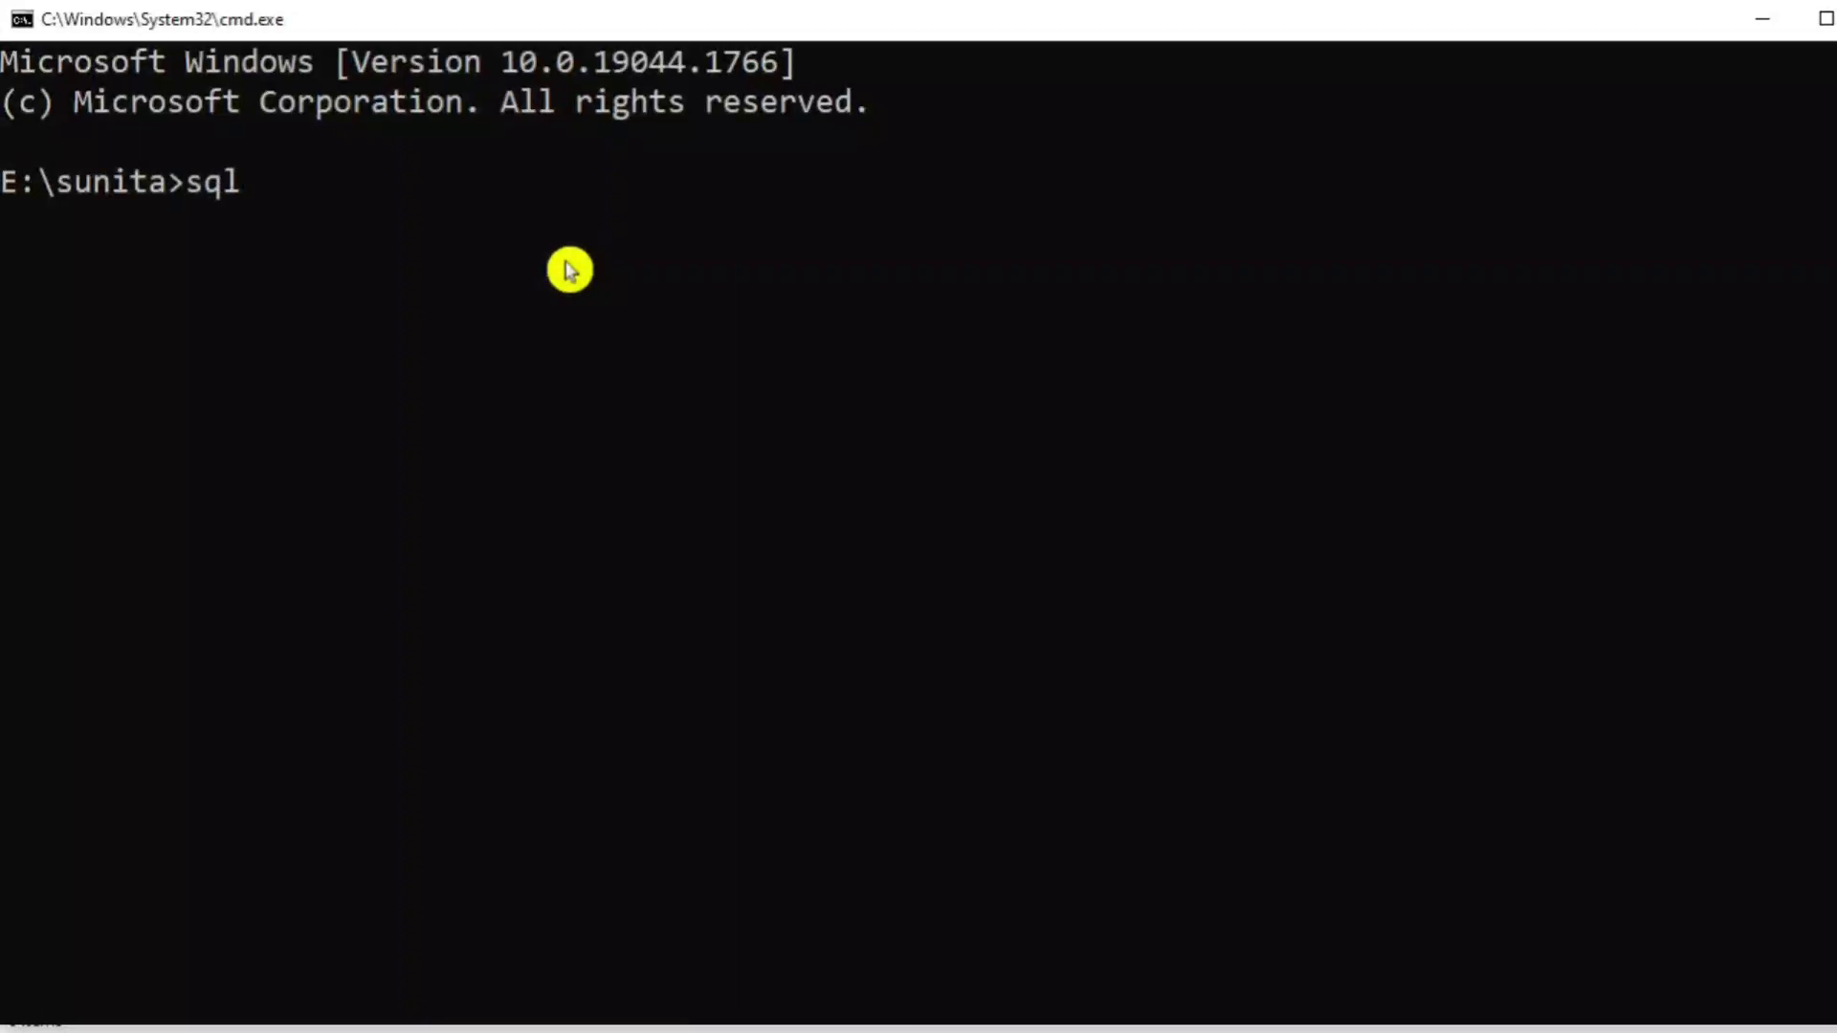
type("ite3")
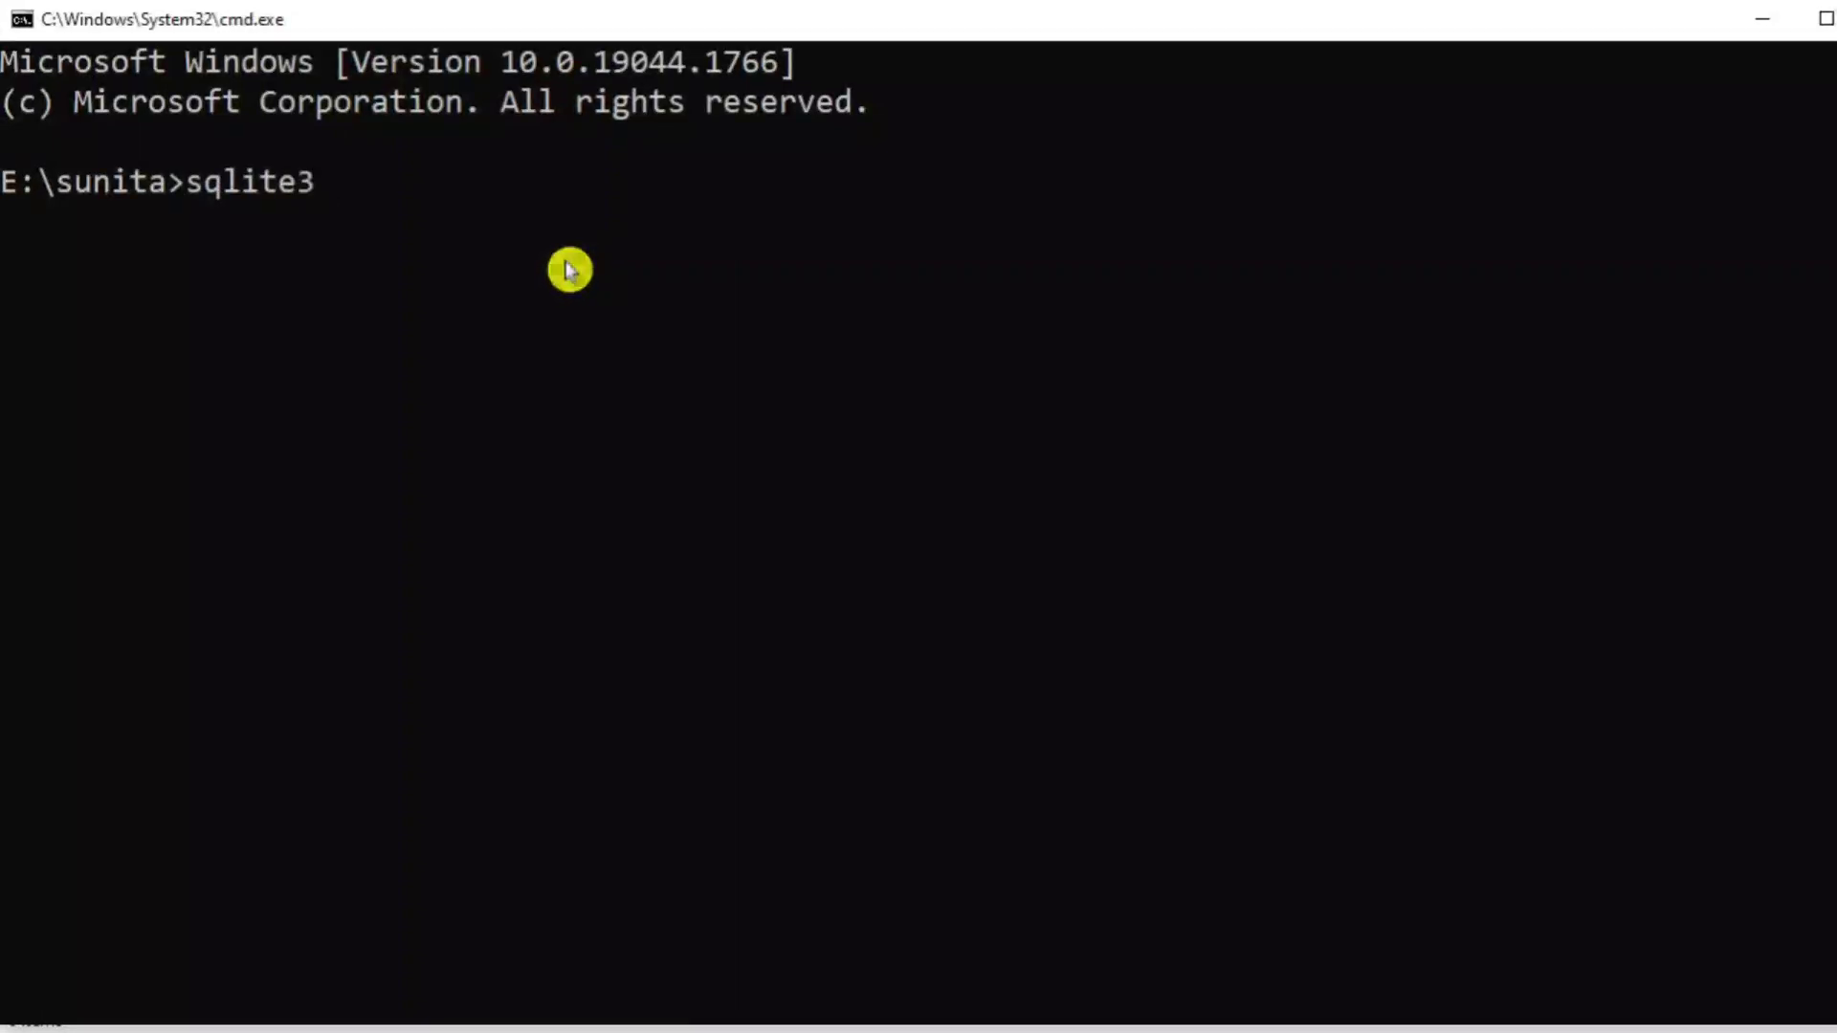
type("cscorn")
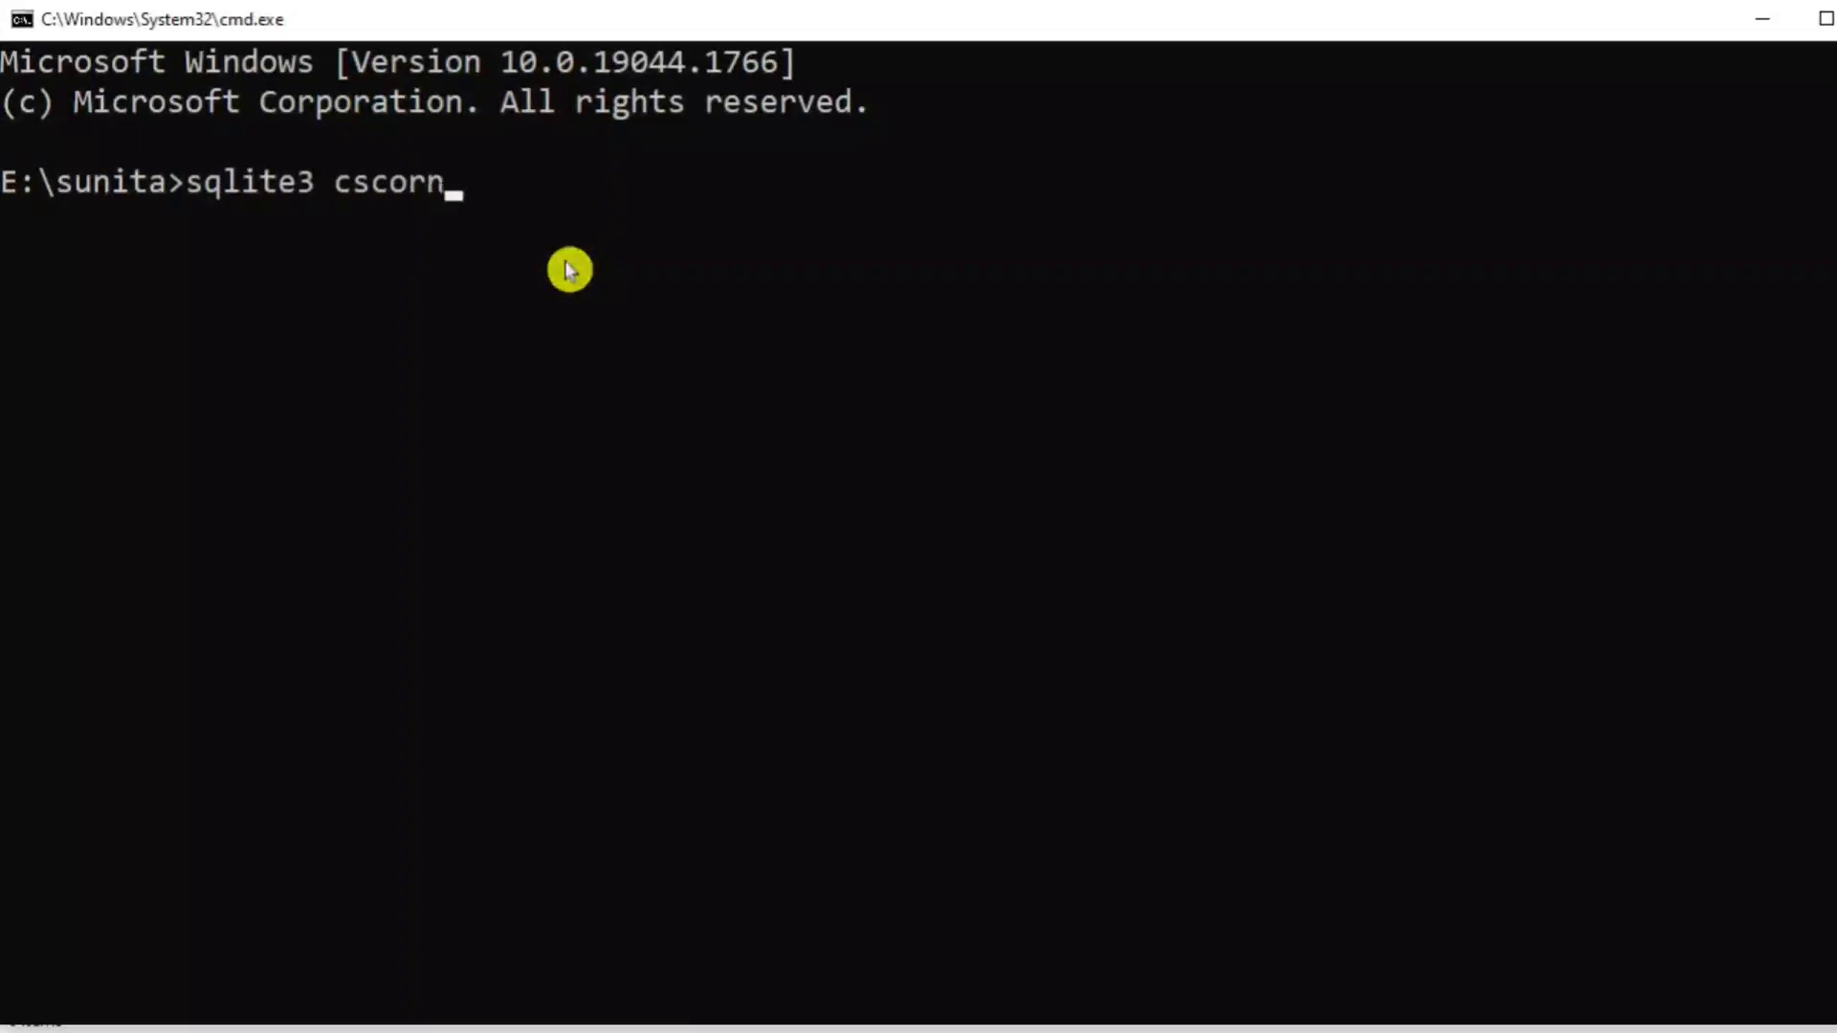
type("er.d")
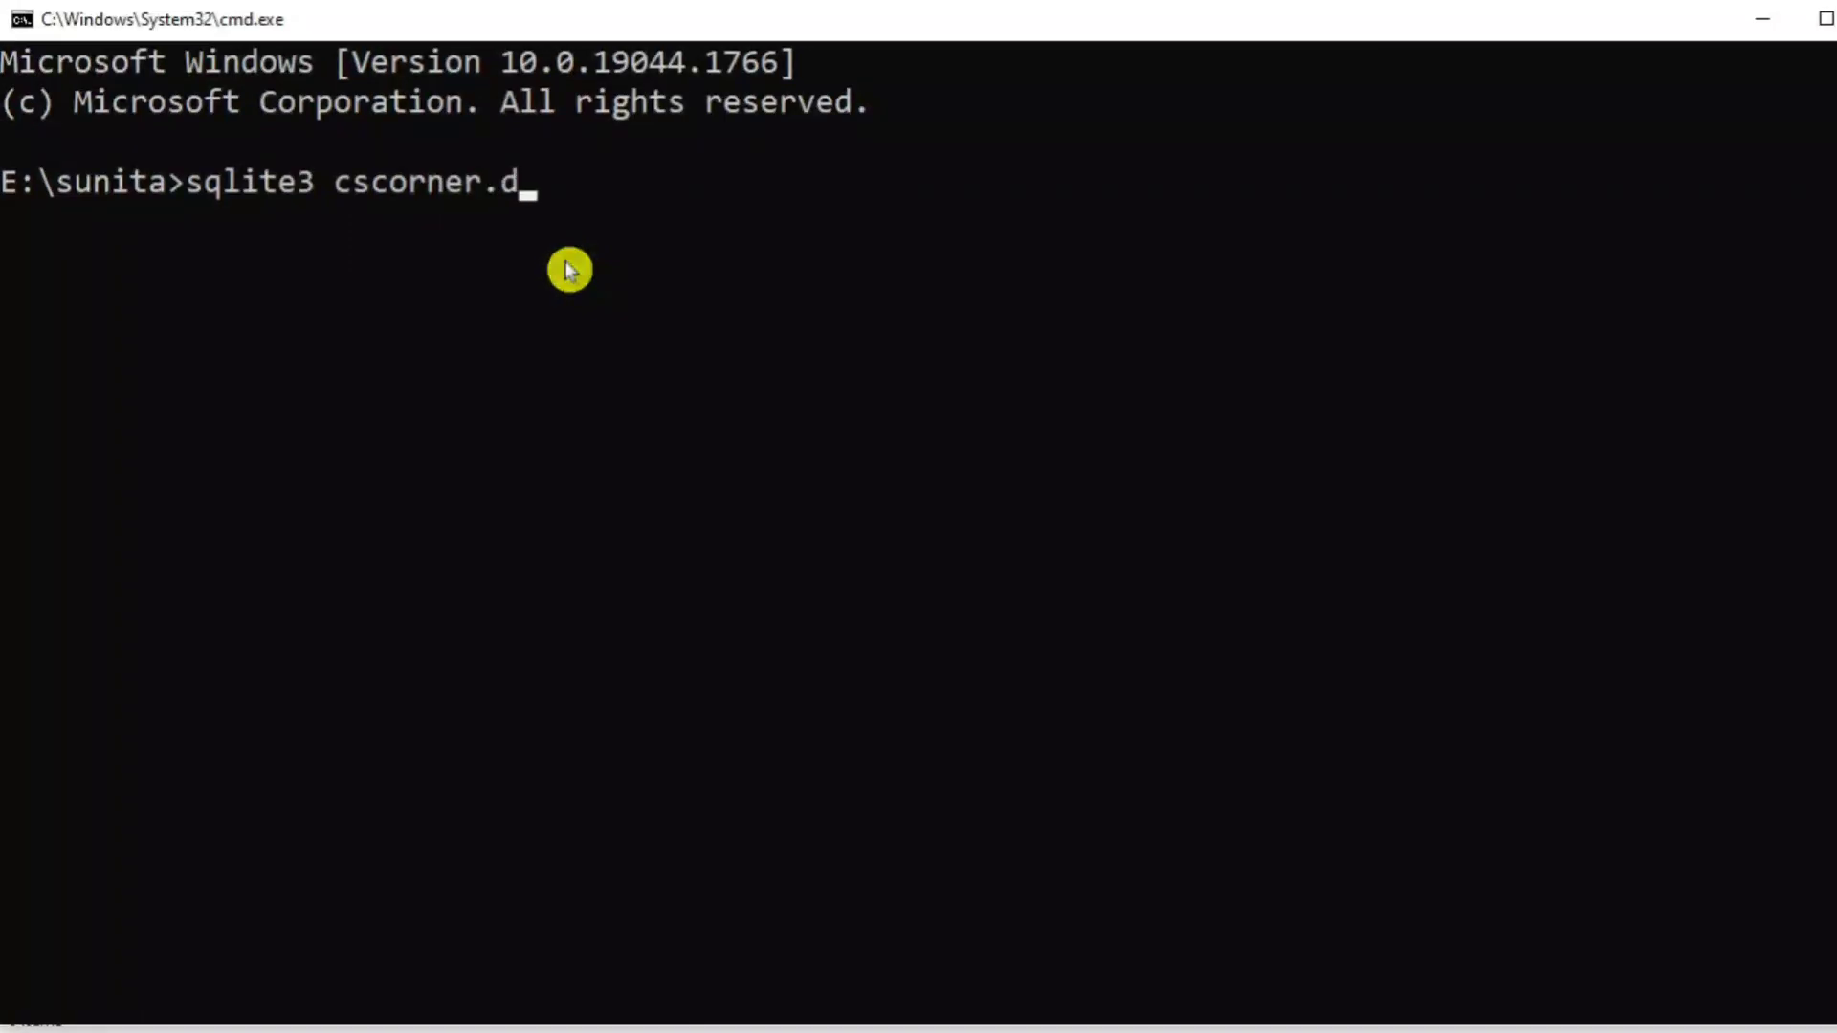
type("b")
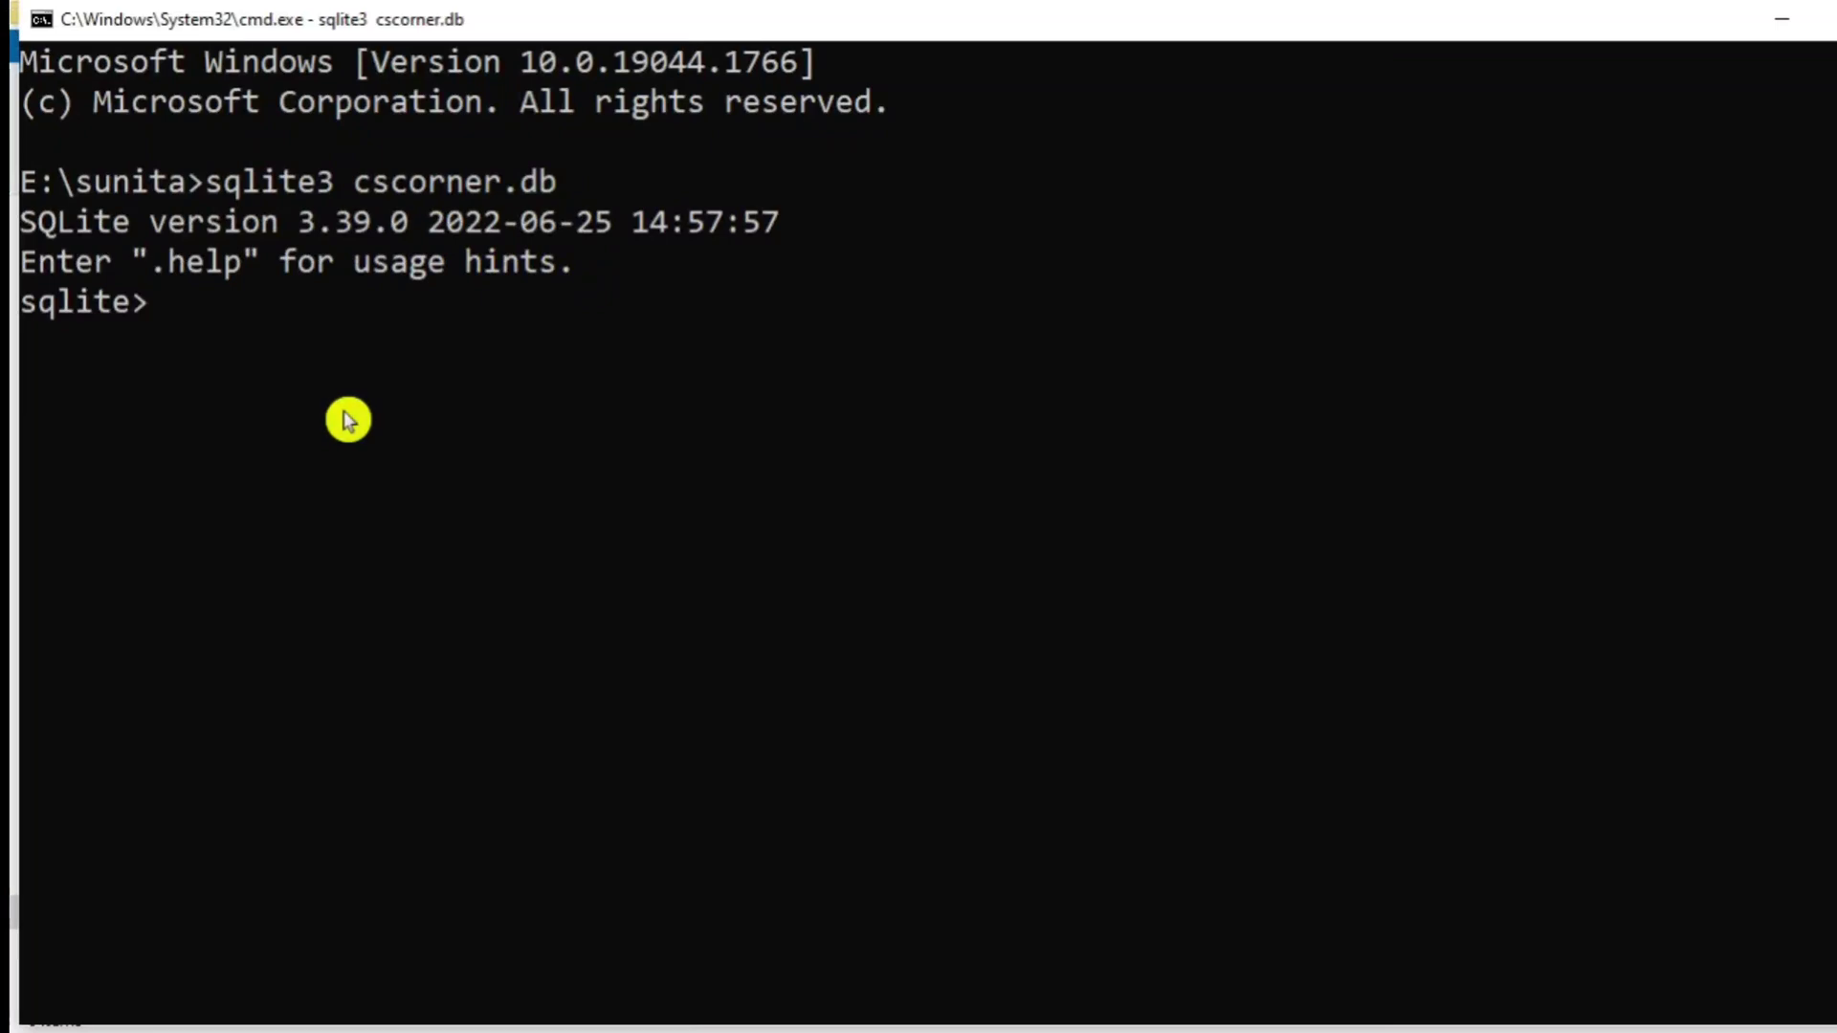
type(".data")
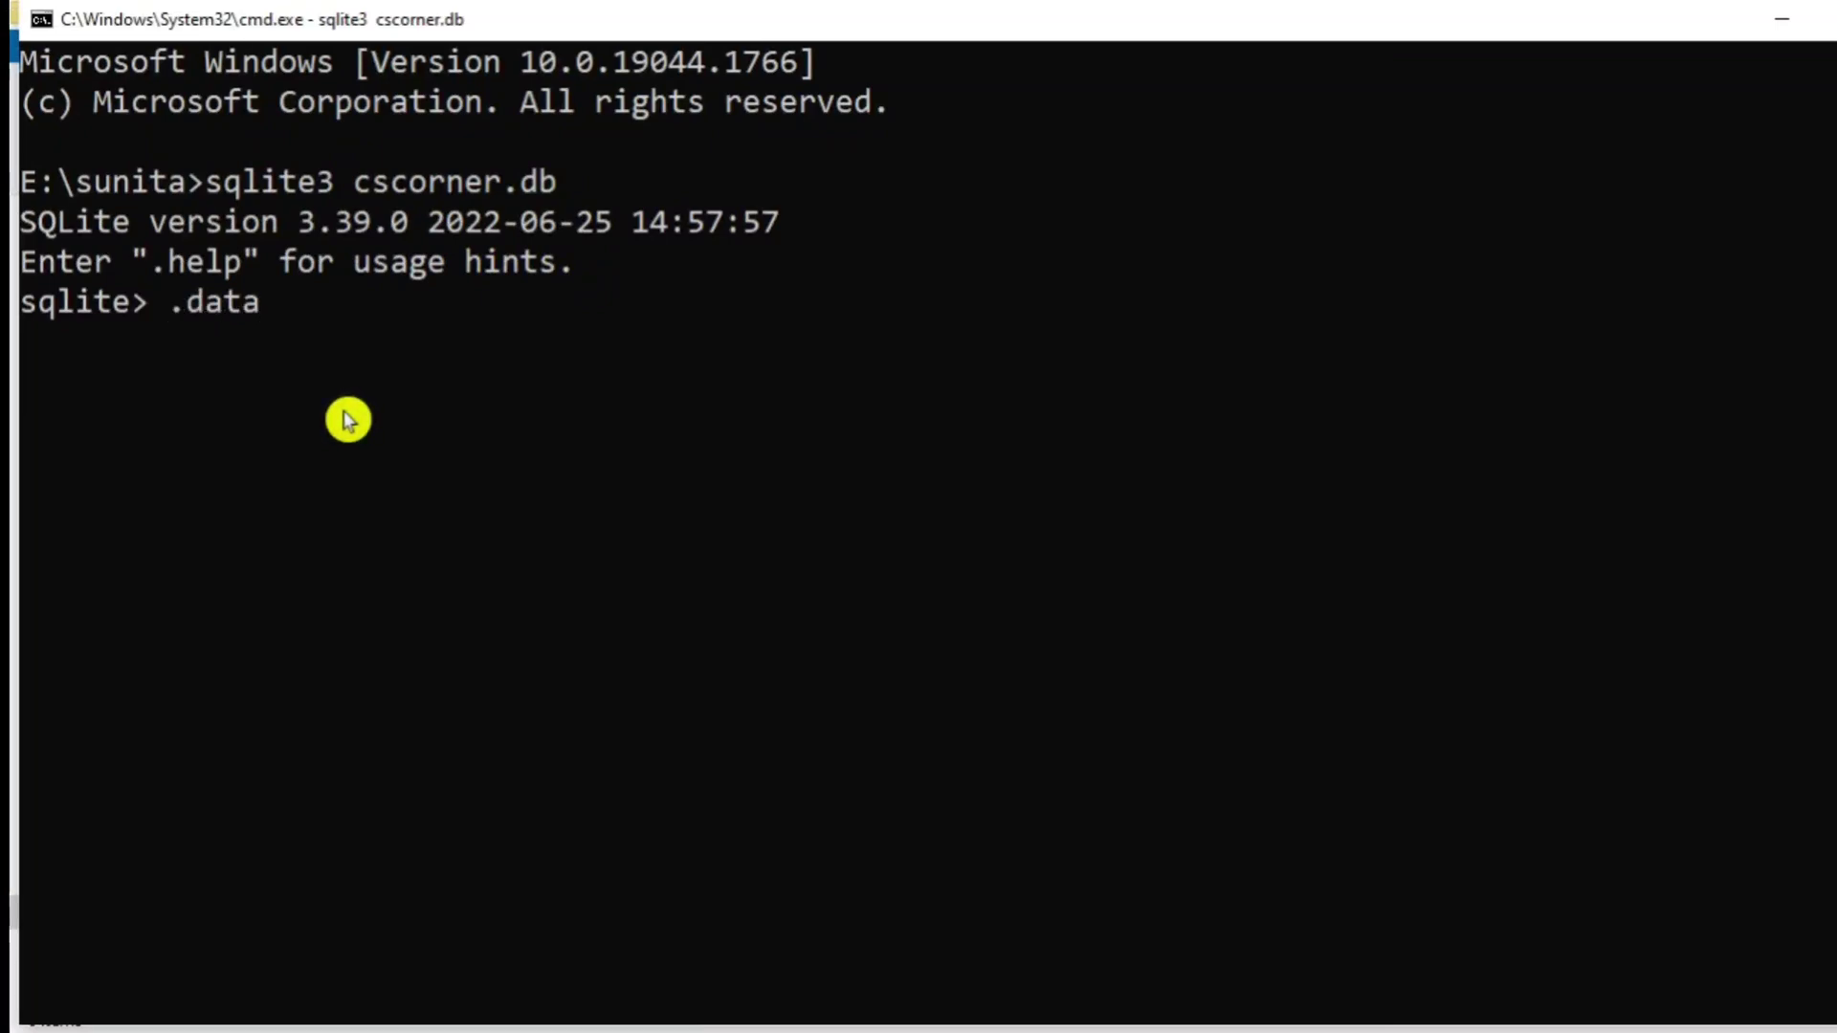
type("base")
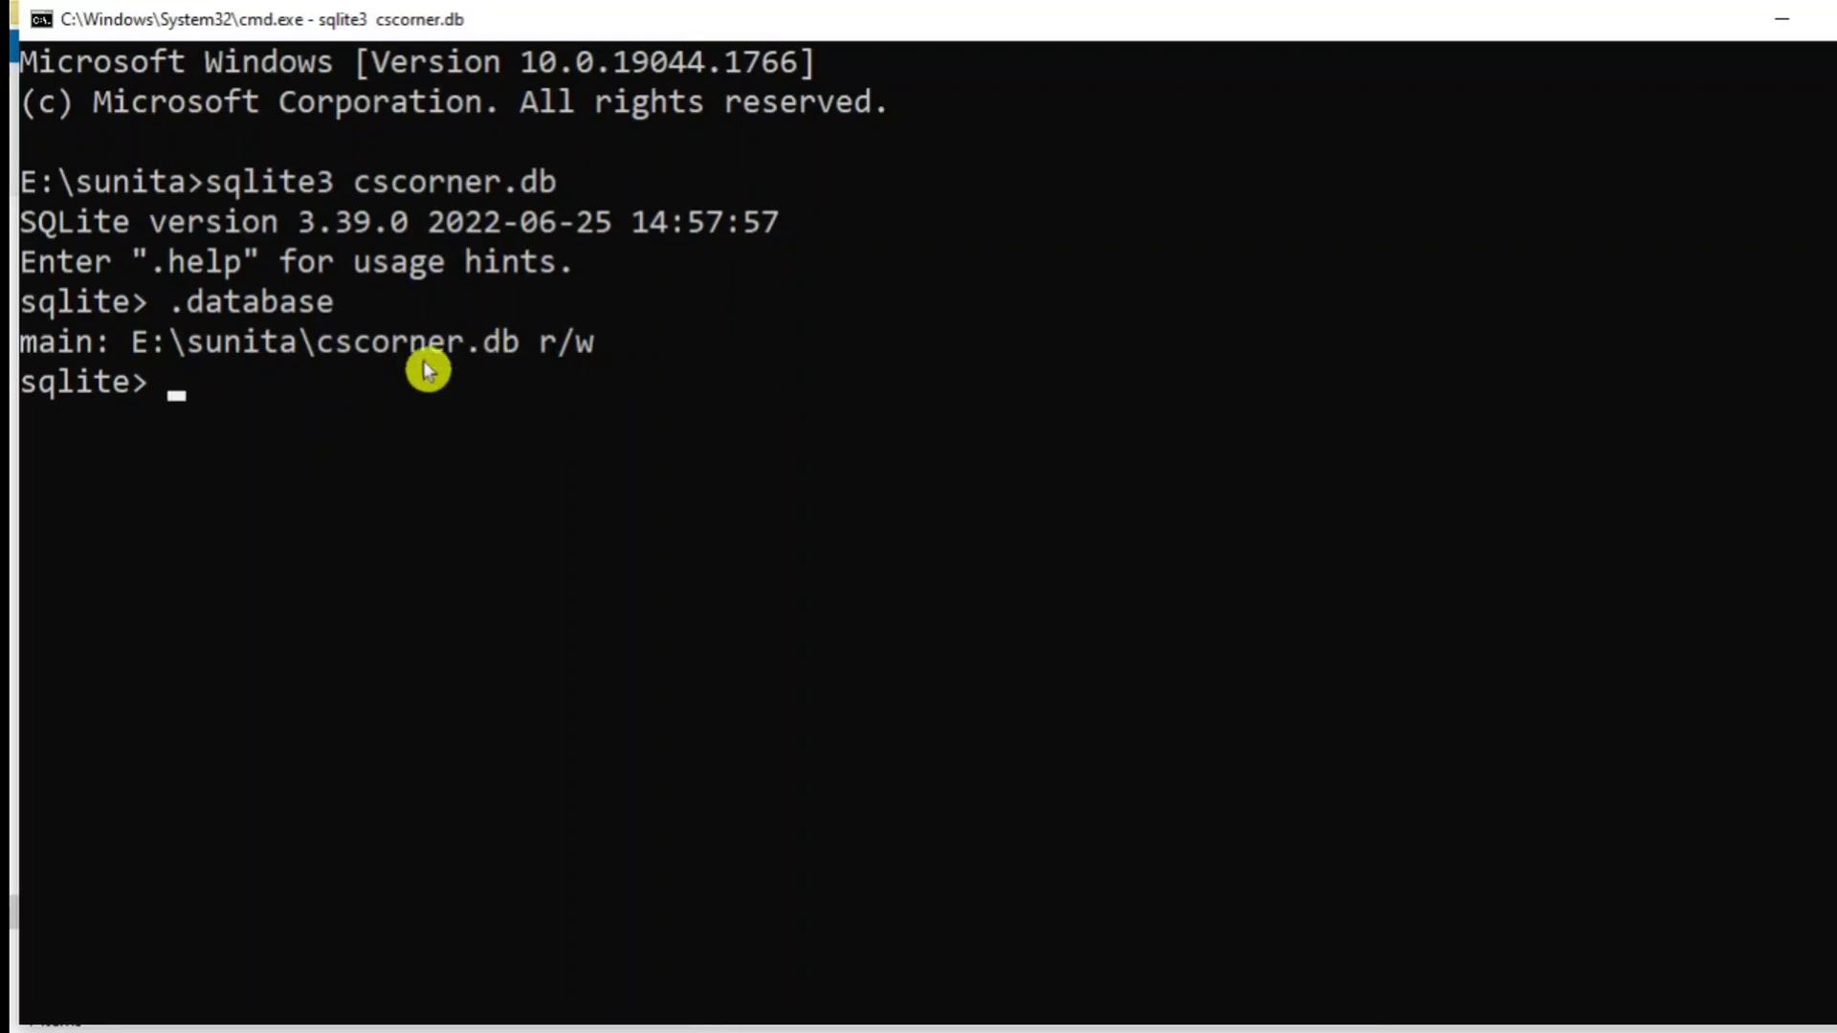
mouse_move(390, 389)
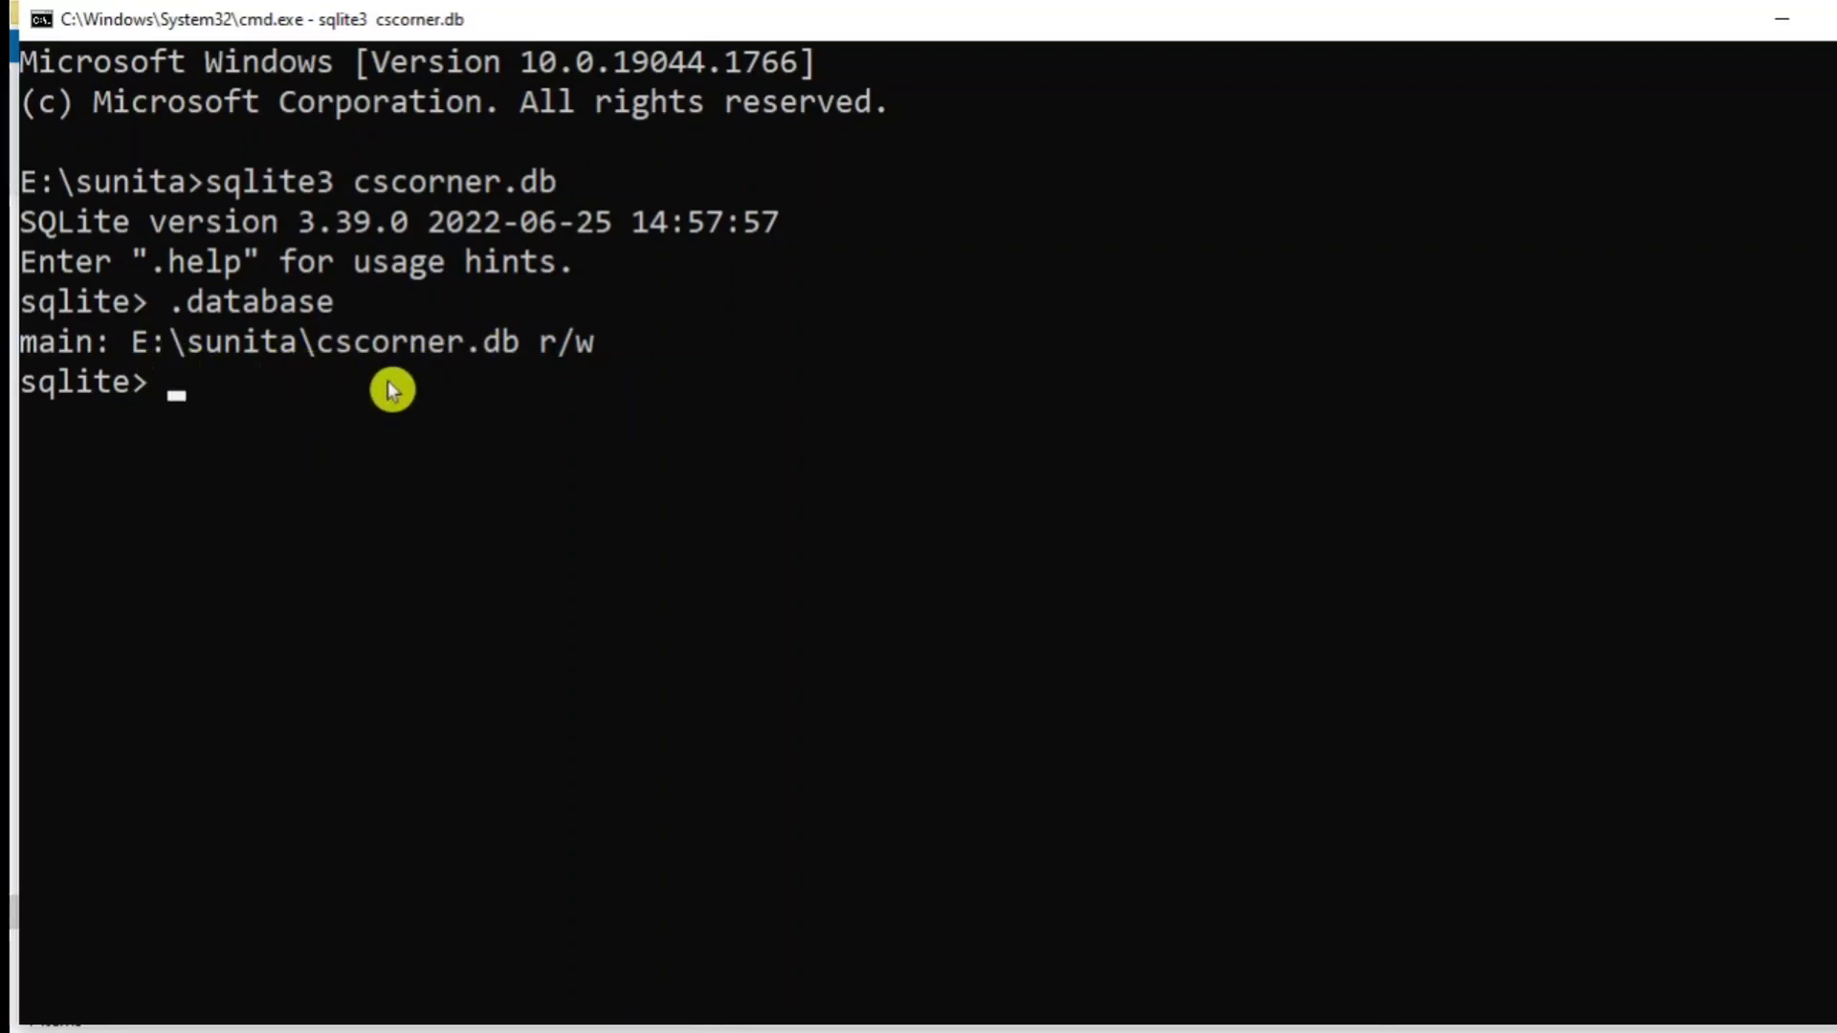
mouse_move(375, 360)
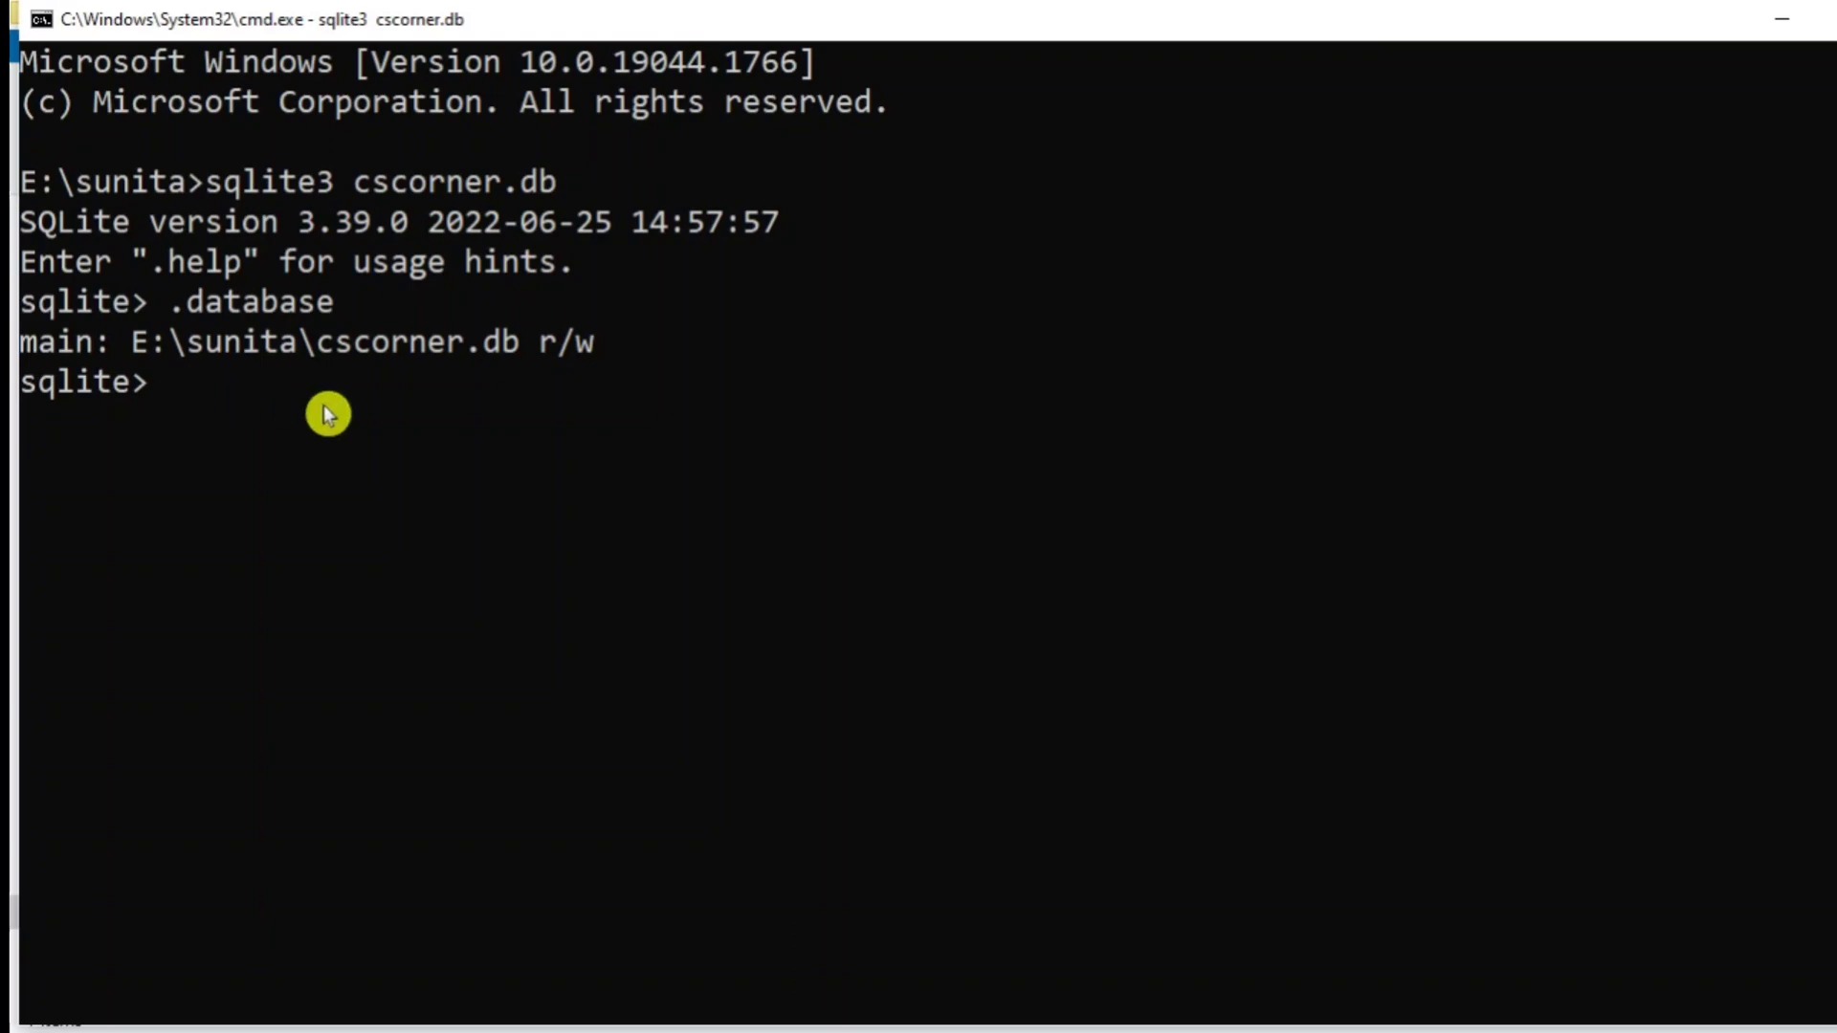
mouse_move(1110, 700)
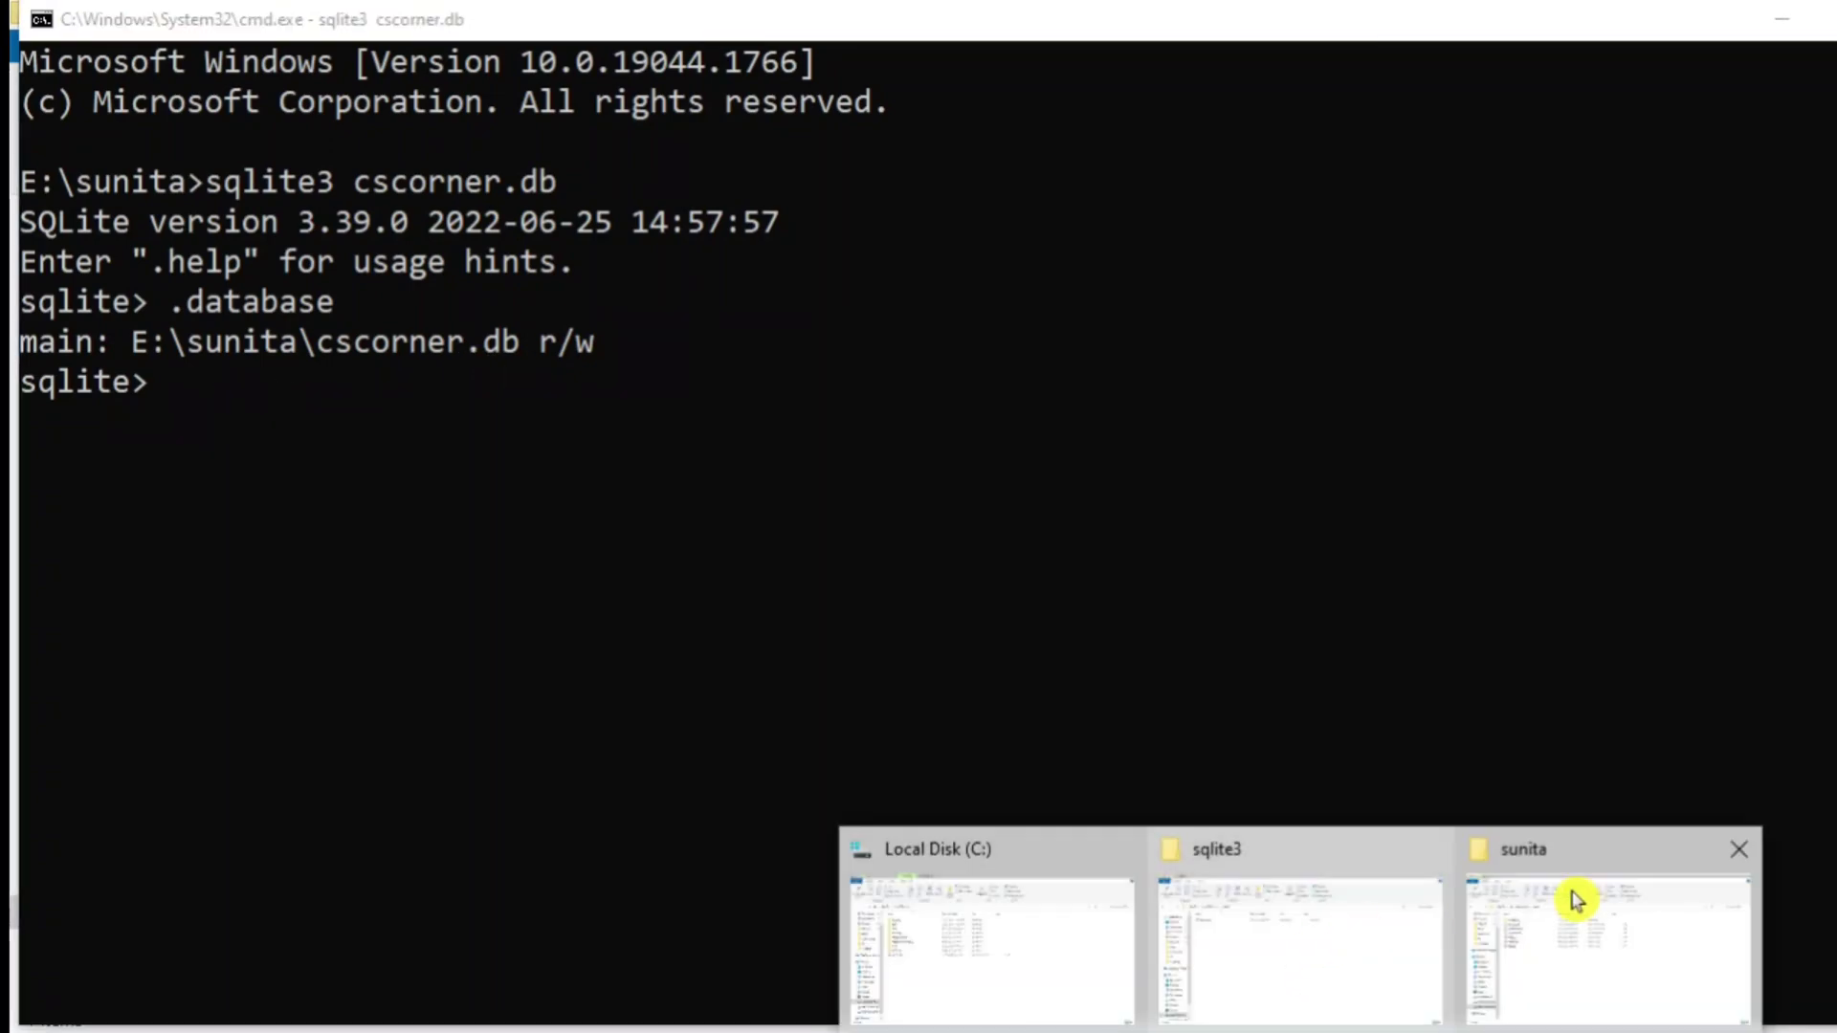
Step: Bring up the E:\sunita folder and select the new cscorner.db file (0 KB Data Base File)
left_click(1575, 900)
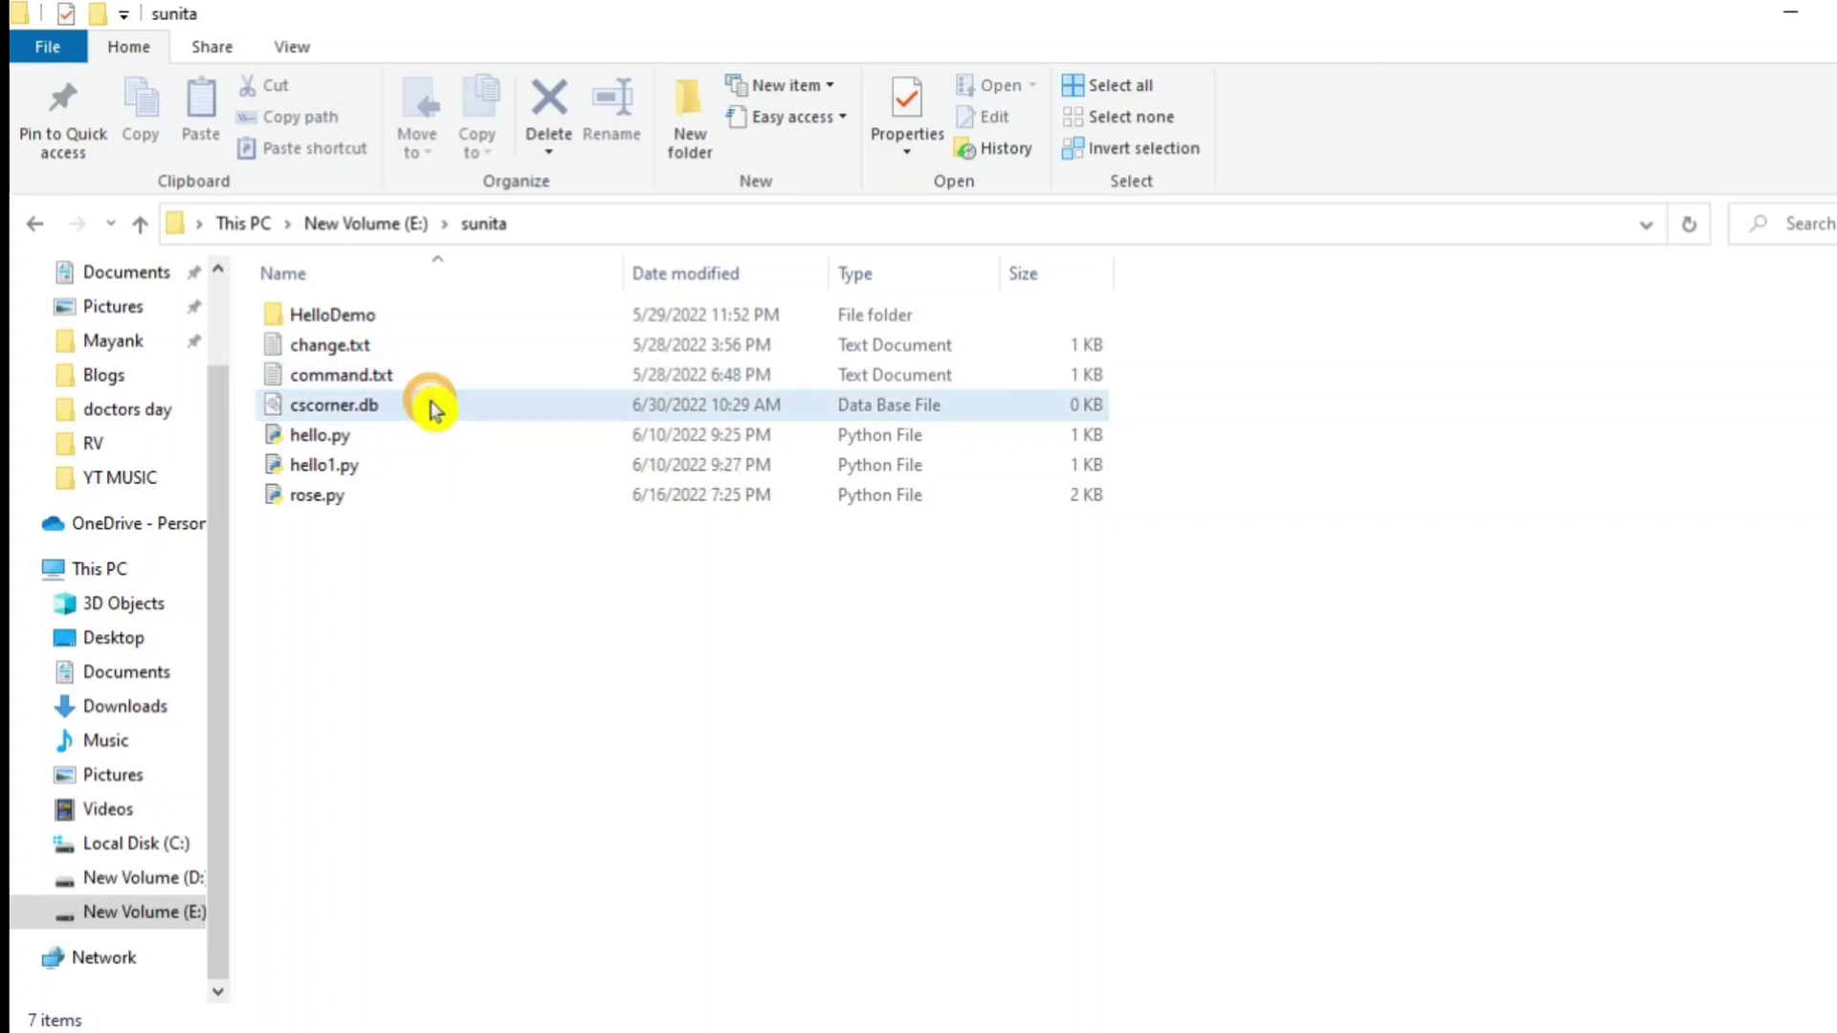
left_click(333, 404)
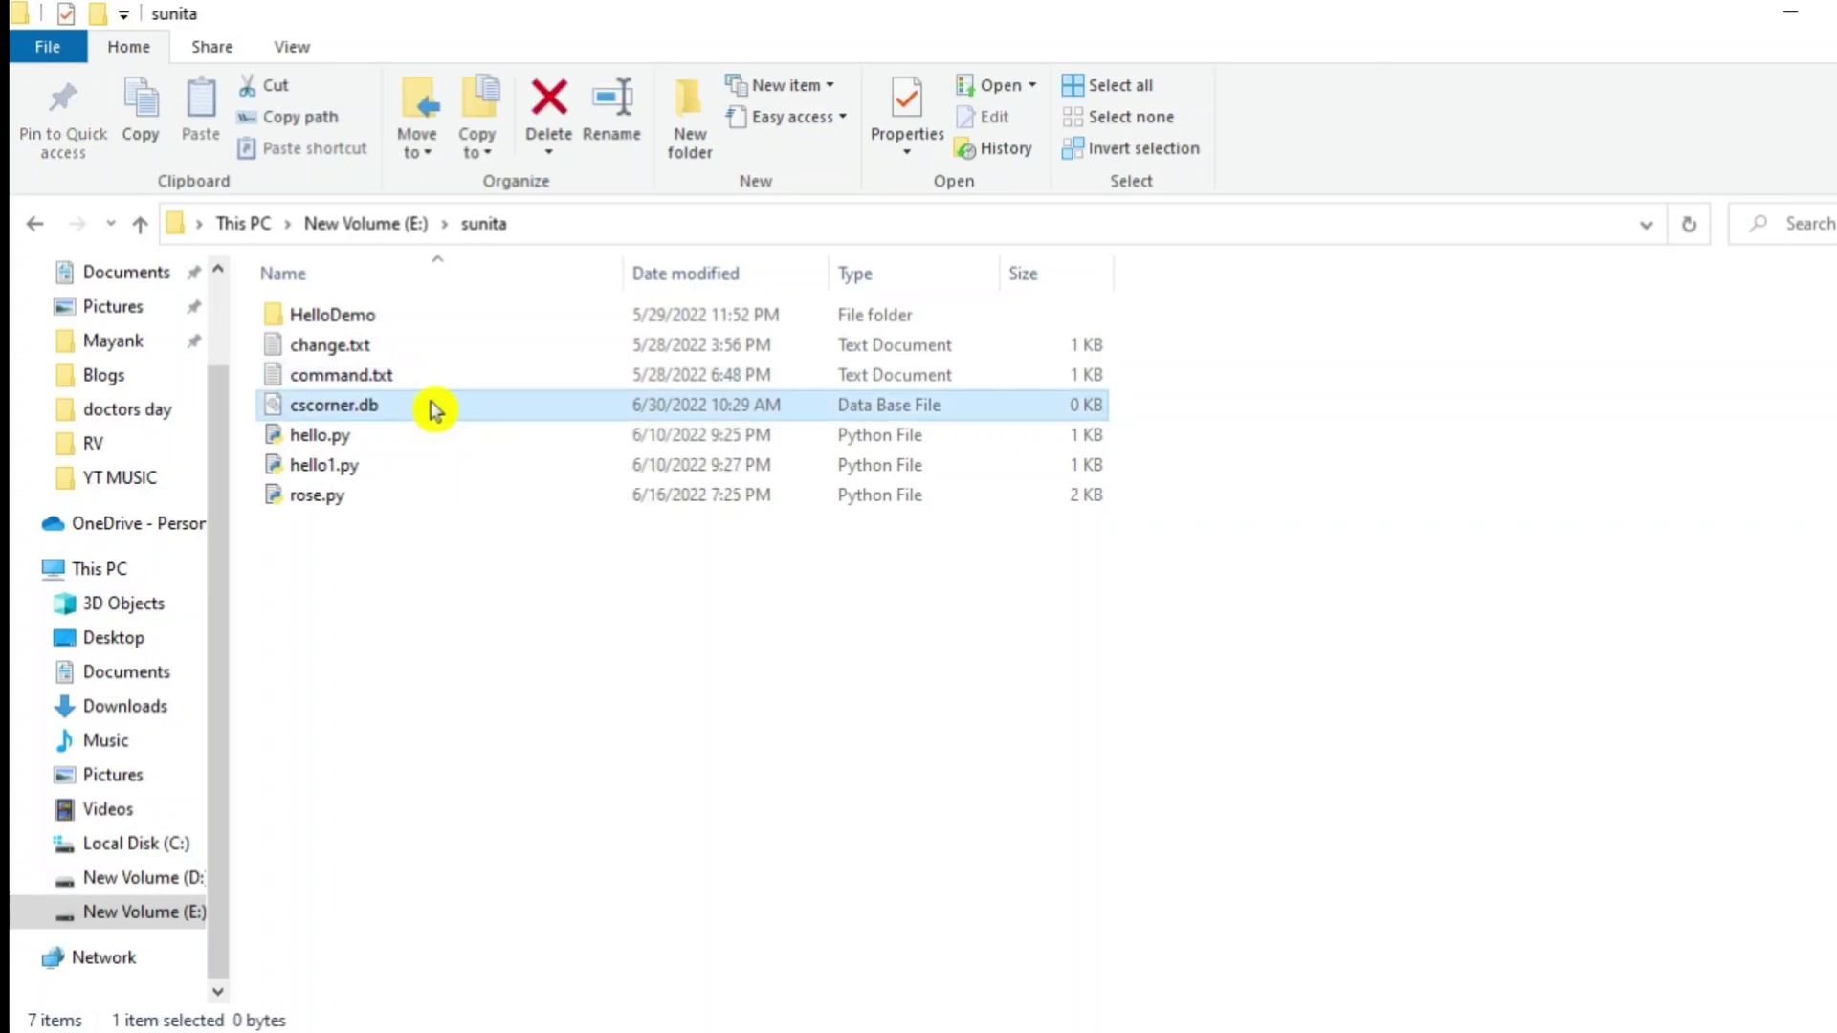
mouse_move(1309, 828)
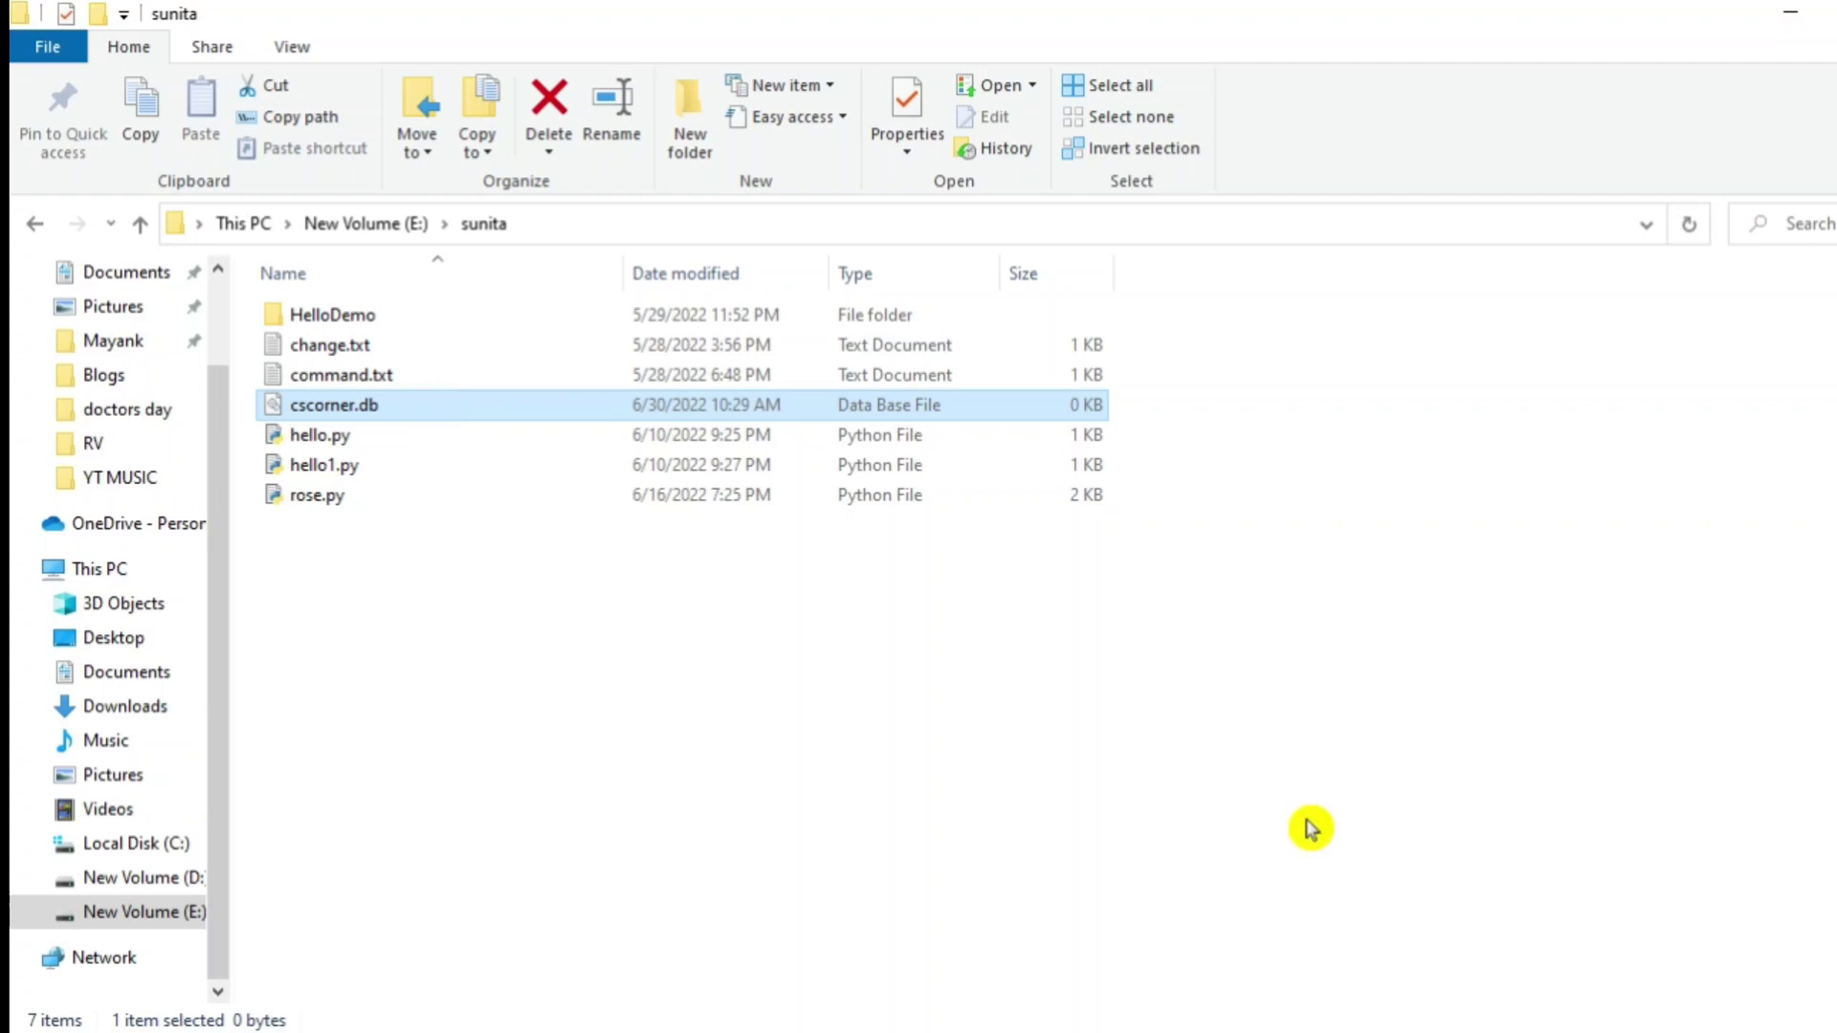